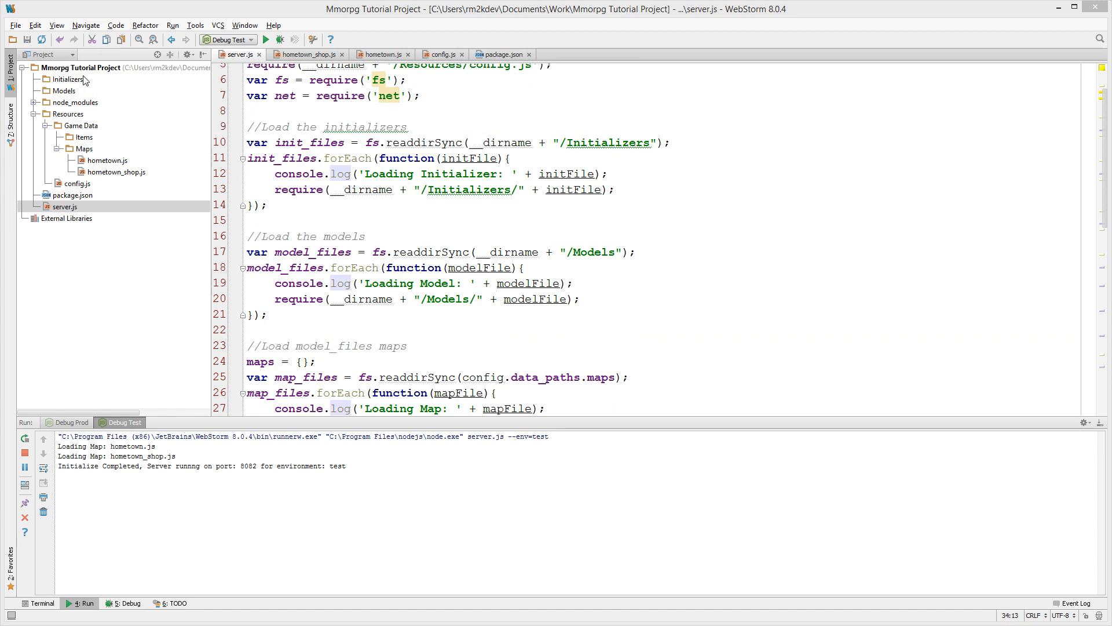
# - Create a new JavaScript file named client.js at the project root and start editing it
pyautogui.rightClick(67, 79)
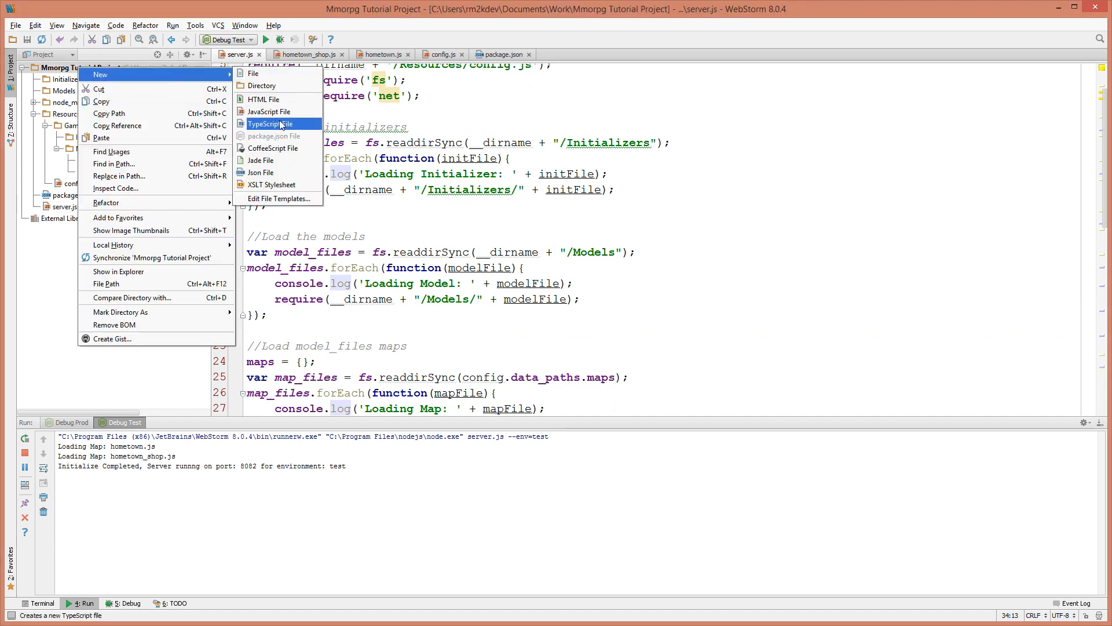
pyautogui.click(269, 111)
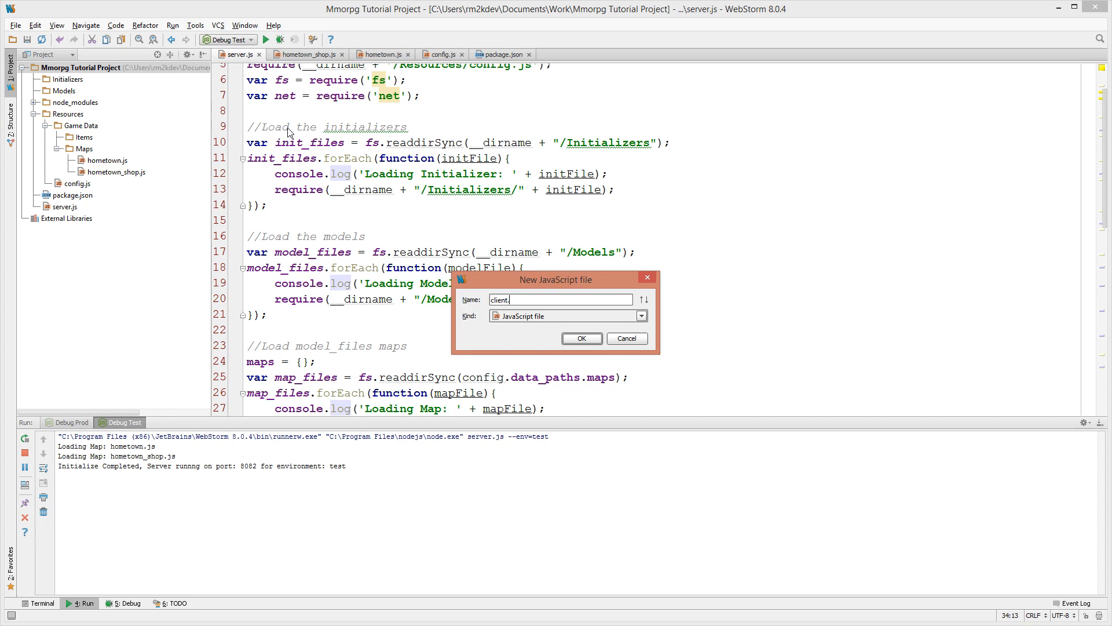
pyautogui.click(581, 337)
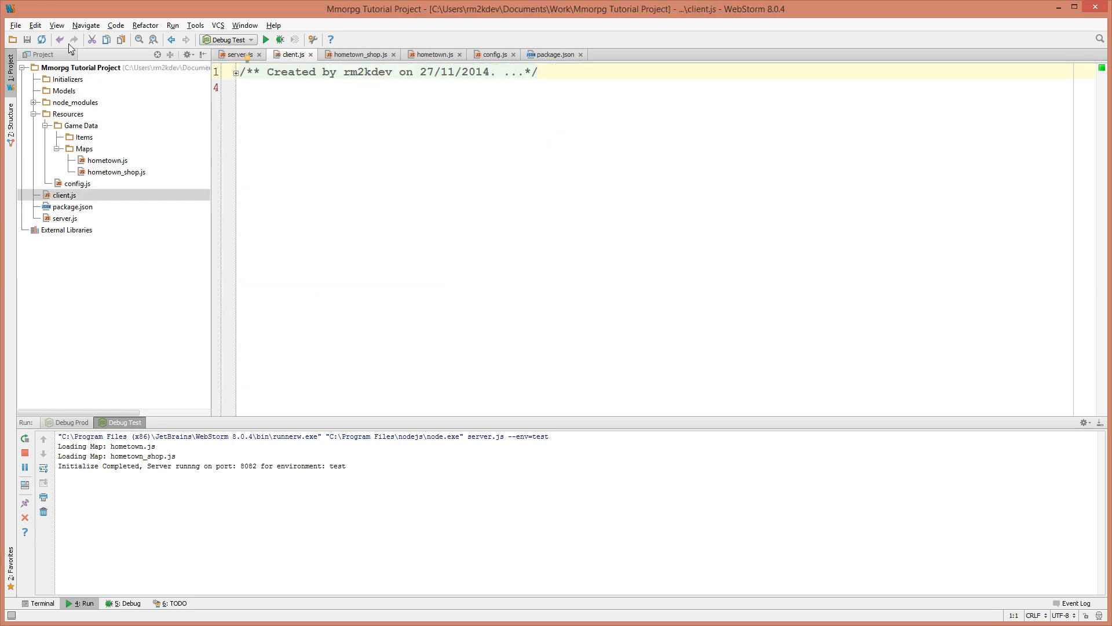
pyautogui.click(46, 113)
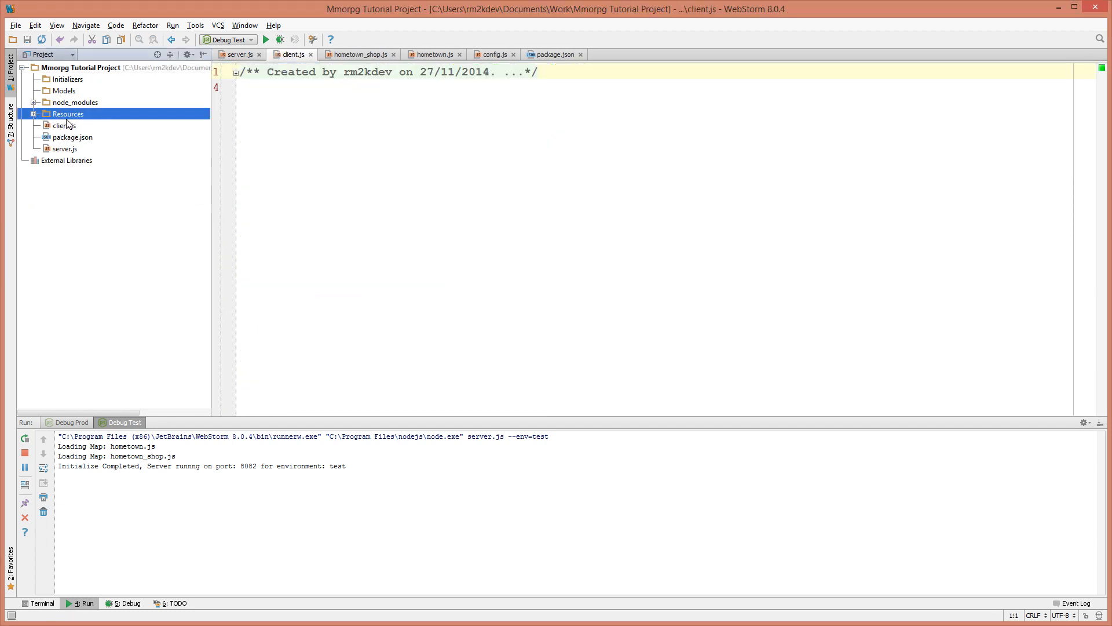
pyautogui.click(241, 87)
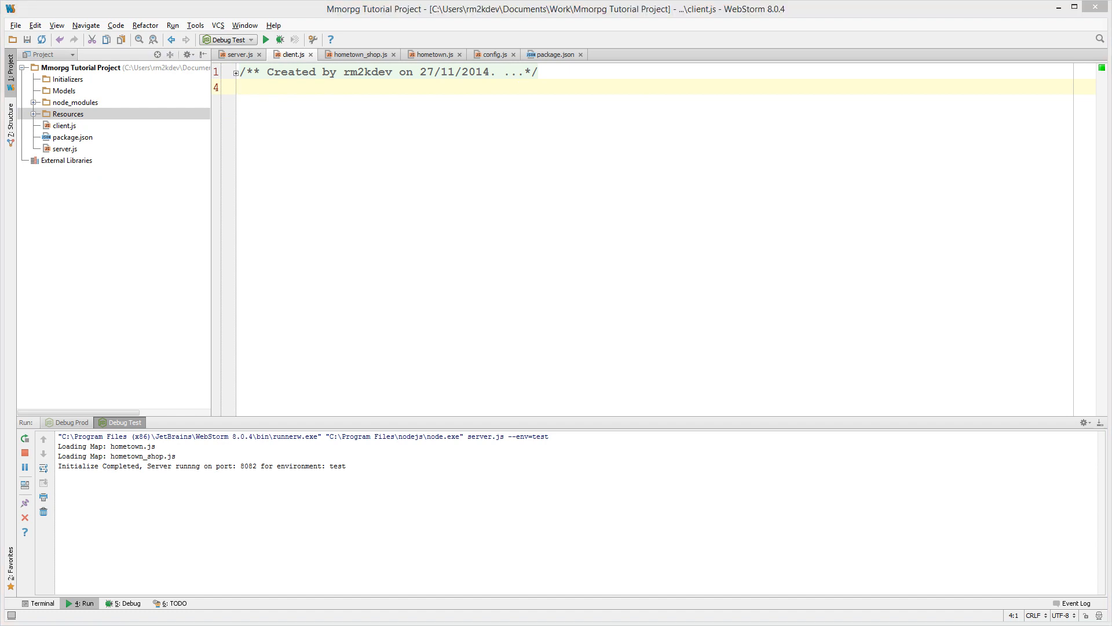
# - Add "performance-now": "*" to package.json dependencies and bring up the project terminal
pyautogui.click(241, 87)
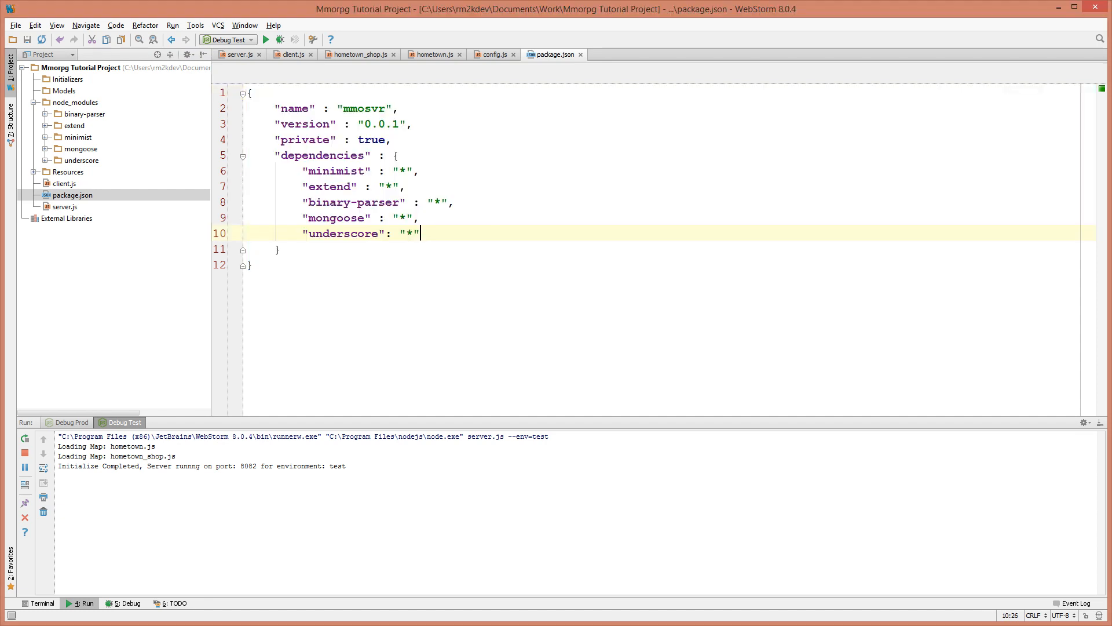
pyautogui.click(70, 194)
pyautogui.write('"')
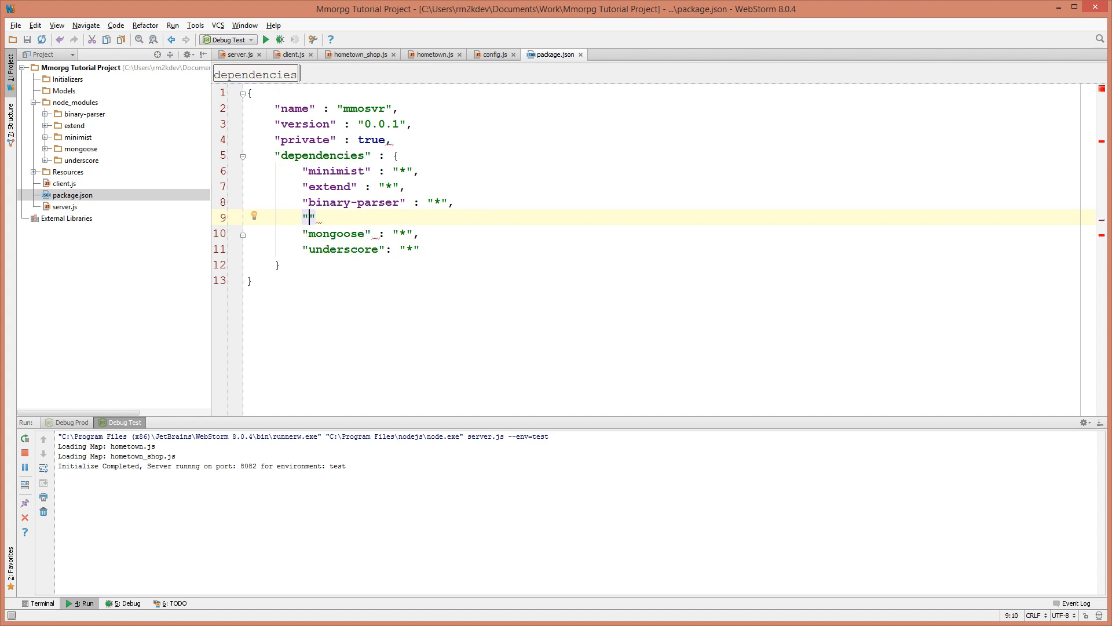
pyautogui.write('performance-now')
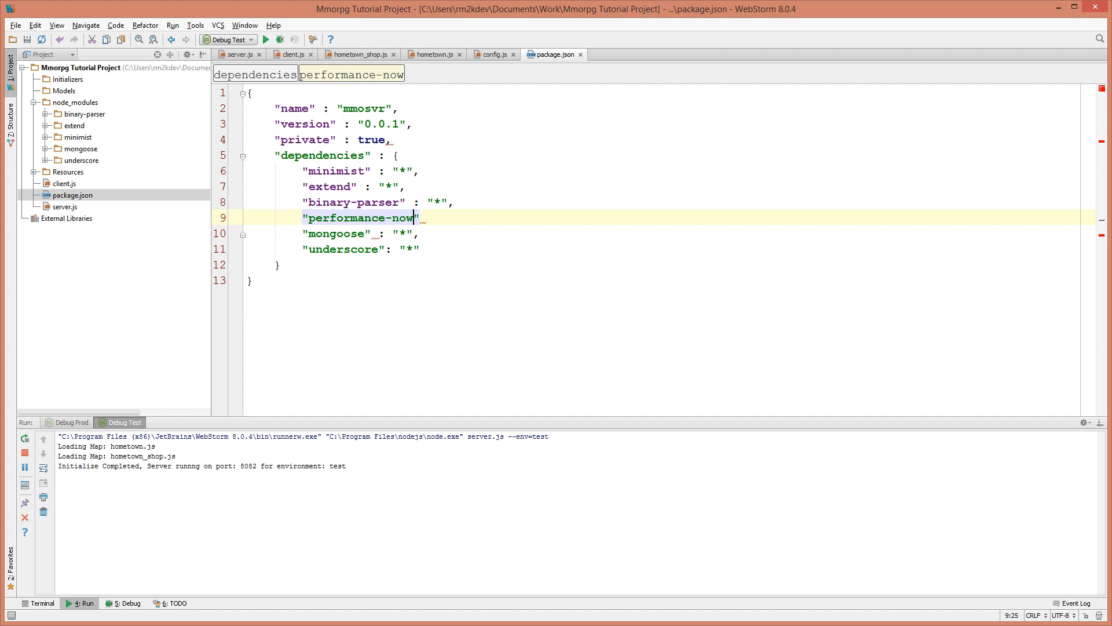
pyautogui.write(': "')
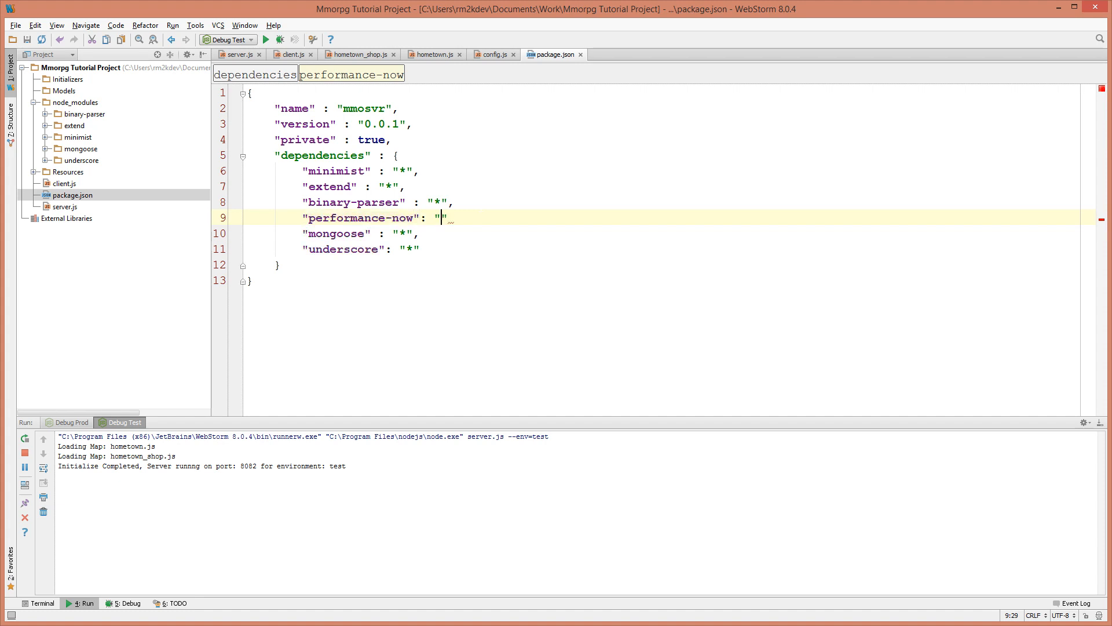
pyautogui.write('*')
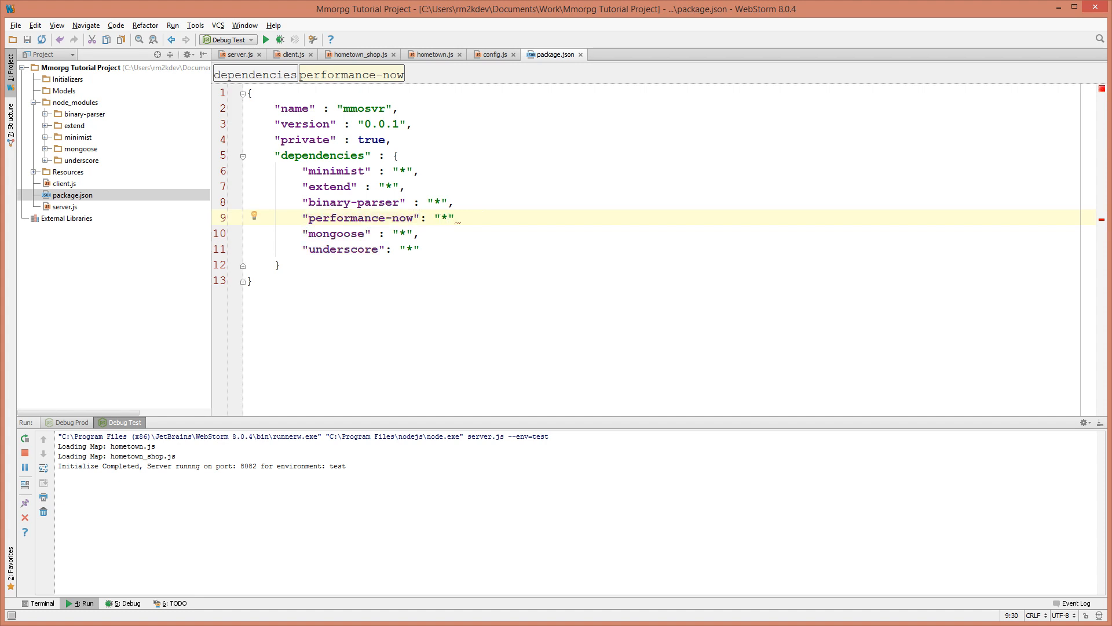
pyautogui.doubleClick(359, 218)
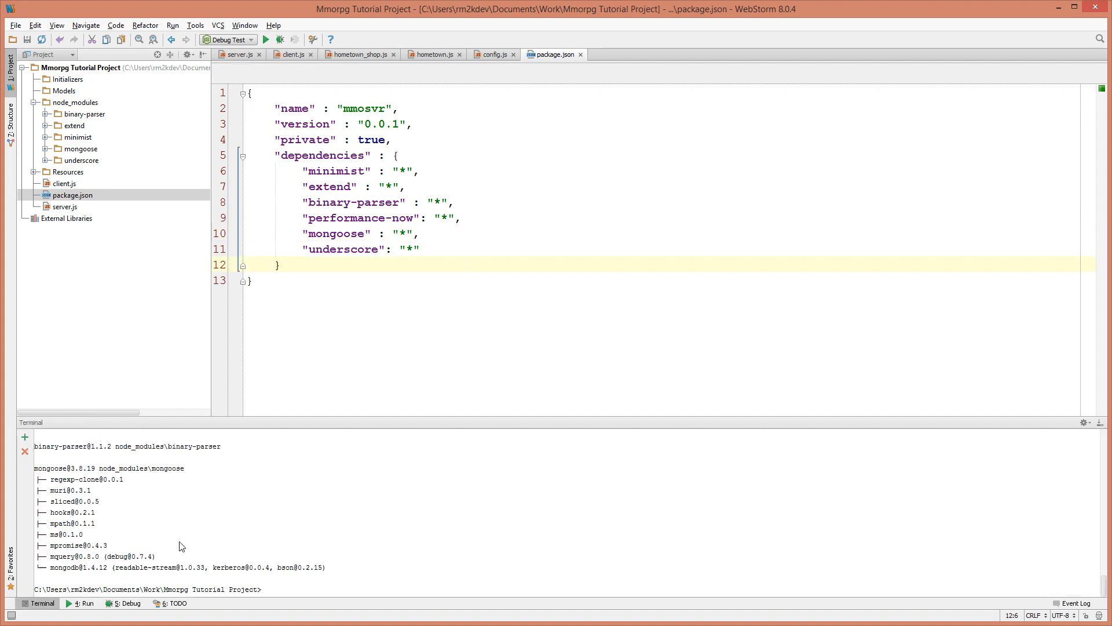
pyautogui.write('npm install')
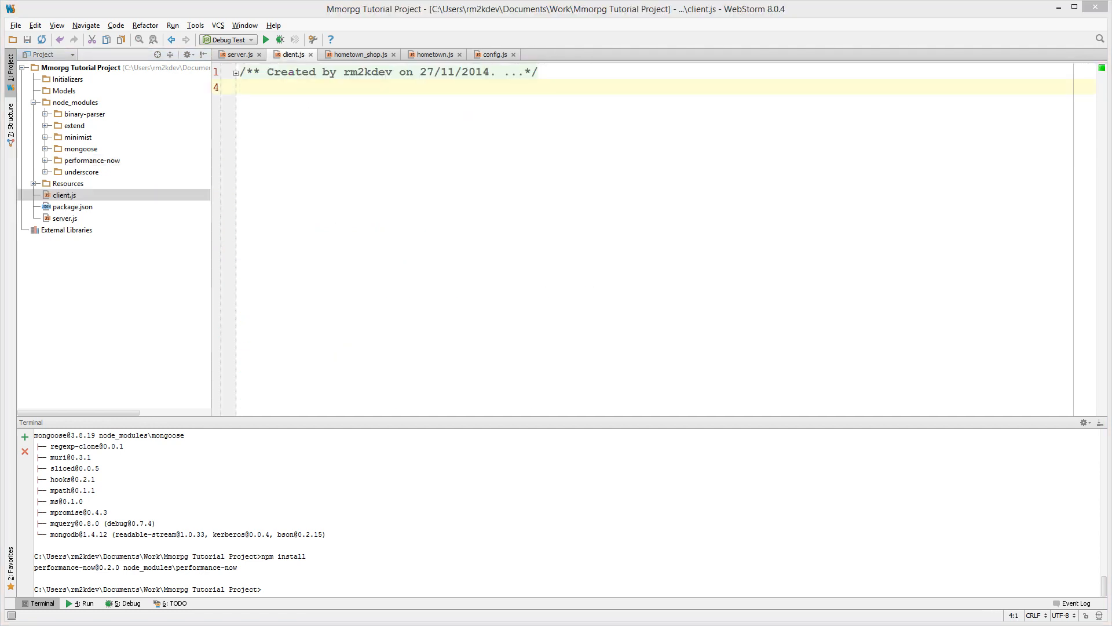
# - Require performance-now as now at the top of client.js
pyautogui.write('var n')
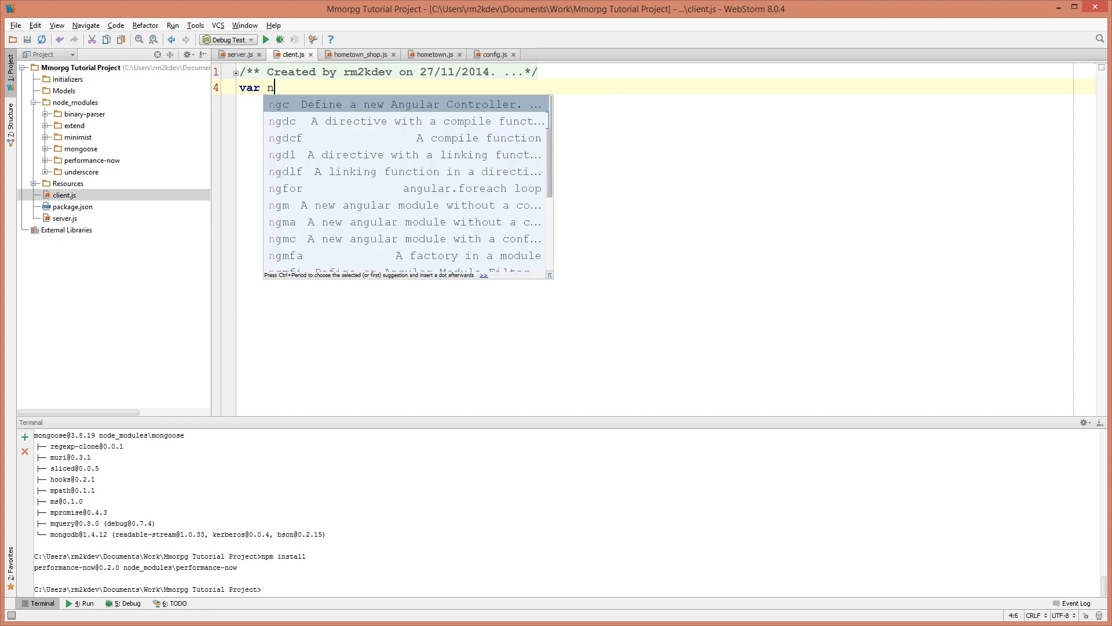
pyautogui.write("ow = require('")
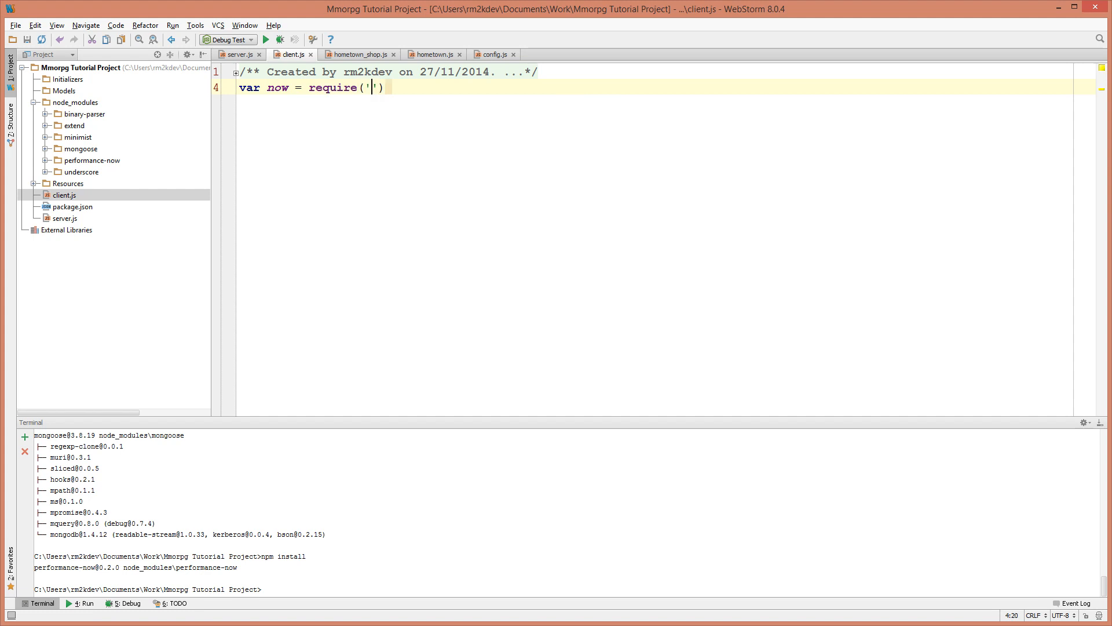
pyautogui.write('performance')
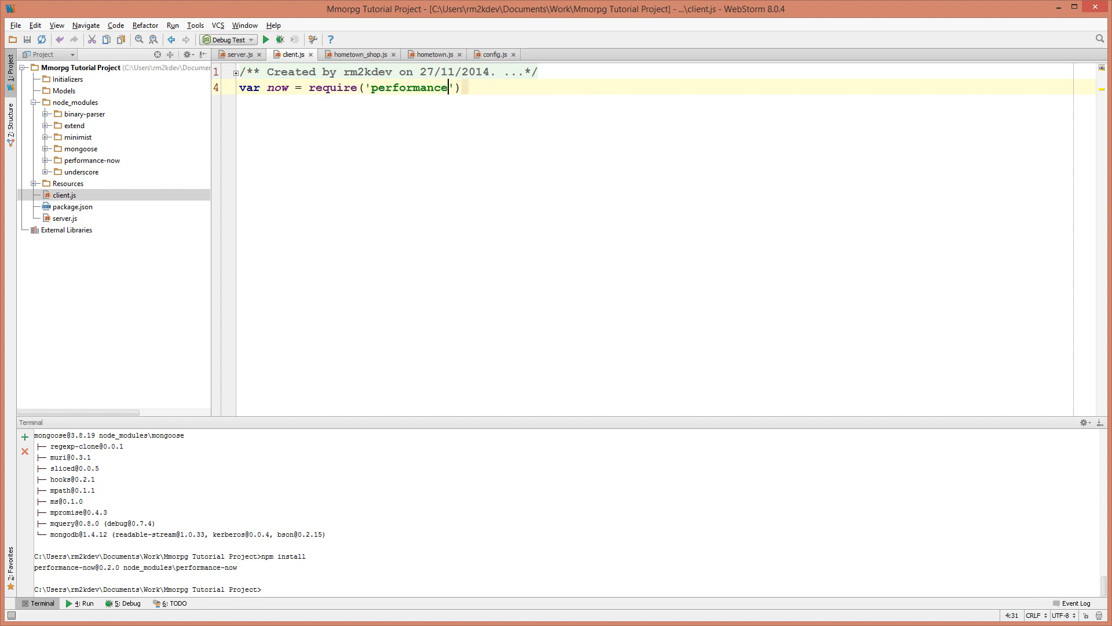
pyautogui.write("-now');")
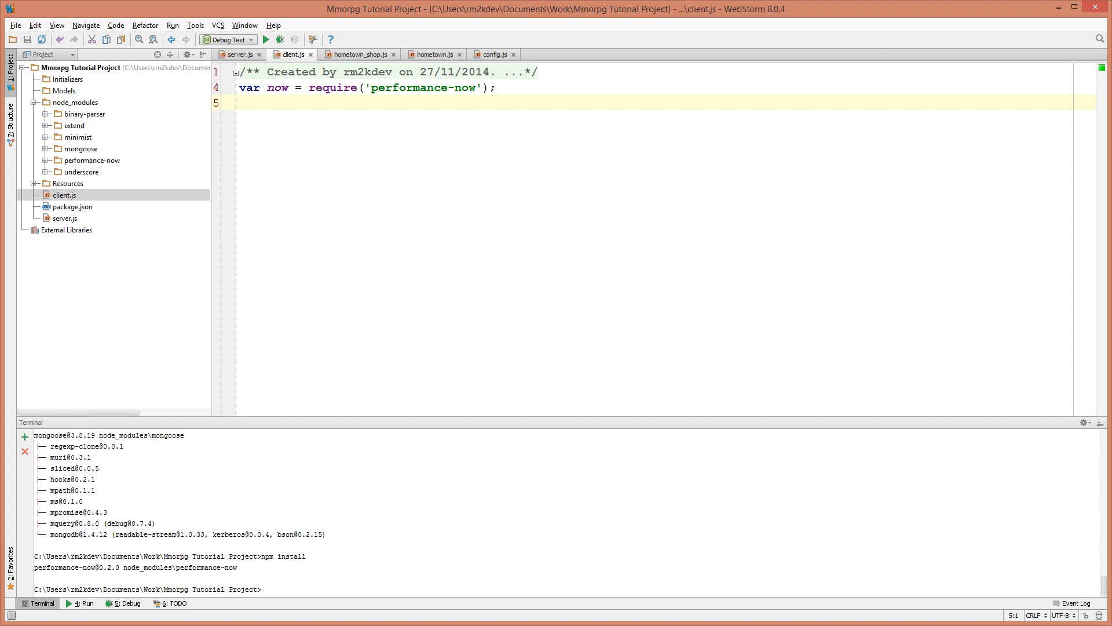
# - Require underscore as _ and leave blank lines below the imports
pyautogui.write('var')
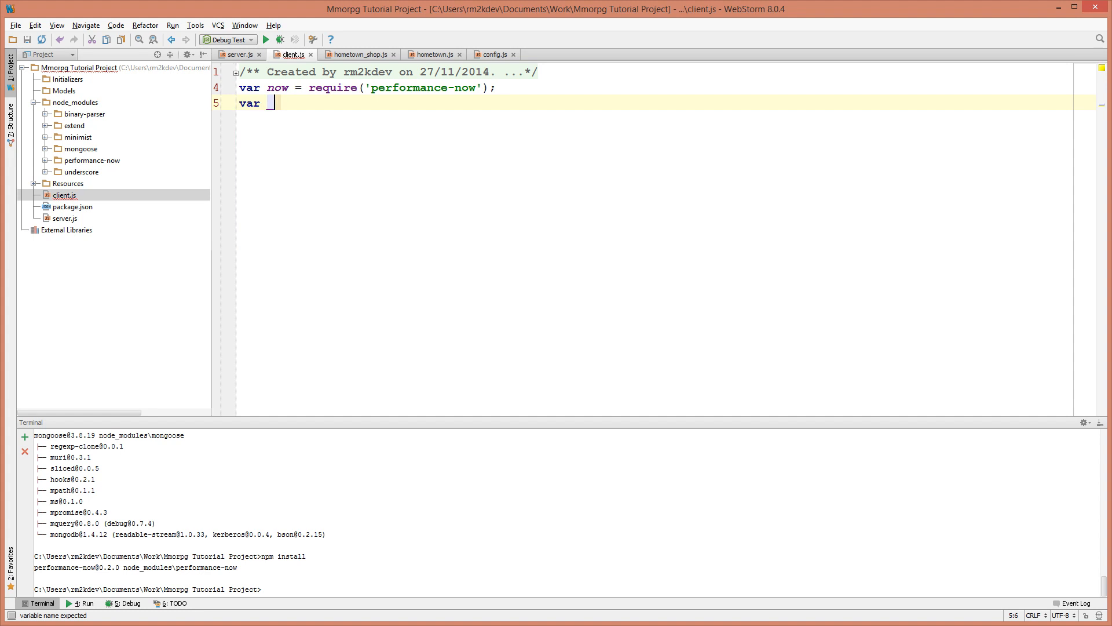
pyautogui.write('_ = require')
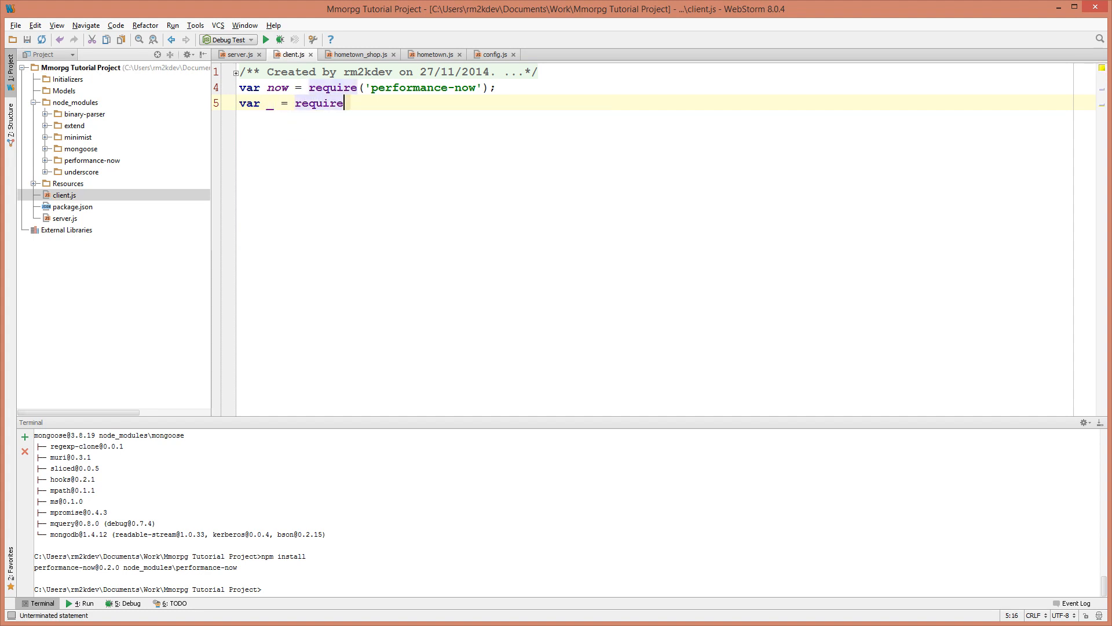
pyautogui.write("('underscore');")
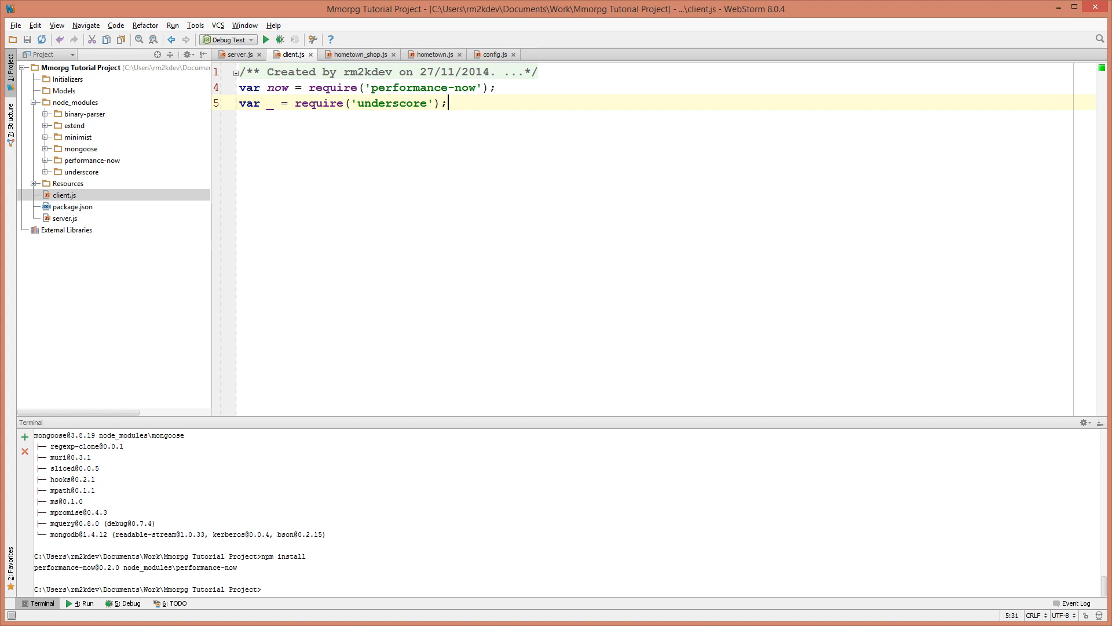
pyautogui.press('Enter')
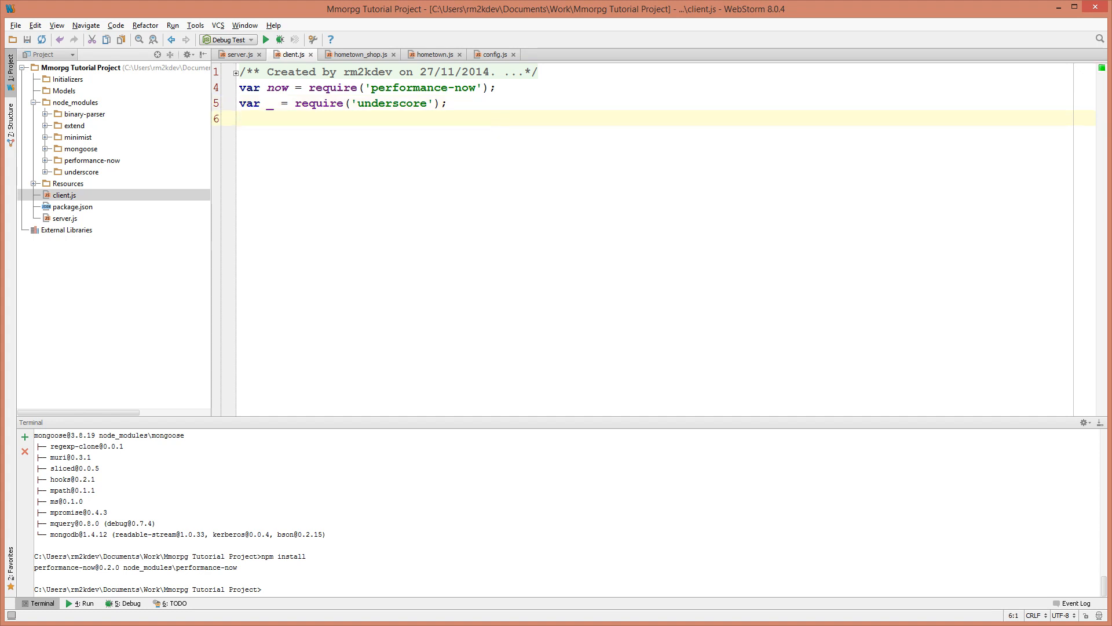
pyautogui.press('enter')
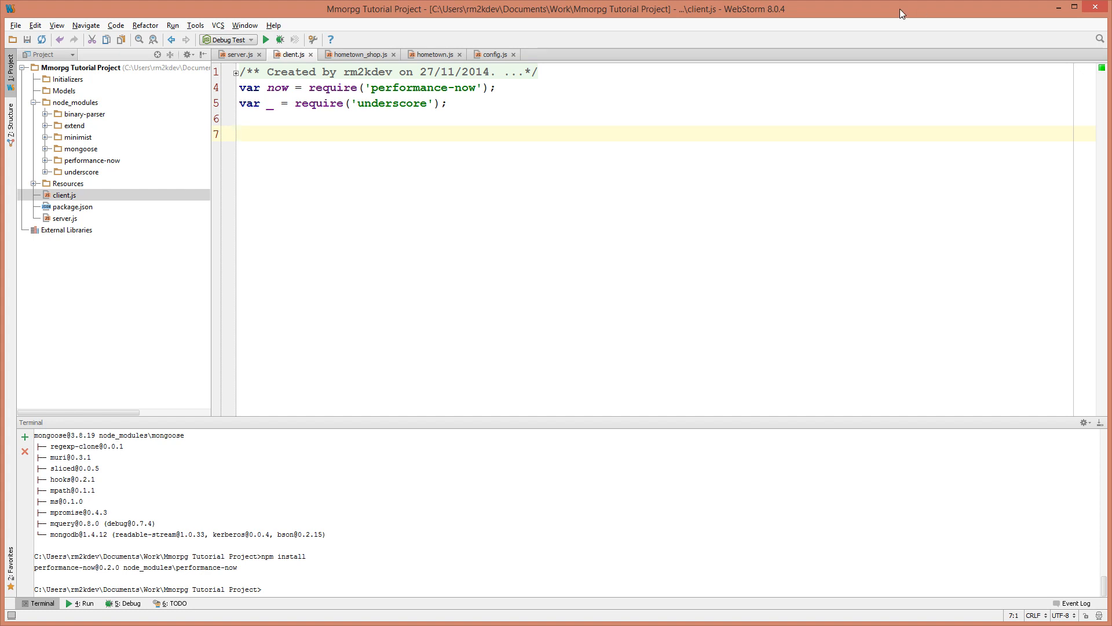
pyautogui.moveTo(901, 14)
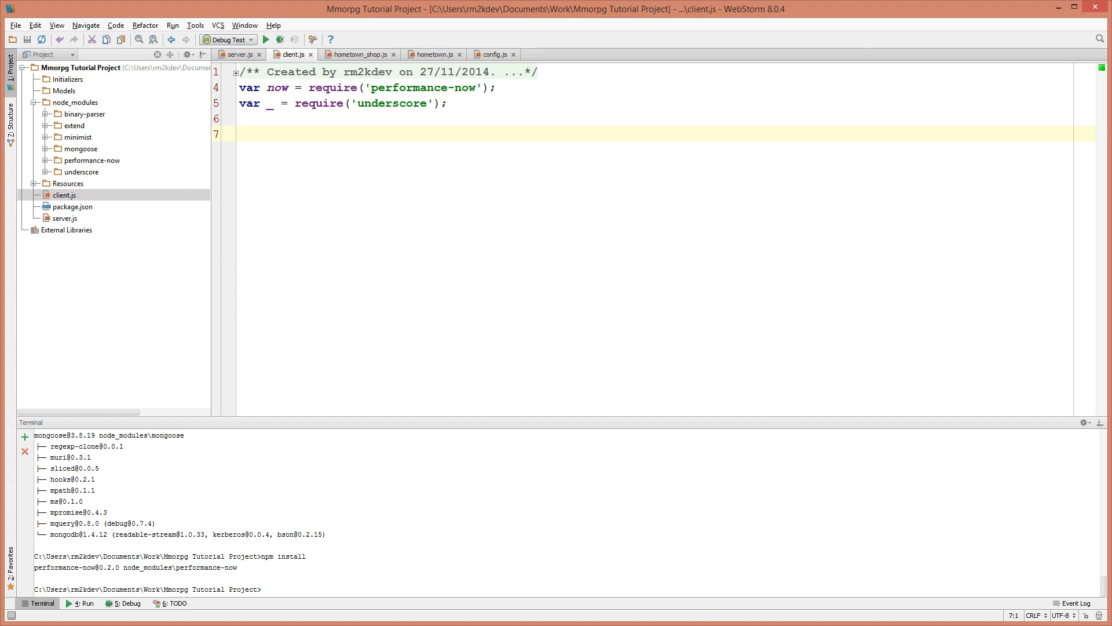
# - Start module.exports with a comment that these objects will be added at runtime
pyautogui.write('module.exports = function(){')
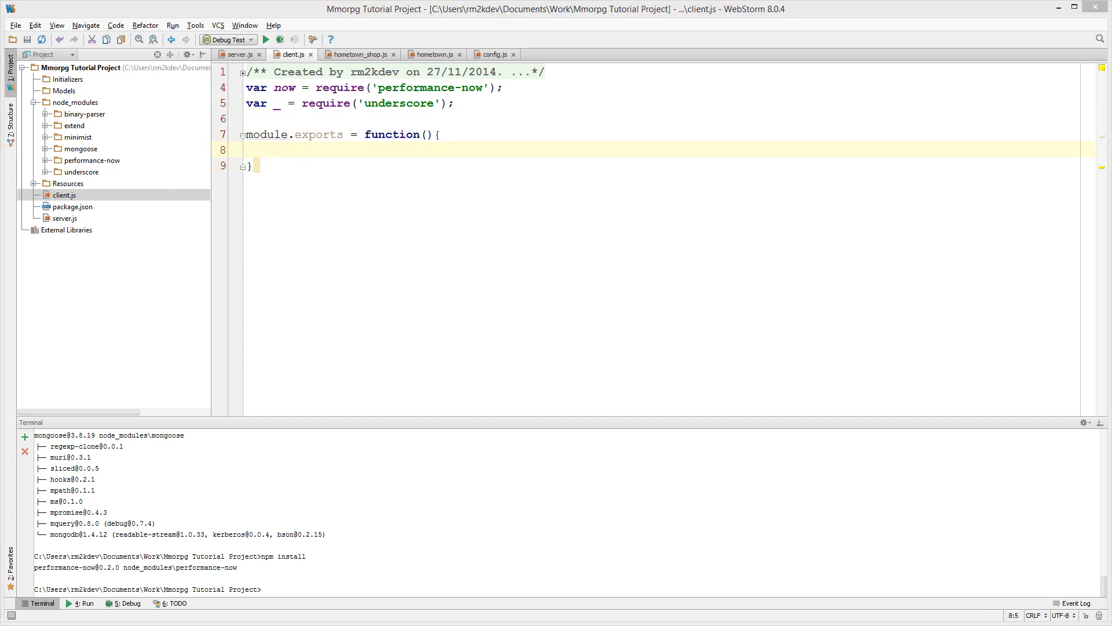
pyautogui.write('//')
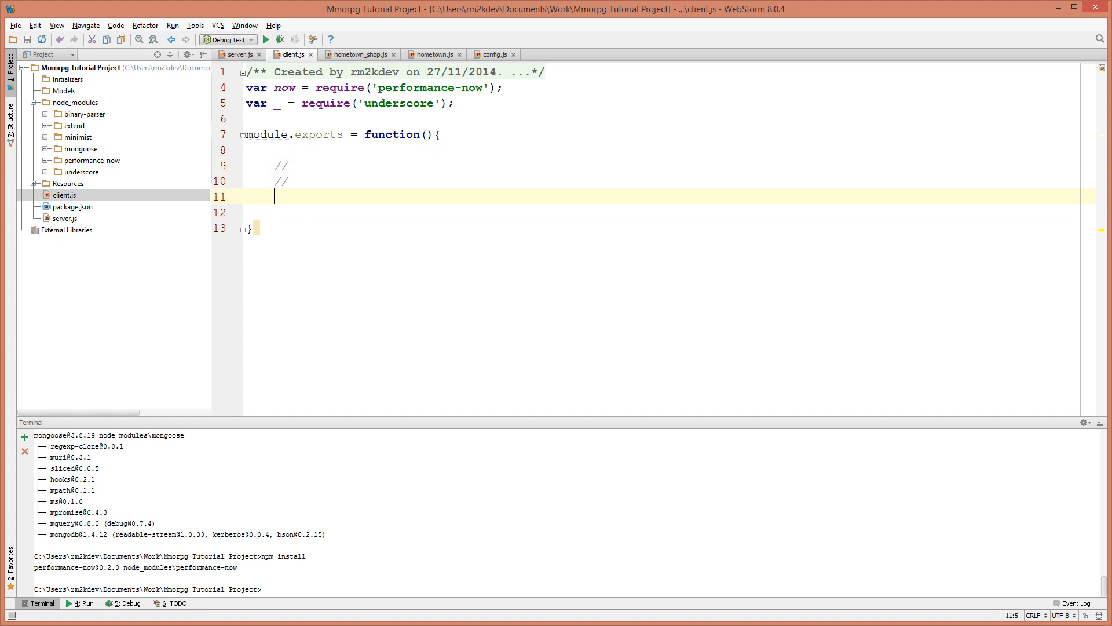
pyautogui.write('T')
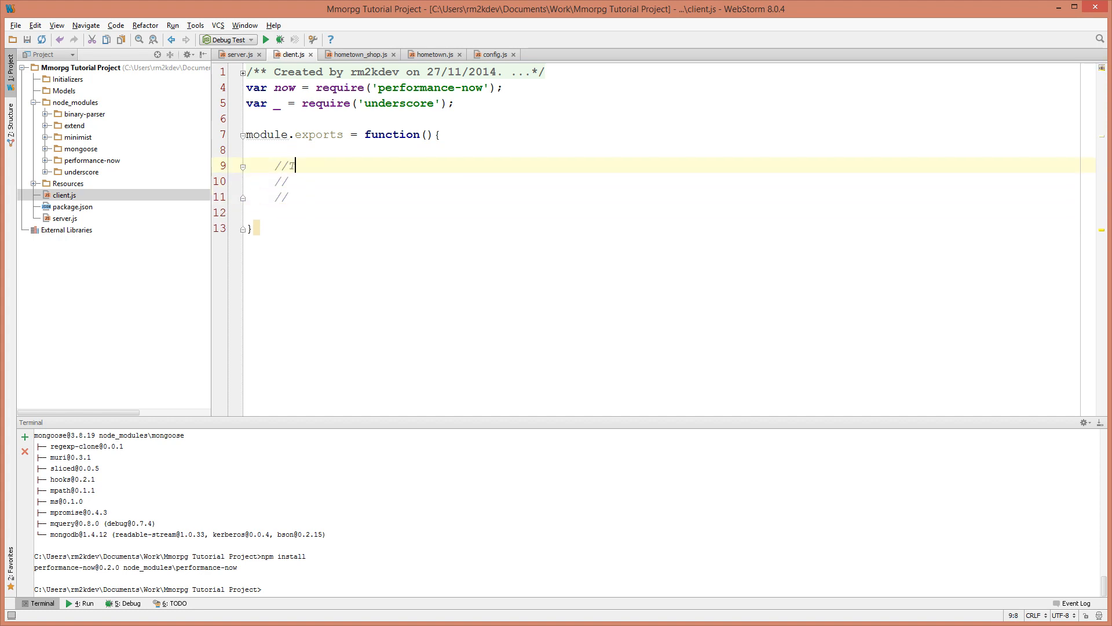
pyautogui.write('These objec')
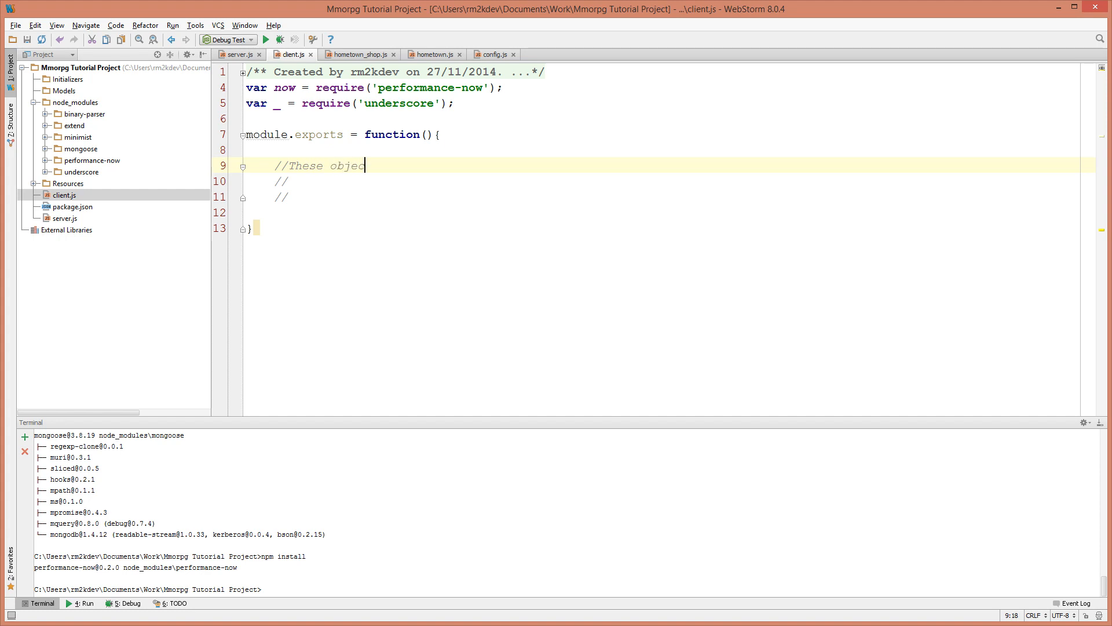
pyautogui.write('ts will')
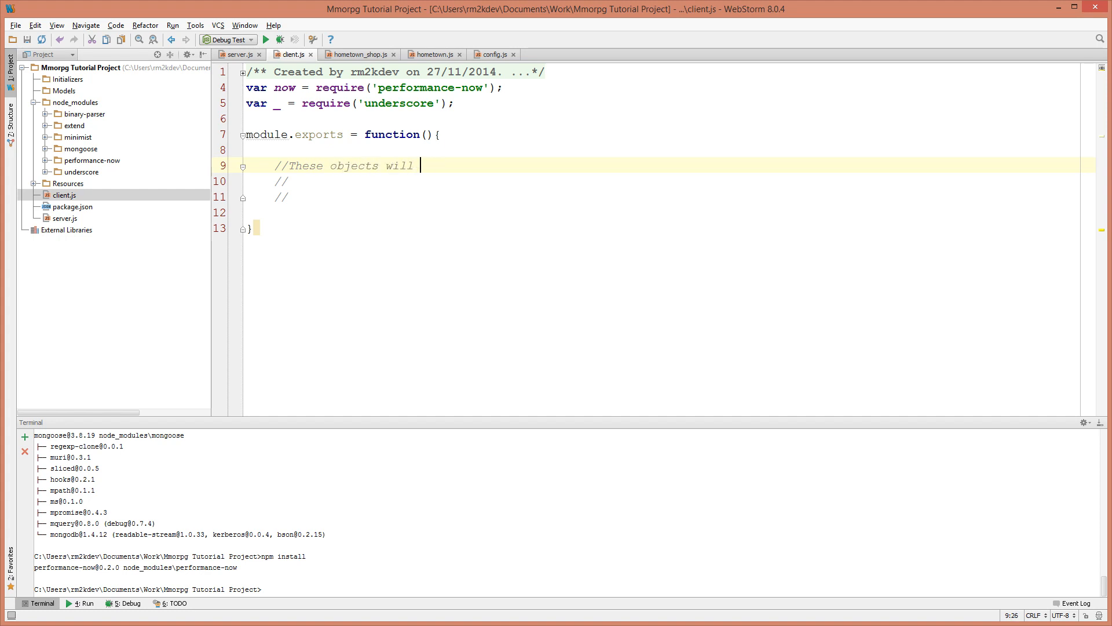
pyautogui.write('be added at runtime...')
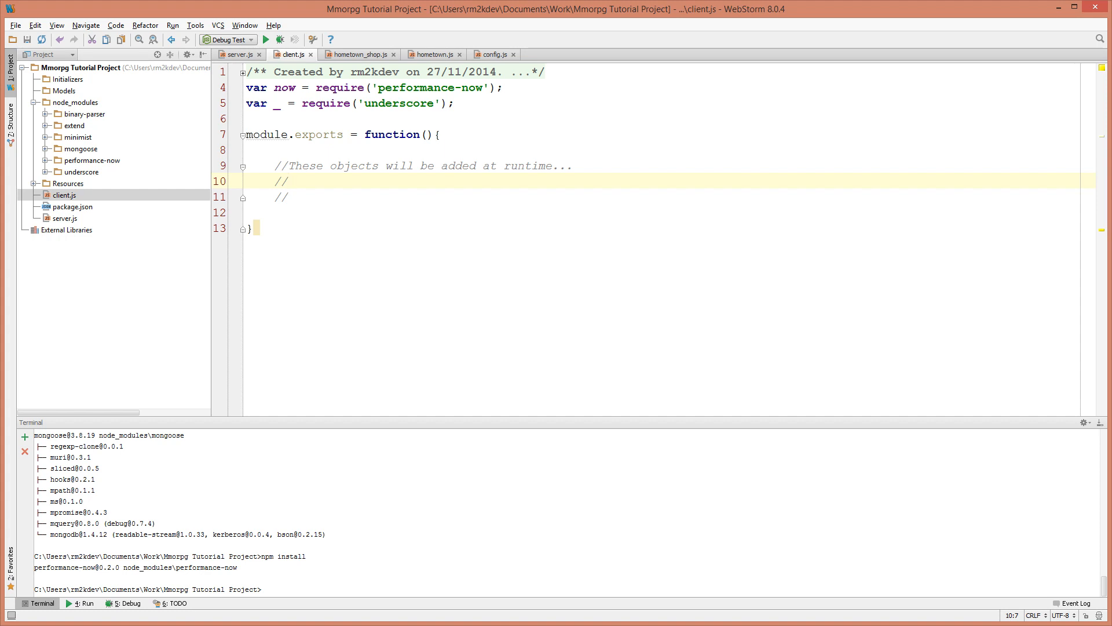
# - Add the commented placeholders this.socket = {} and this.user = {}
pyautogui.write('this.socket = {')
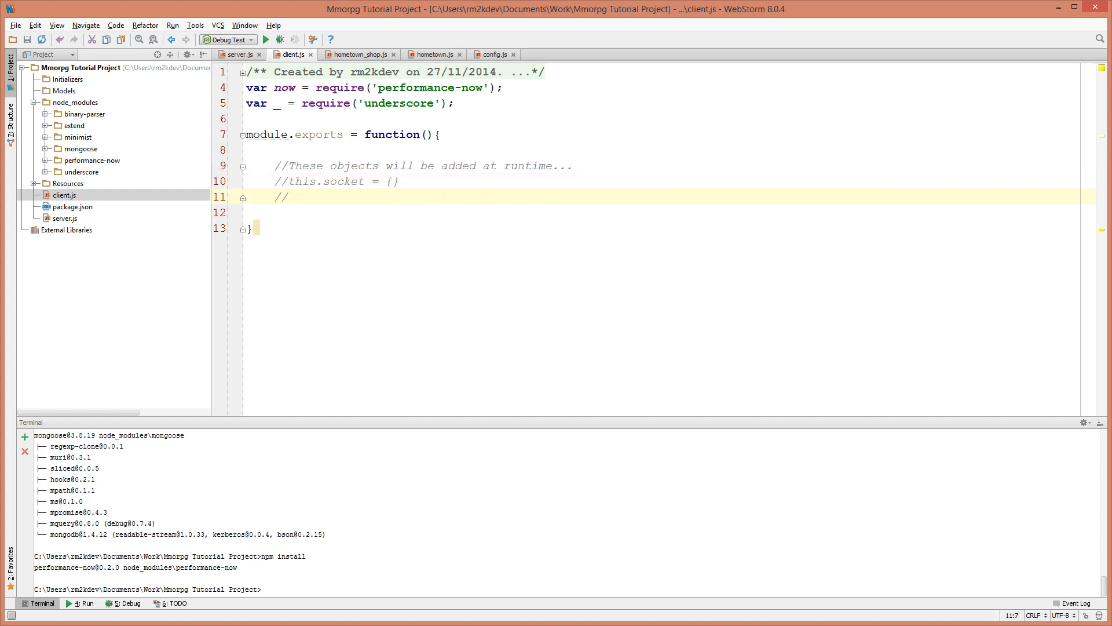
pyautogui.write('this.us')
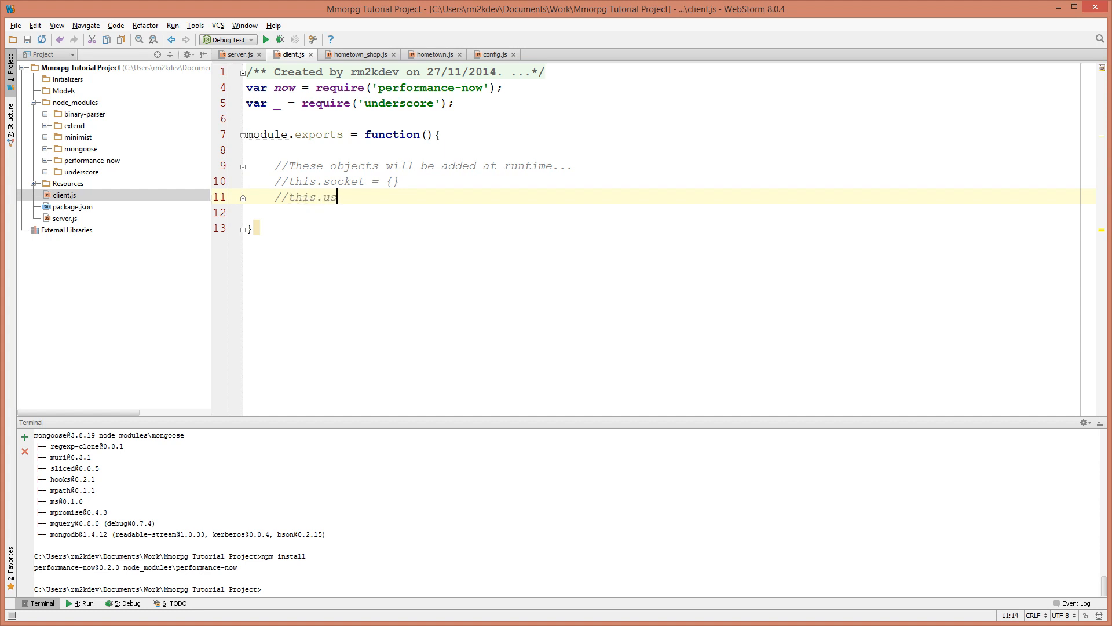
pyautogui.write('er = {}')
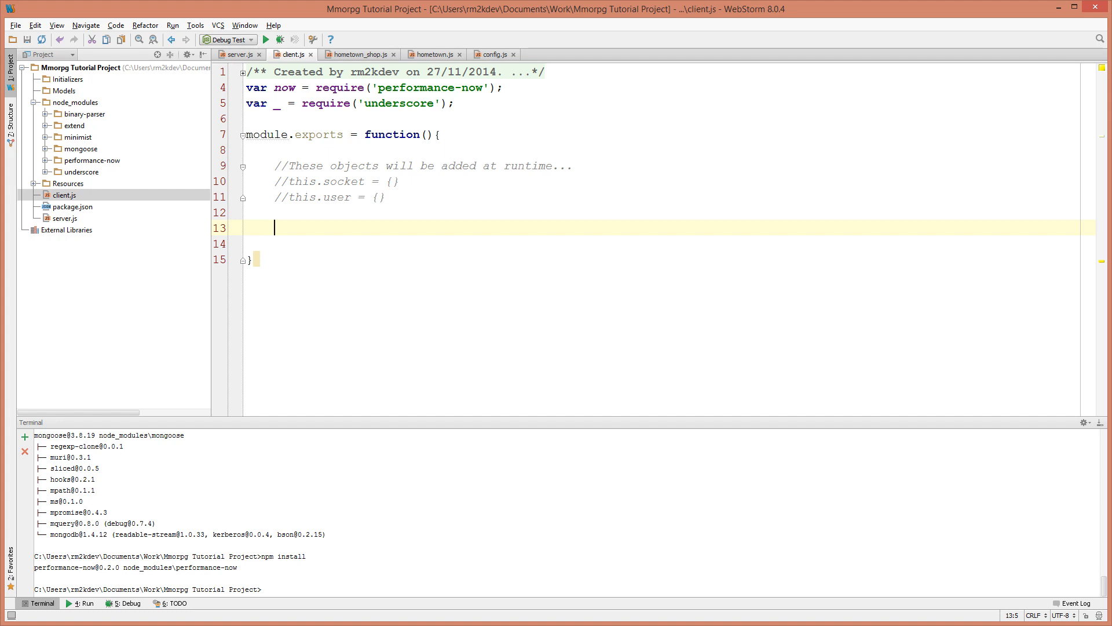
# - Define this.initiate as an empty function with a '//do some stuff..' comment
pyautogui.write('t')
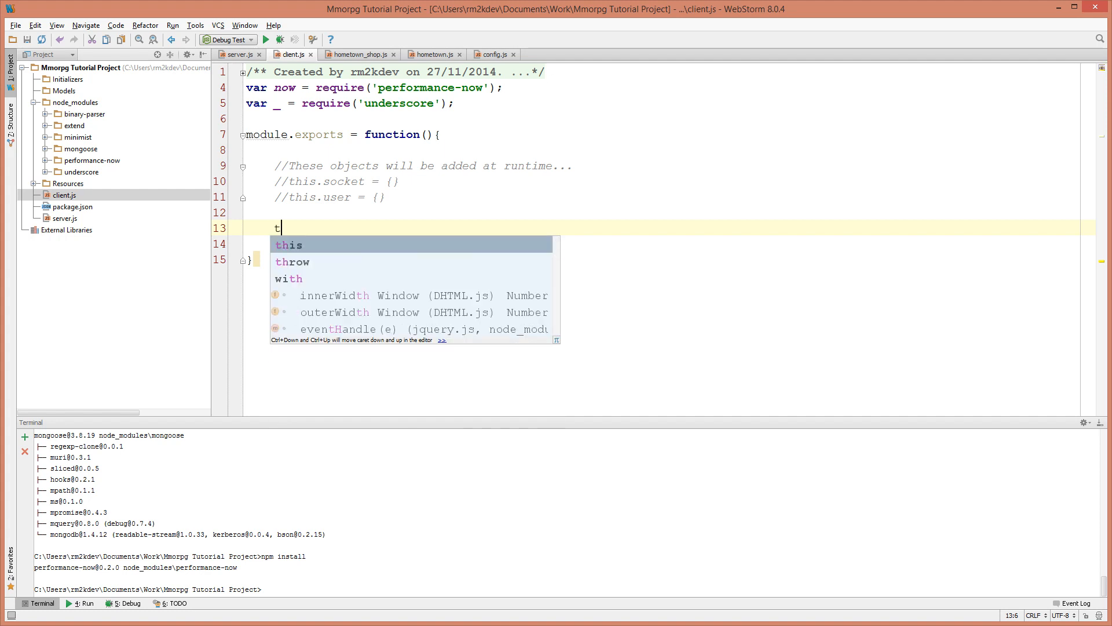
pyautogui.write('his.')
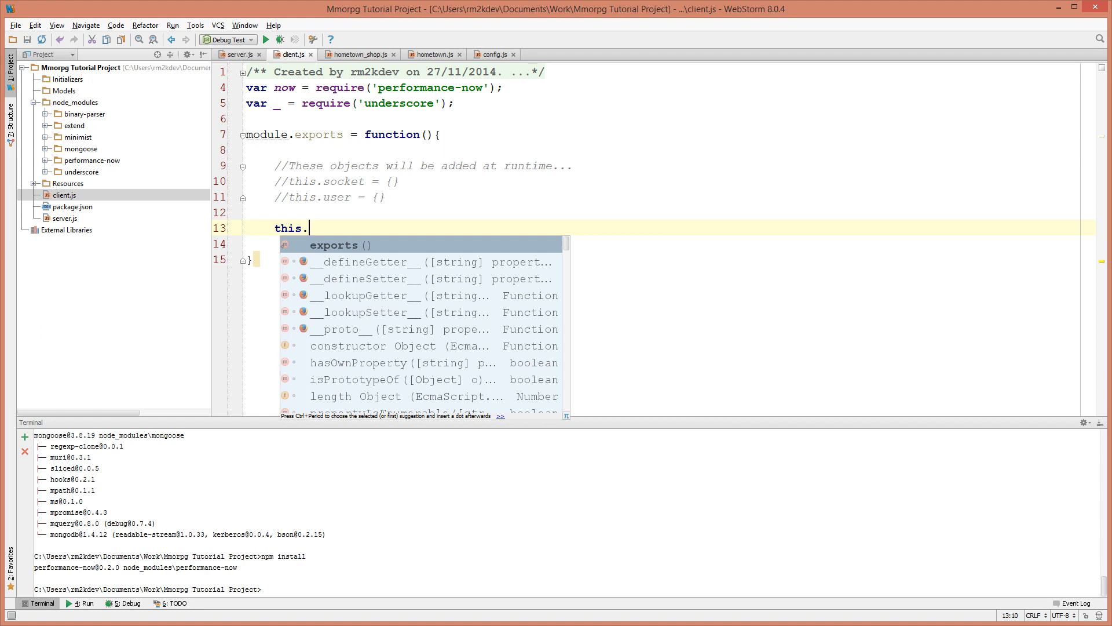
pyautogui.write('initiate')
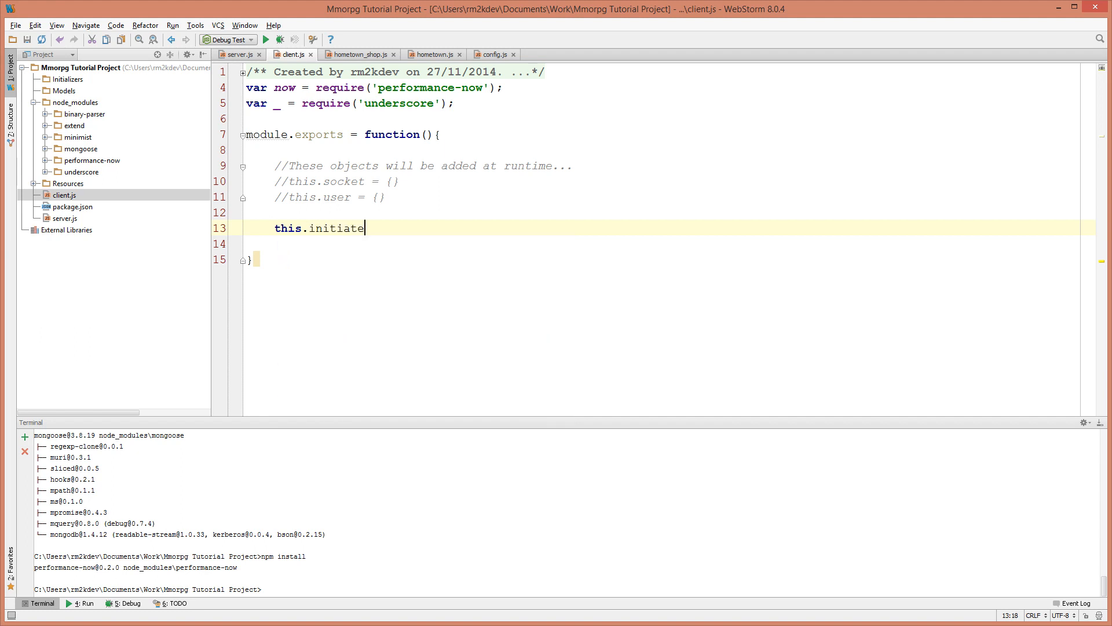
pyautogui.write('= func')
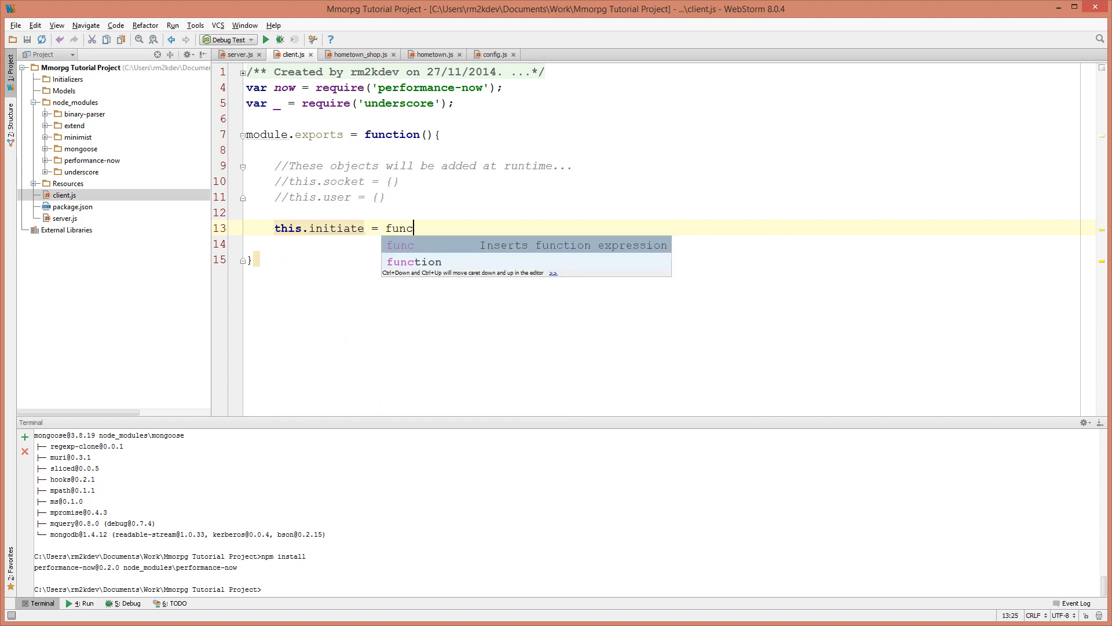
pyautogui.press('Tab')
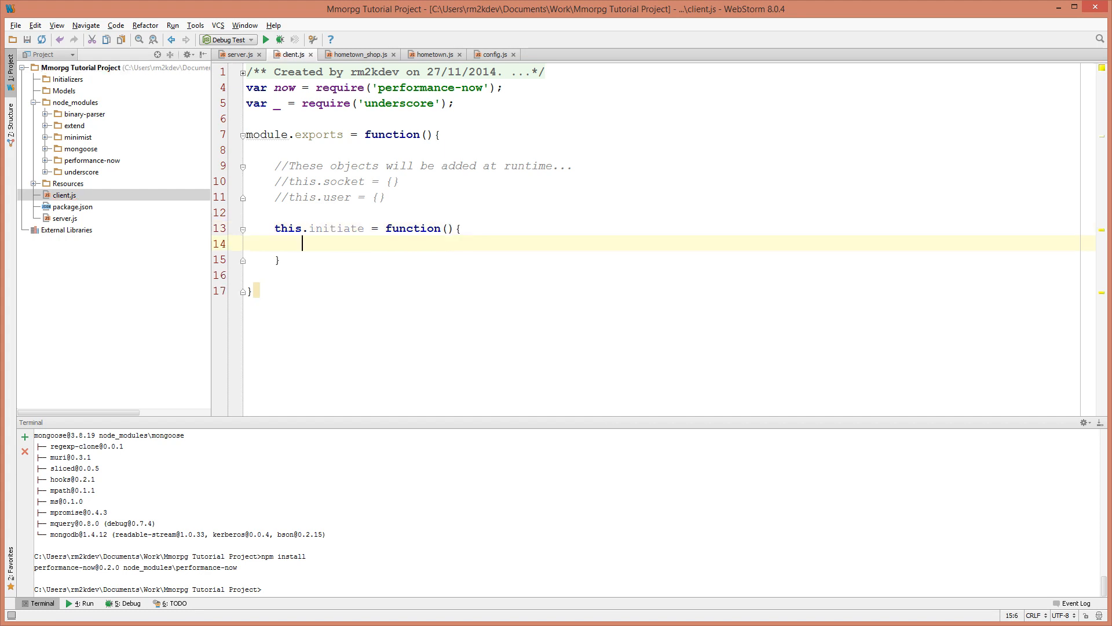
pyautogui.write('//do s')
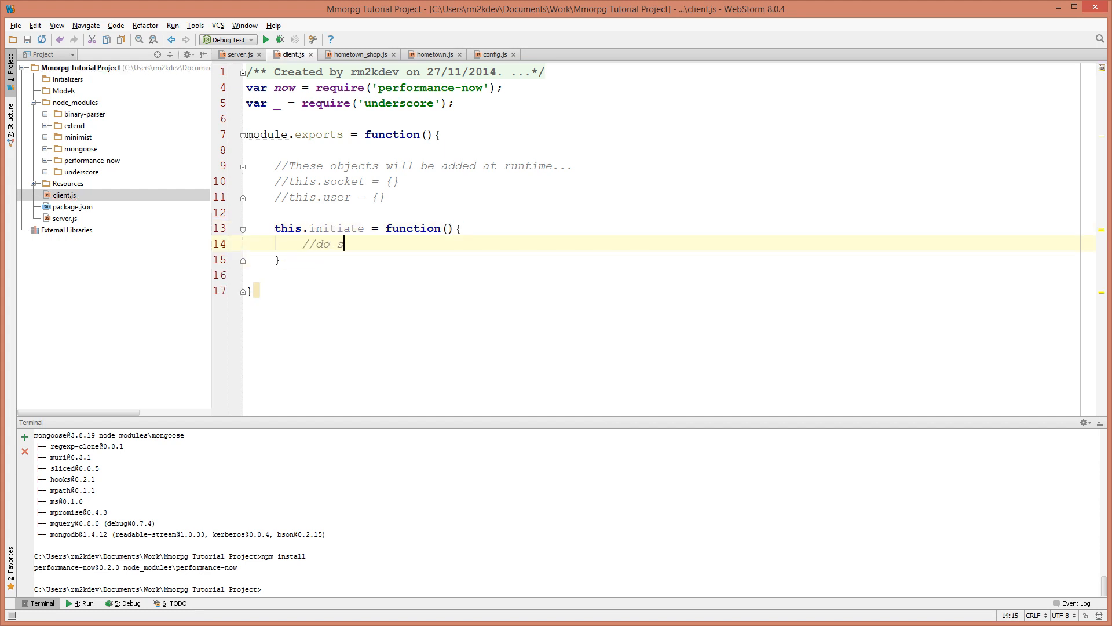
pyautogui.write('ome stuff....')
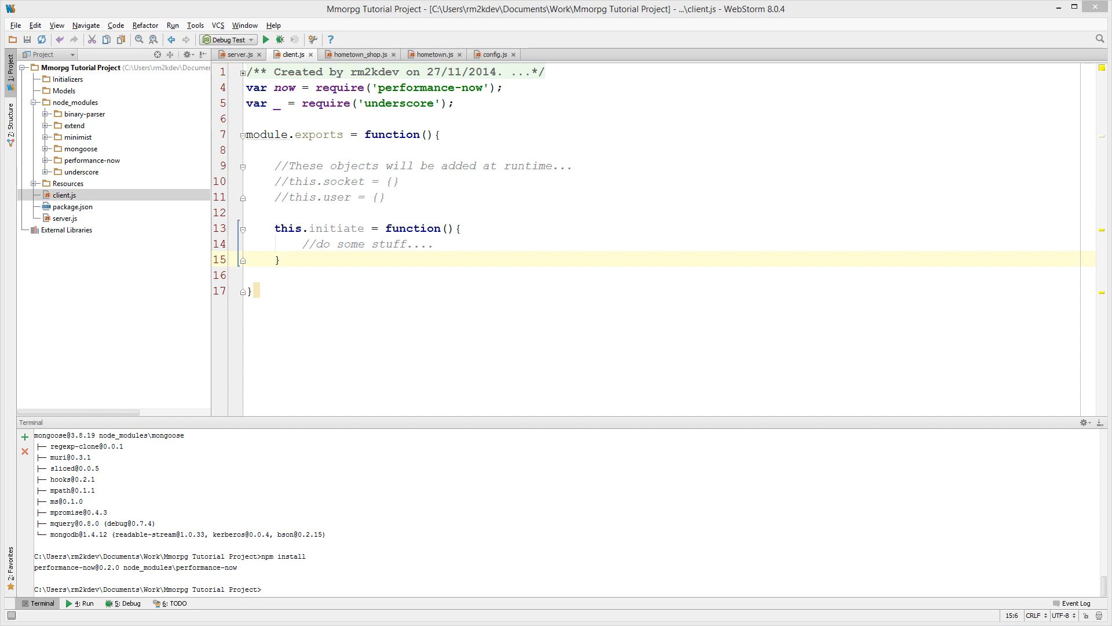
# - Define empty this.data(data), this.error(err) and this.end() handler functions
pyautogui.write('this')
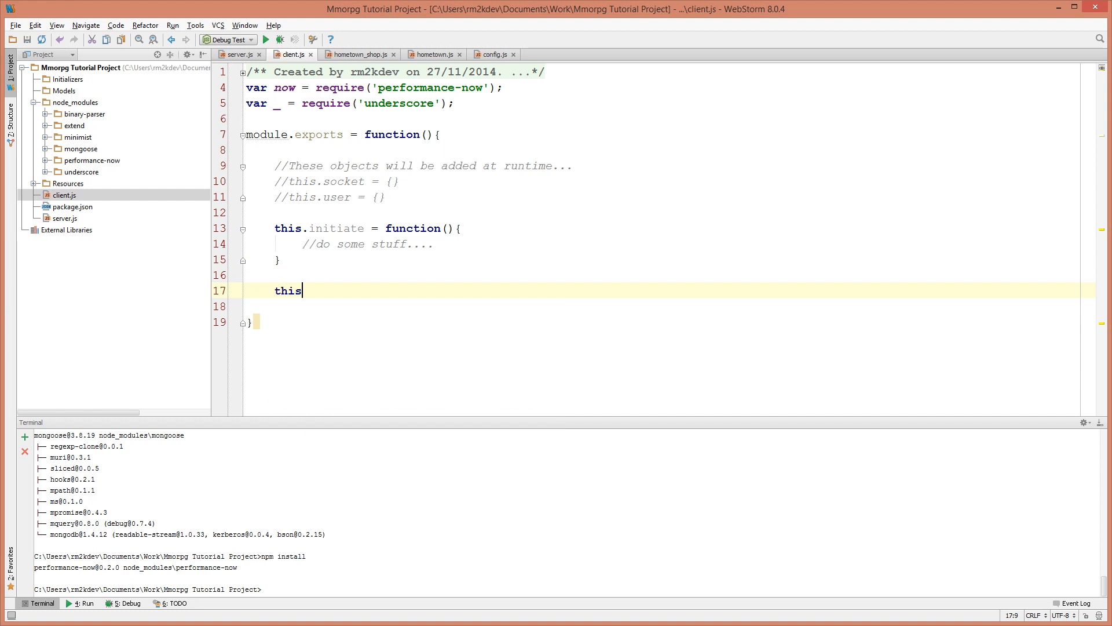
pyautogui.write('.data = function')
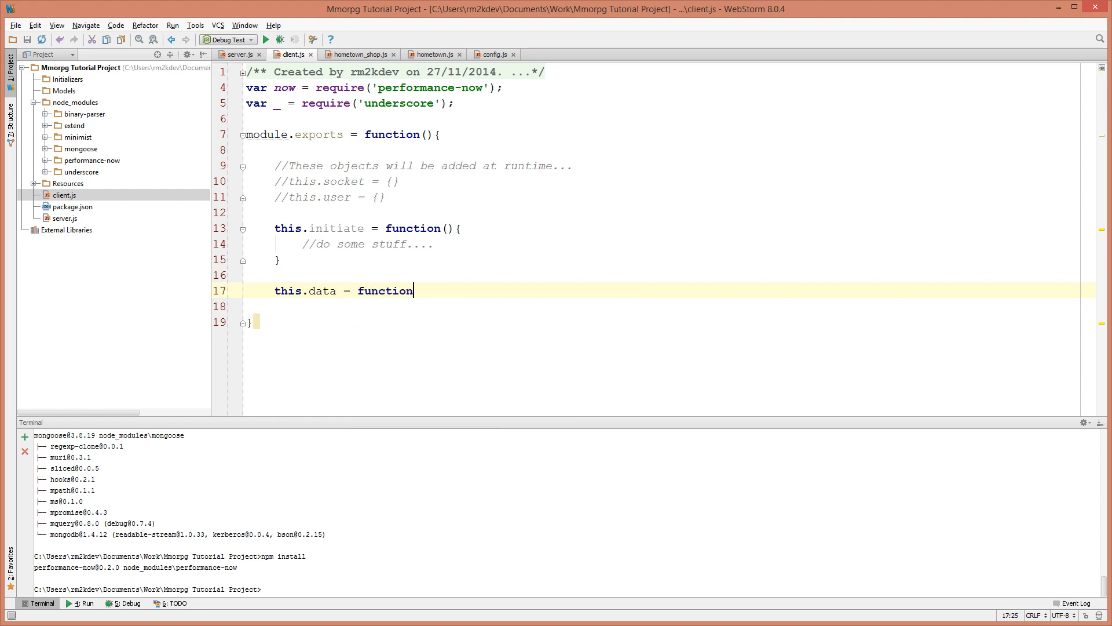
pyautogui.write('(data){')
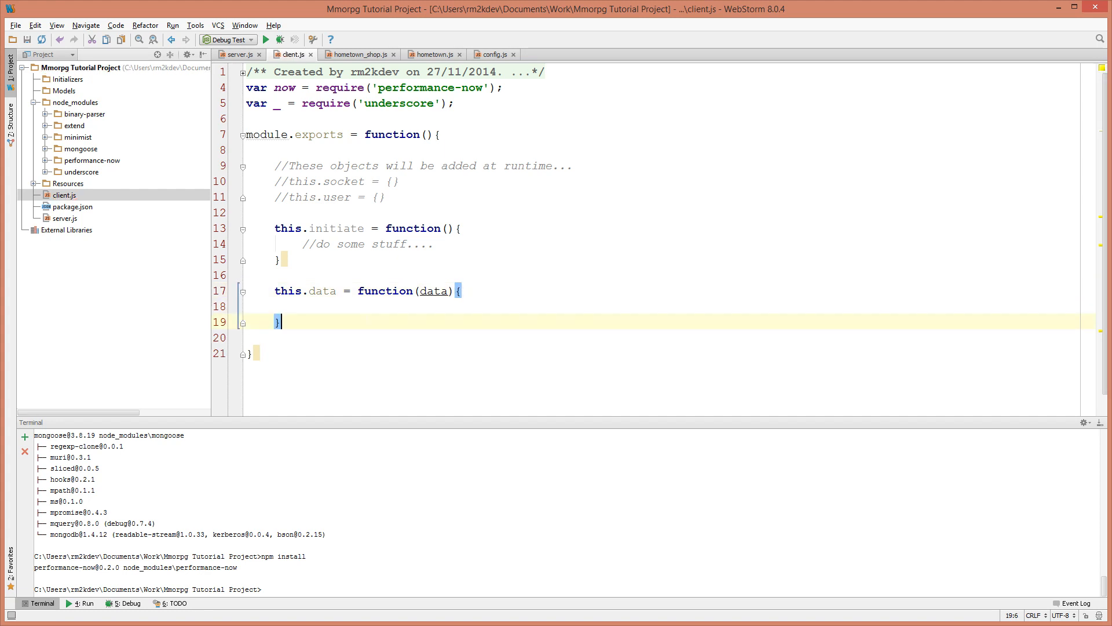
pyautogui.write('this.error')
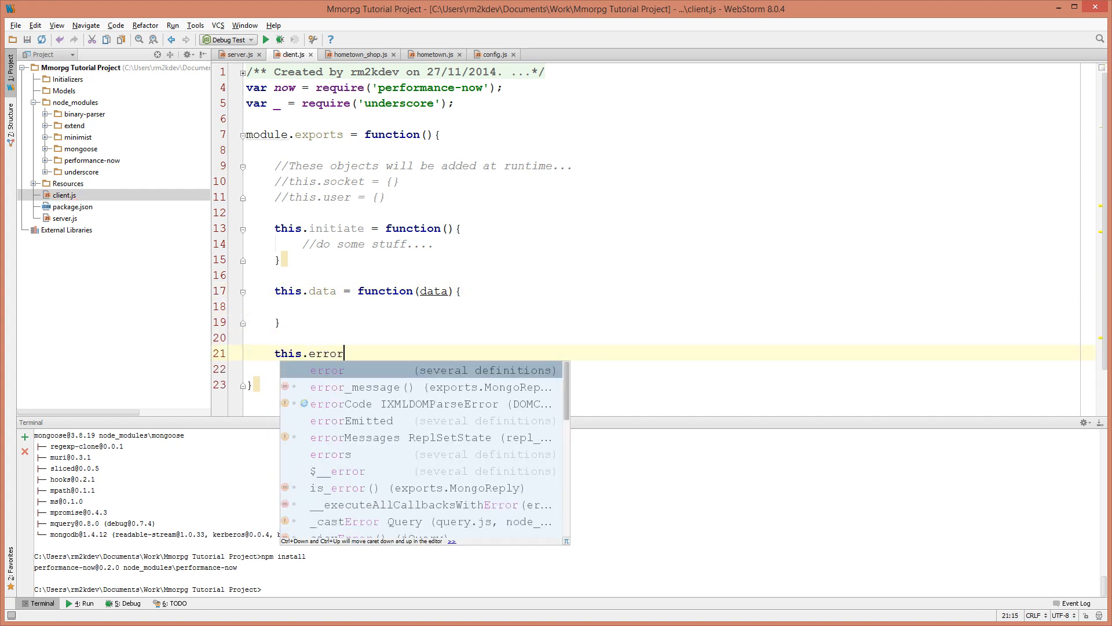
pyautogui.write('= function(err){')
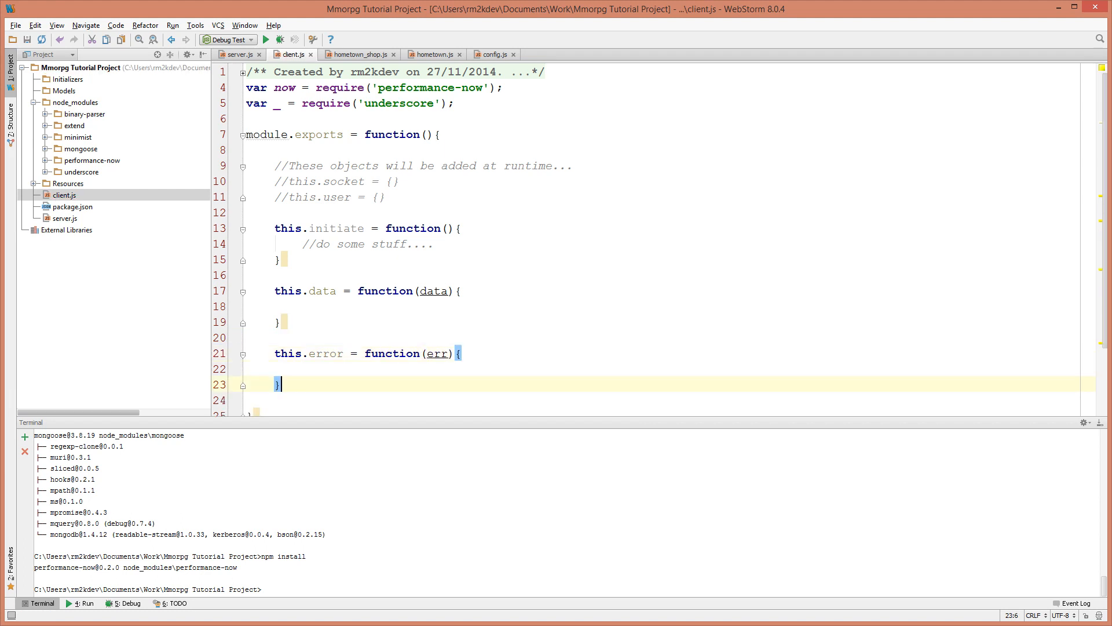
pyautogui.write('this.end')
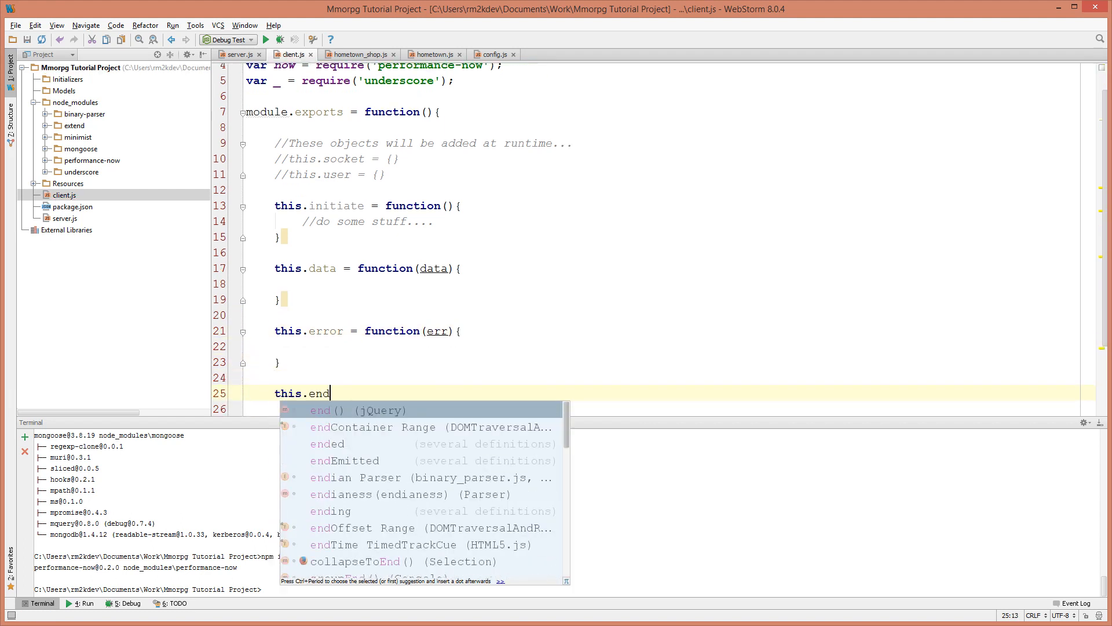
pyautogui.write('= function()')
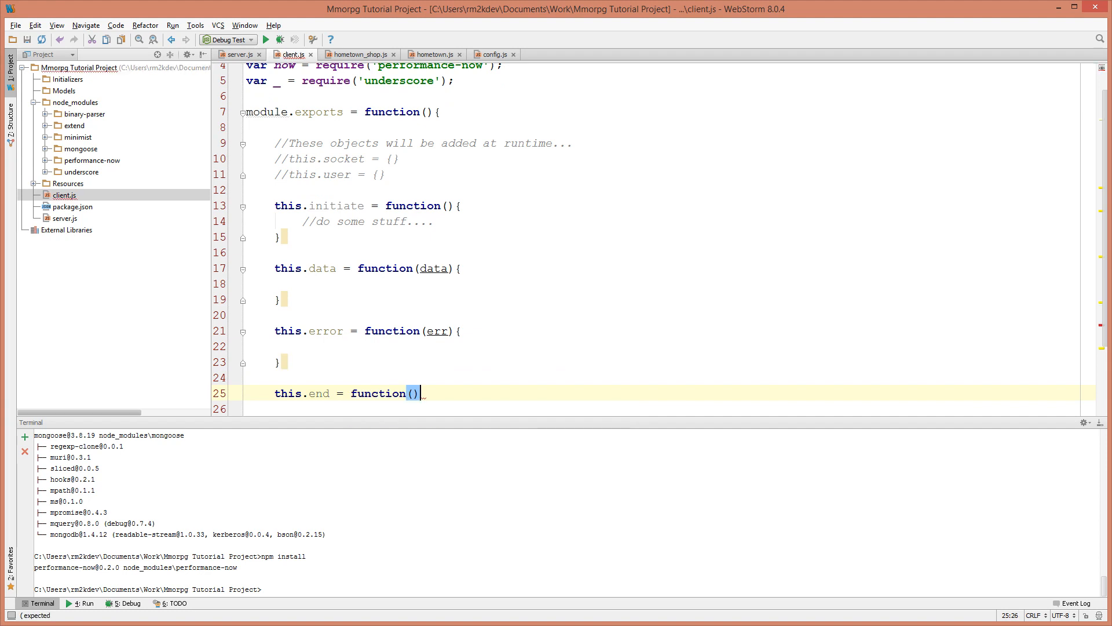
pyautogui.write('{')
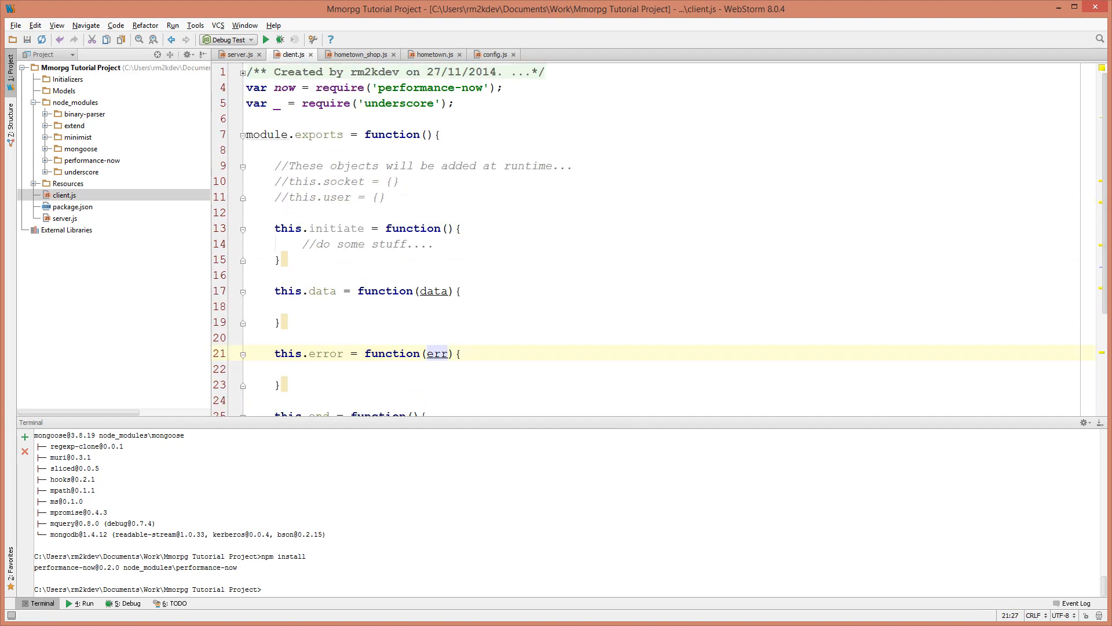
pyautogui.click(406, 243)
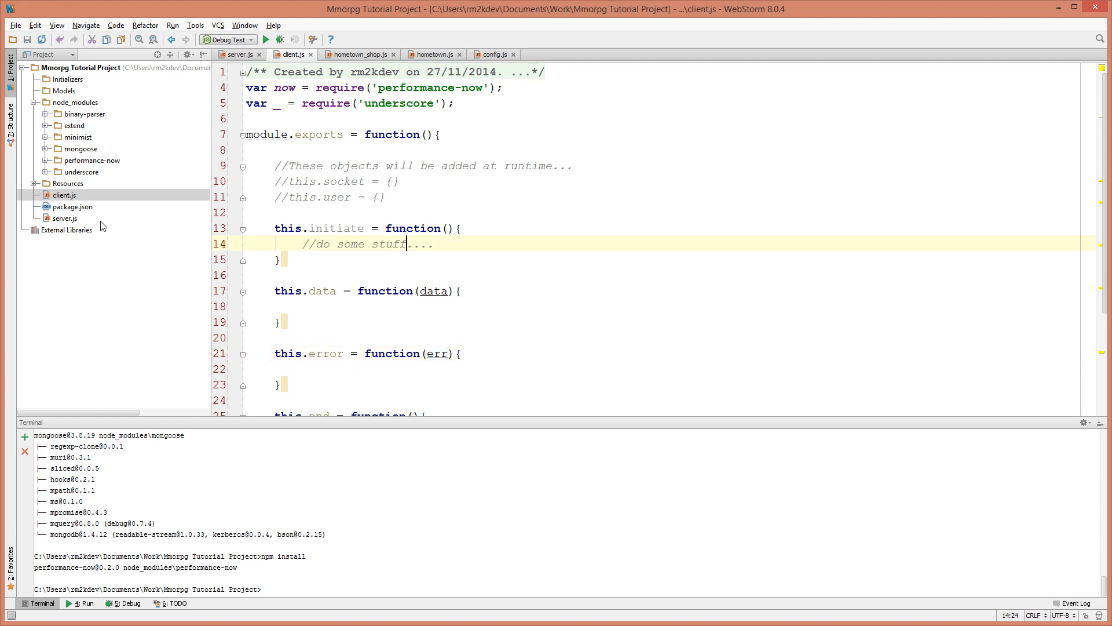
# - Switch to server.js, close client.js and review the createServer connection callback and its socket handlers
pyautogui.click(238, 54)
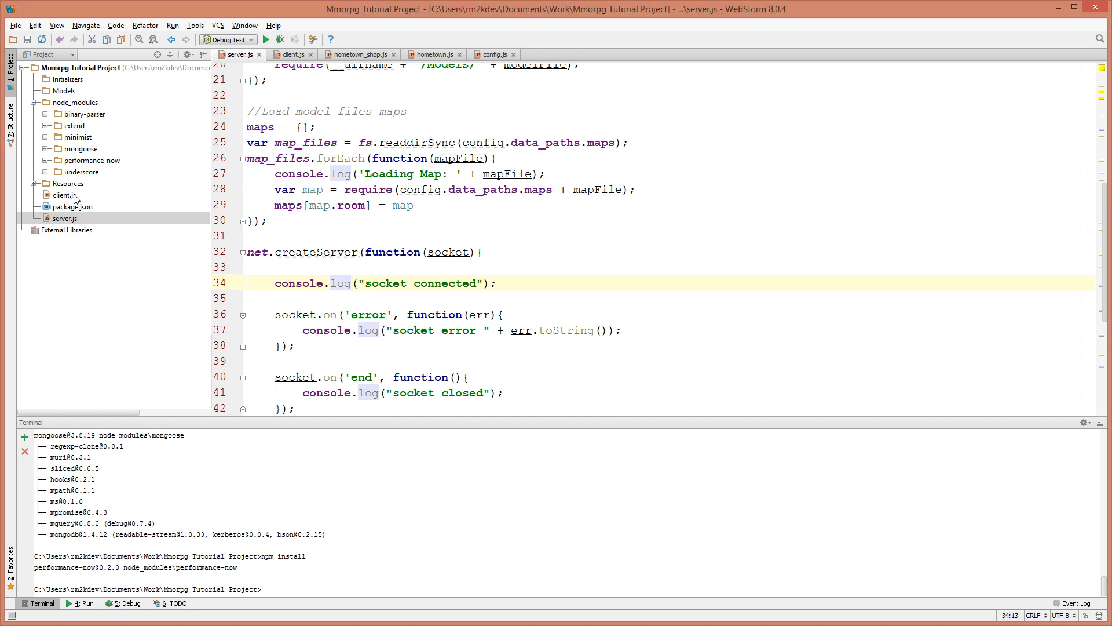
pyautogui.click(64, 195)
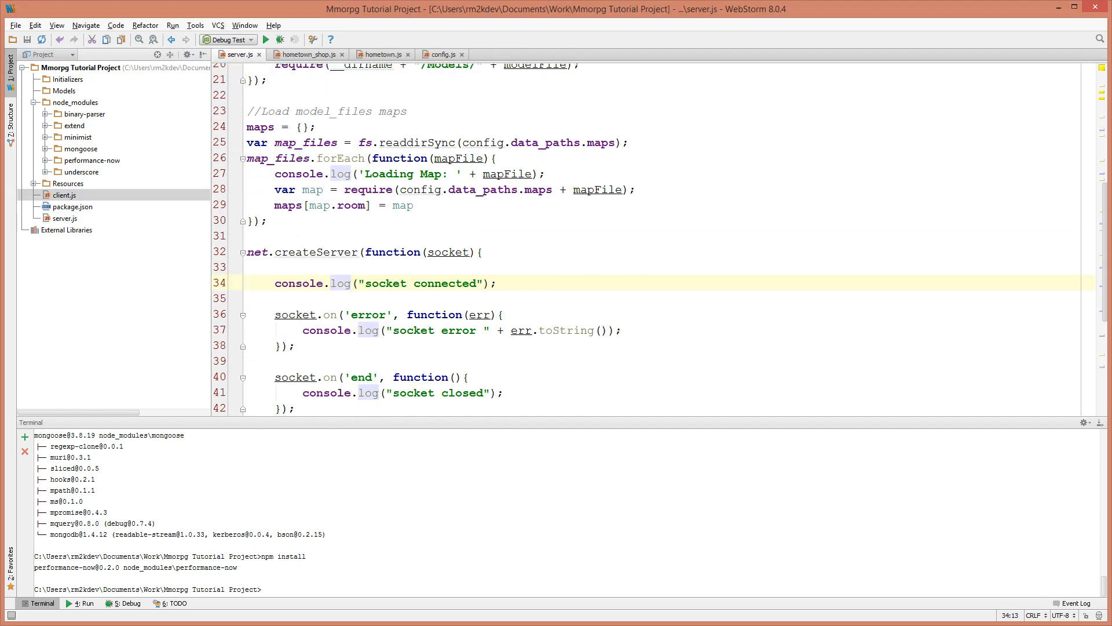
pyautogui.scroll(-3)
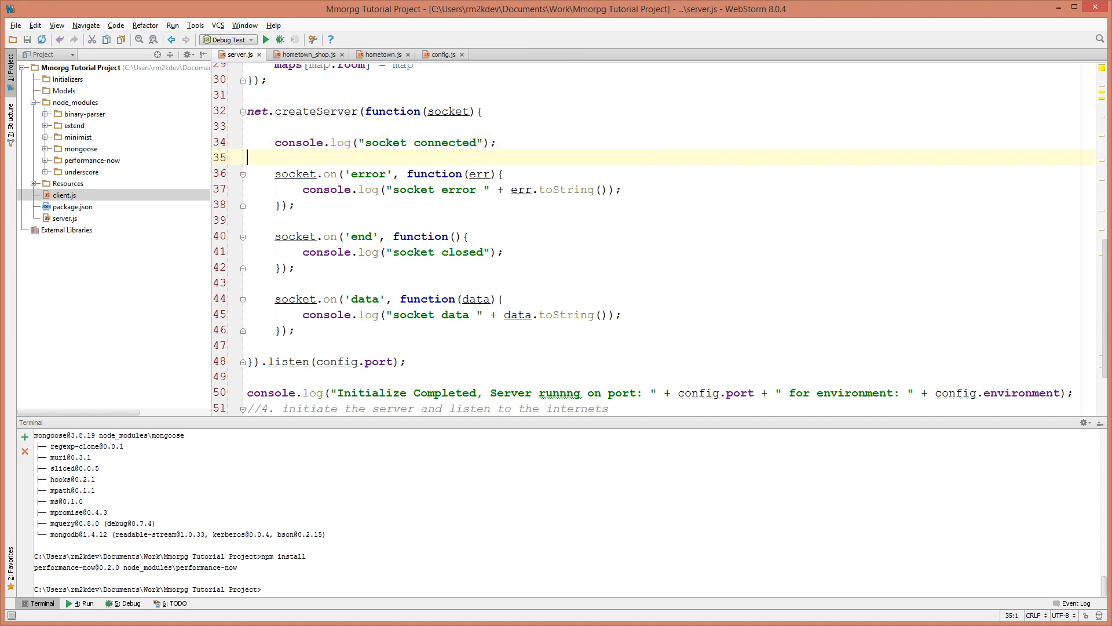
pyautogui.moveTo(368, 111); pyautogui.dragTo(251, 361)
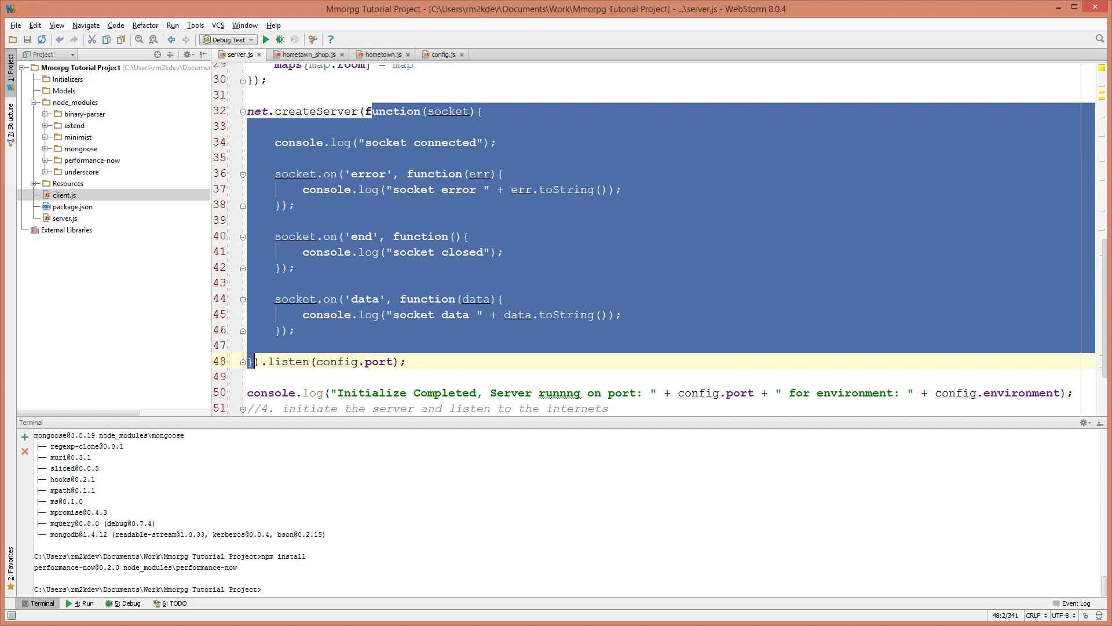
pyautogui.moveTo(390, 125)
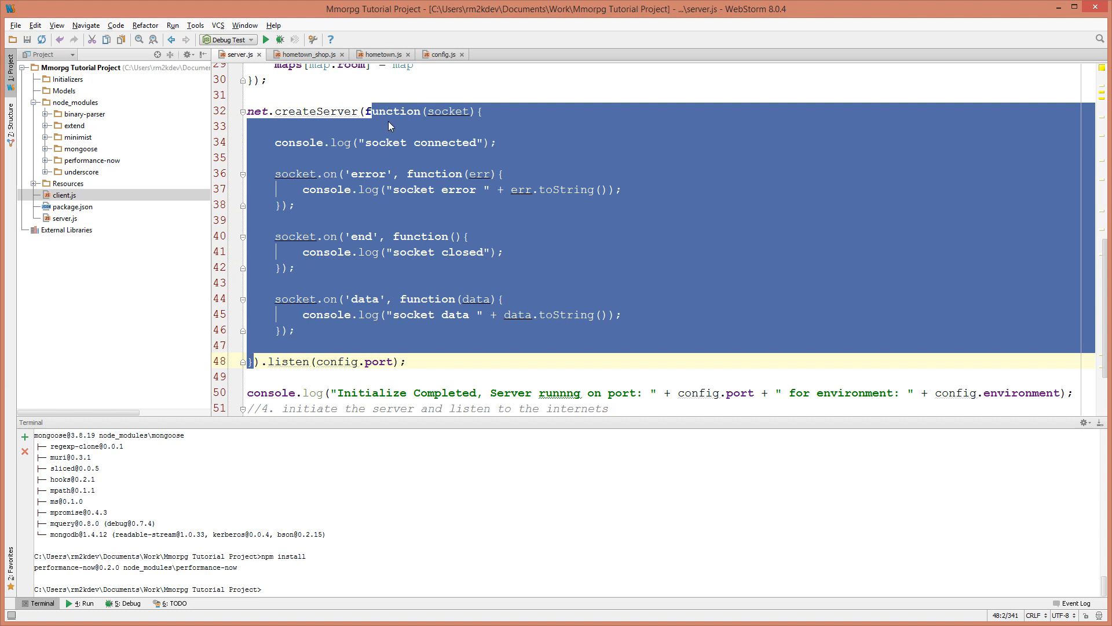
pyautogui.click(255, 156)
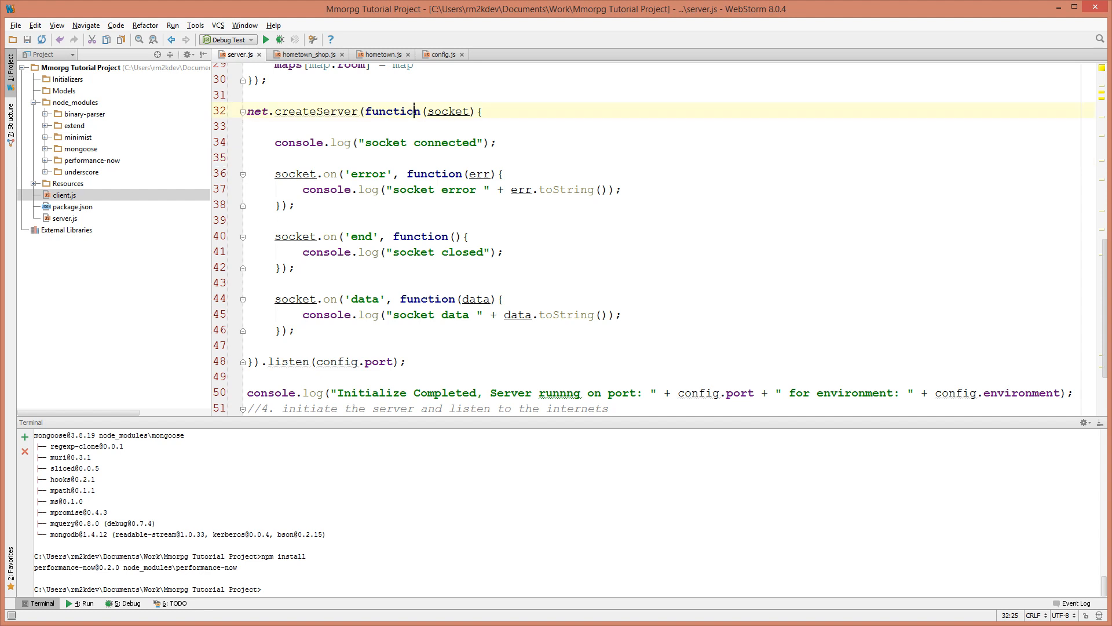
pyautogui.doubleClick(447, 111)
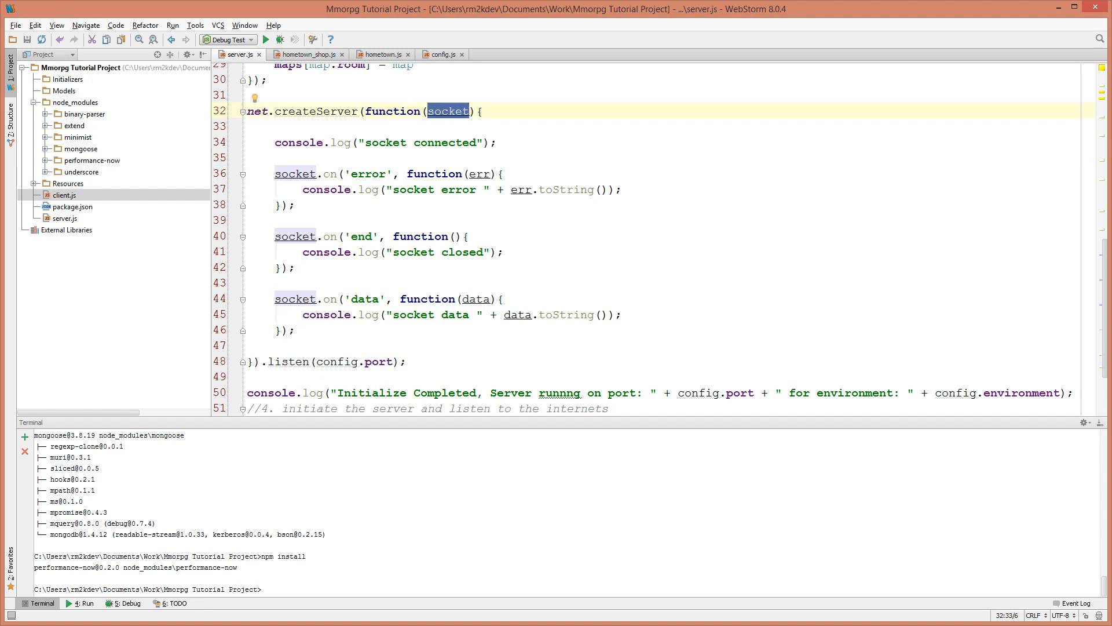
pyautogui.moveTo(275, 172); pyautogui.dragTo(296, 330)
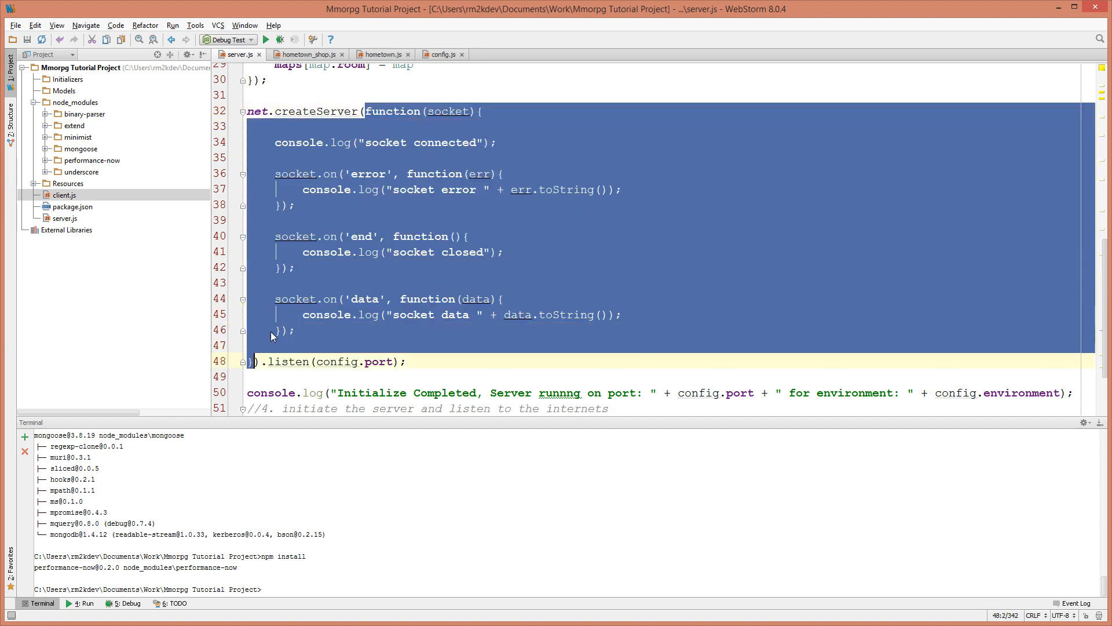
pyautogui.moveTo(392, 147)
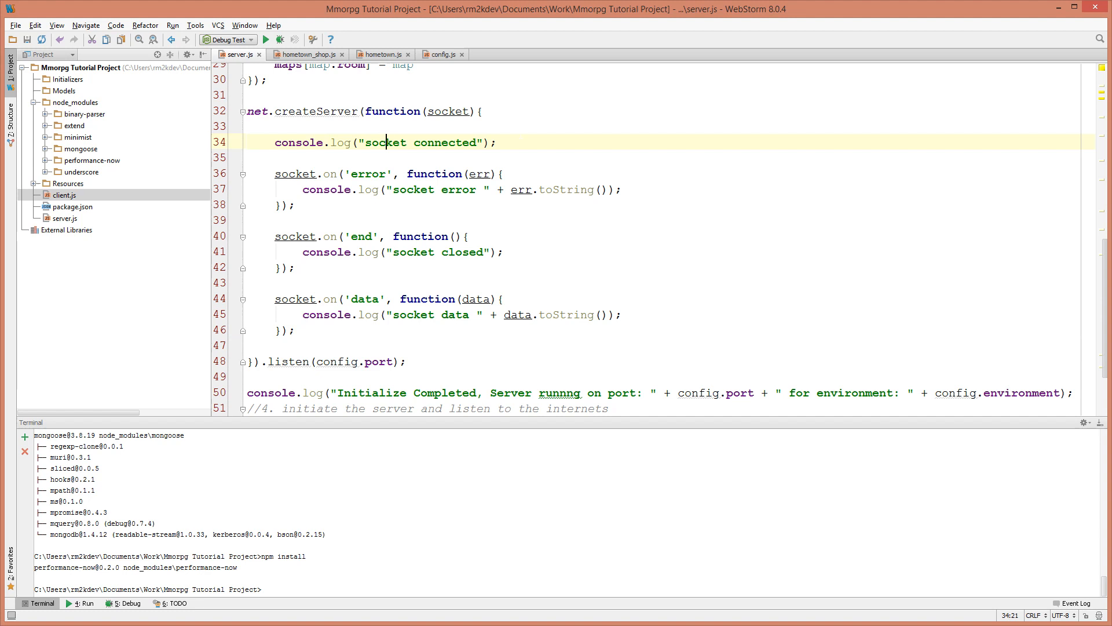
# - In the connection callback, create c_inst as new require('./client.js')
pyautogui.write('var')
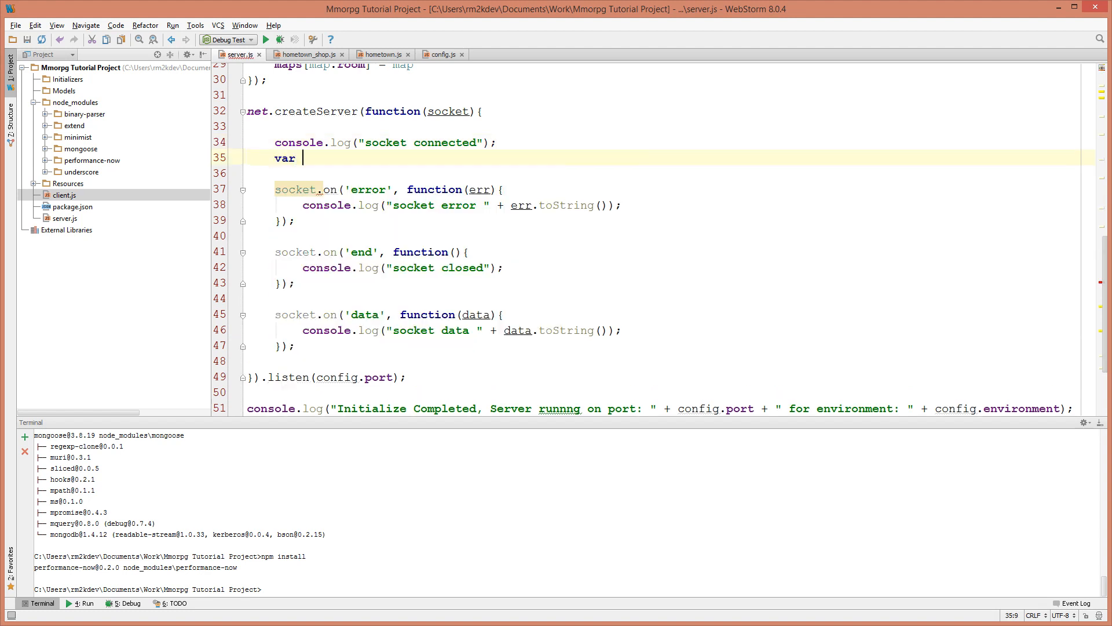
pyautogui.write('c_inst')
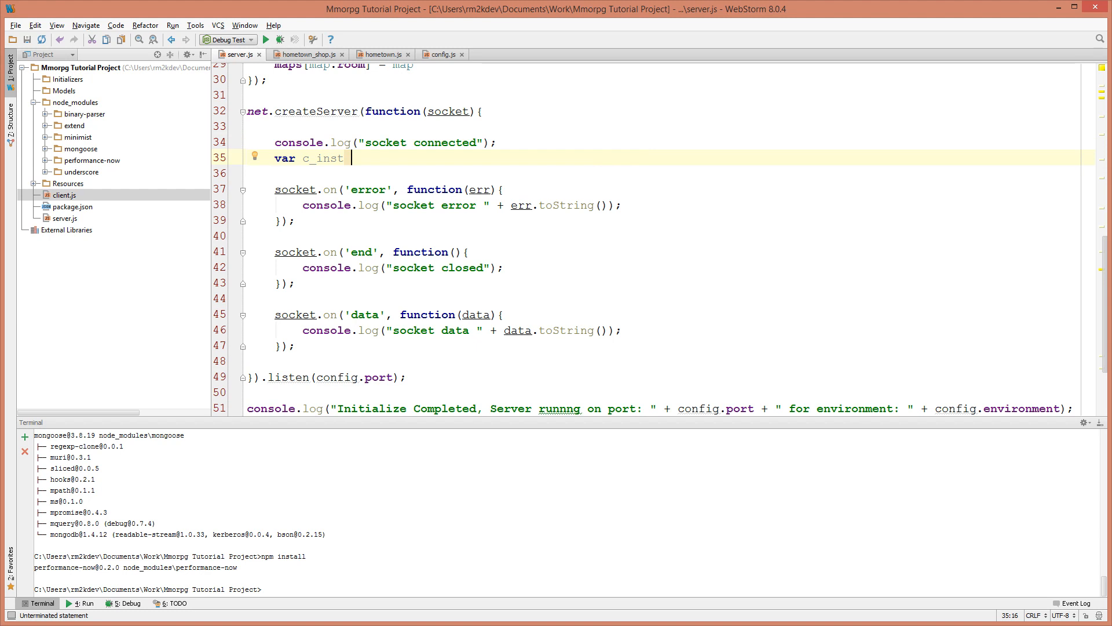
pyautogui.write('= new')
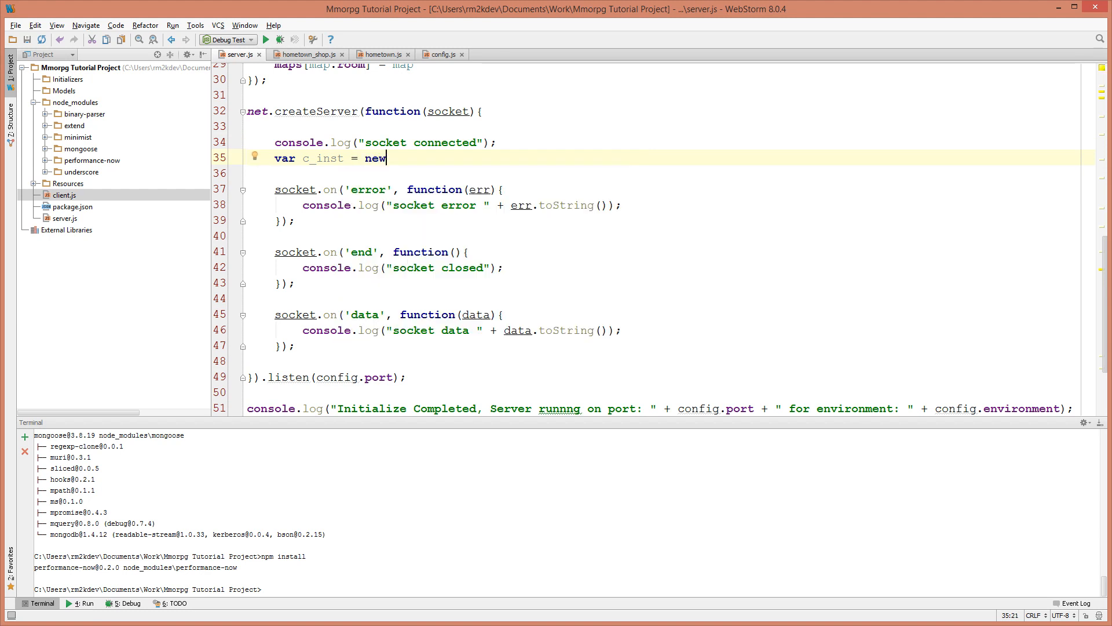
pyautogui.write('require')
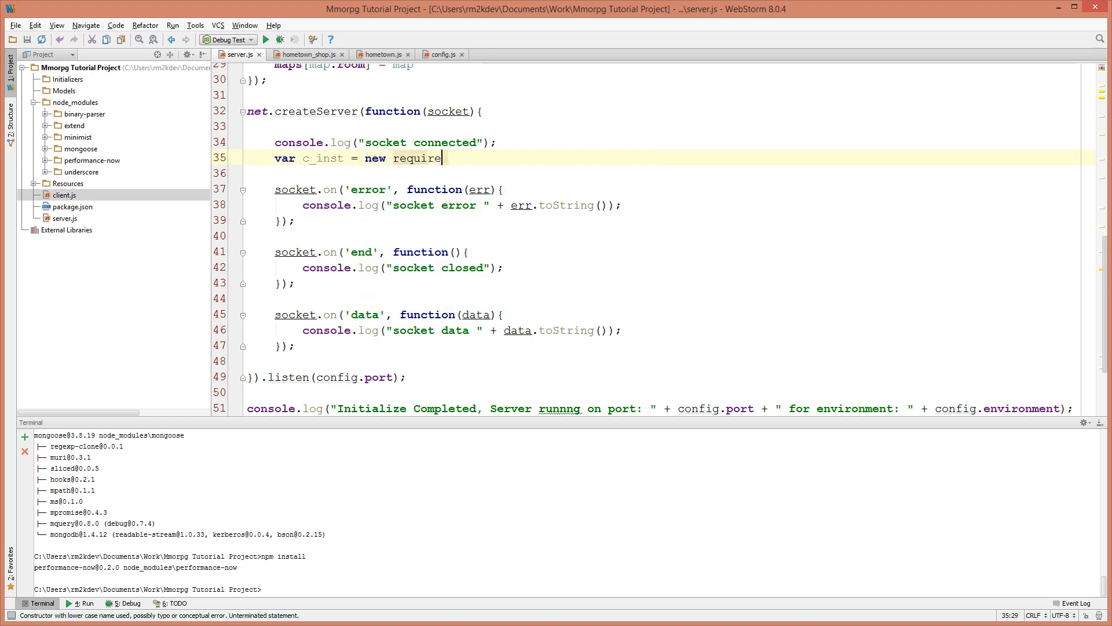
pyautogui.write('()')
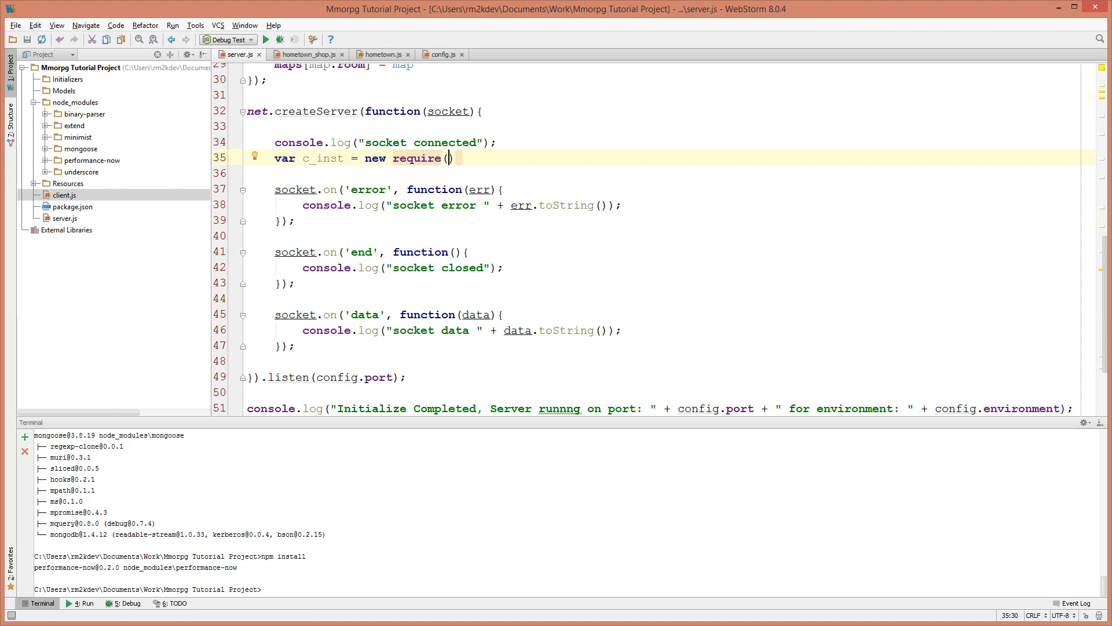
pyautogui.write("./'")
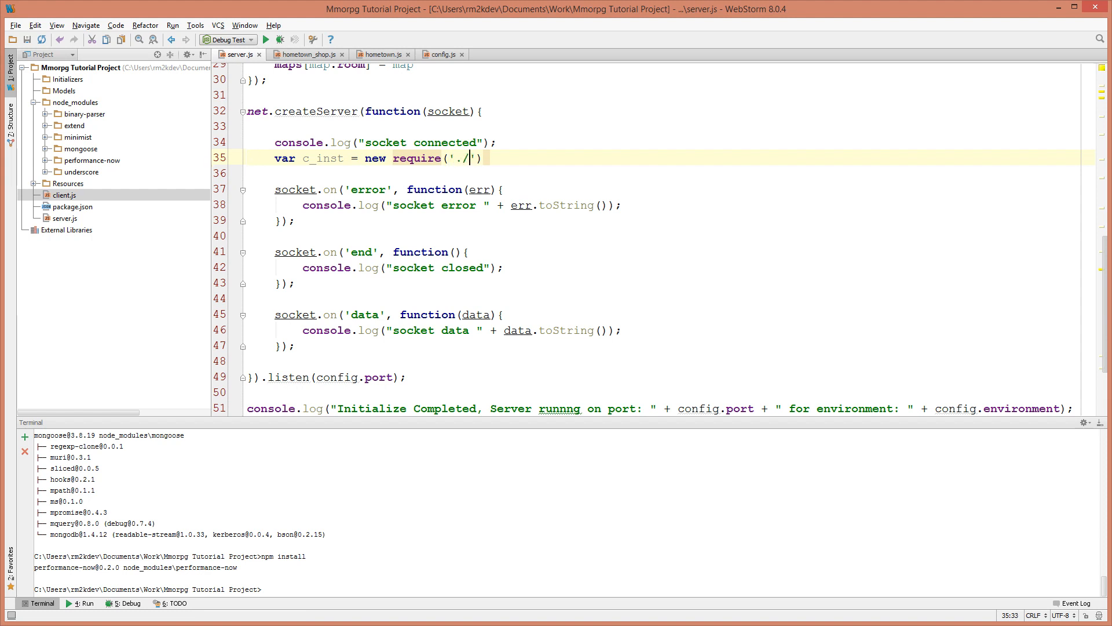
pyautogui.write('client.js')
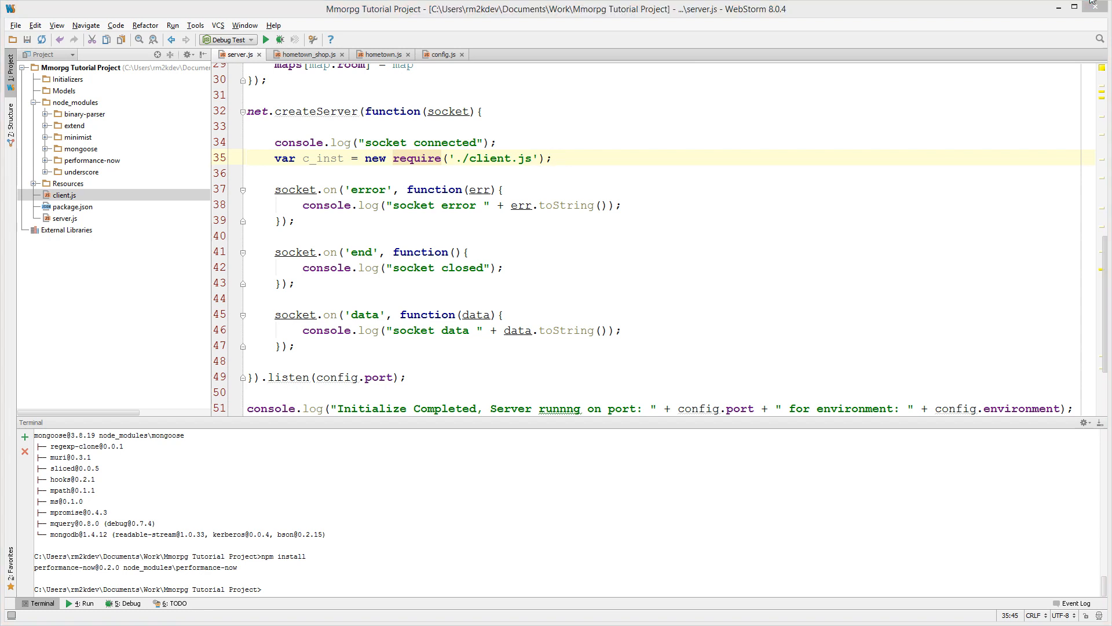
pyautogui.moveTo(392, 159); pyautogui.dragTo(551, 159)
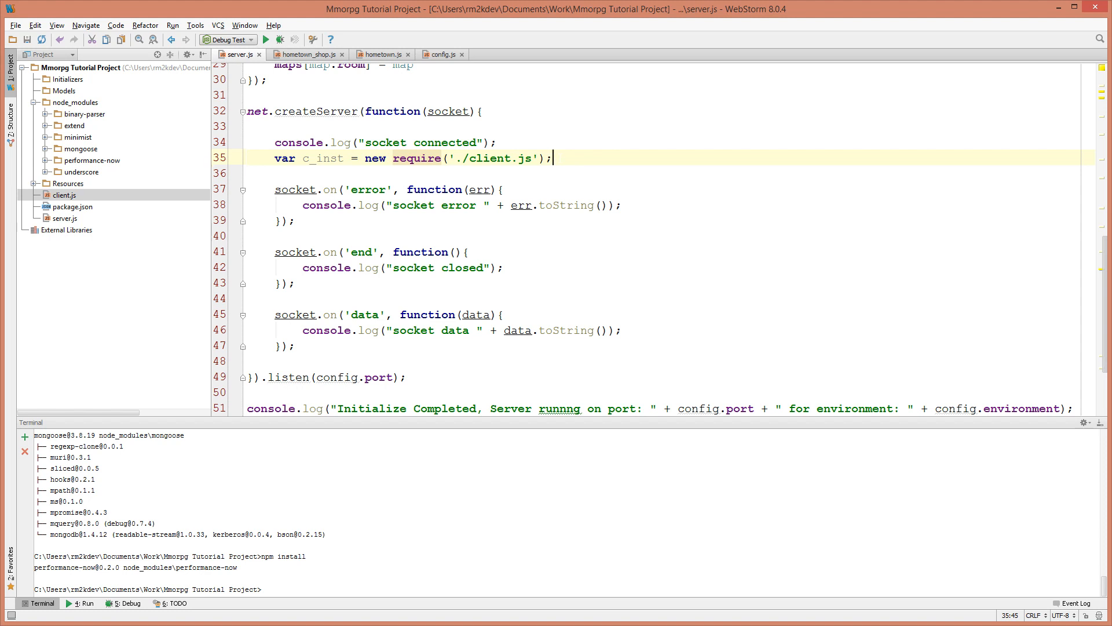
pyautogui.press('Backspace')
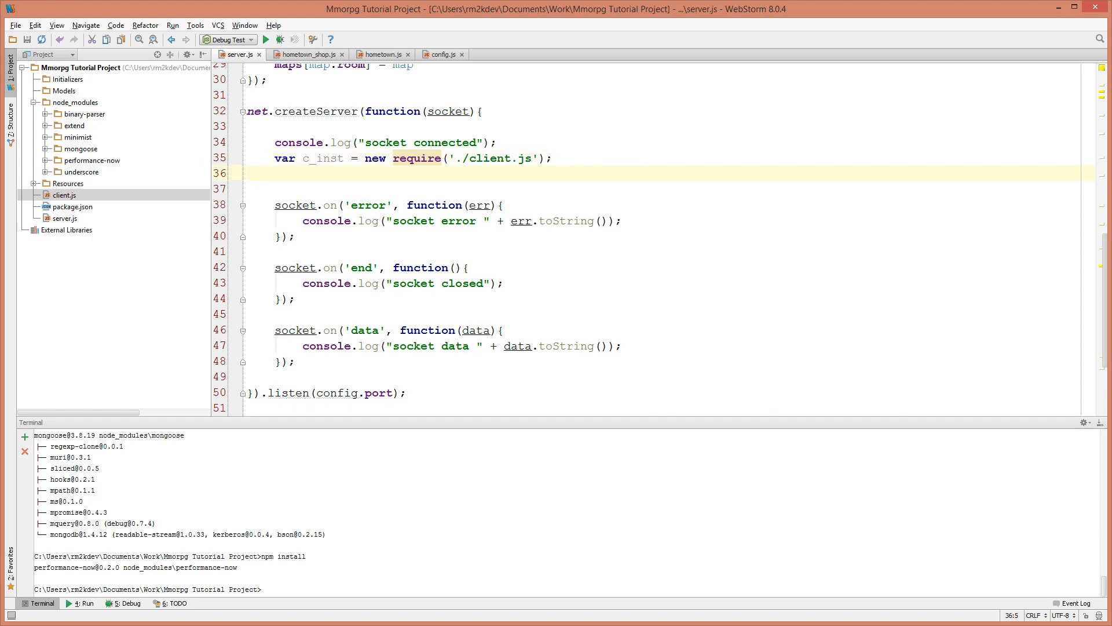
# - Create thisClient as new c_inst() with blank lines below it
pyautogui.write('var thisClien')
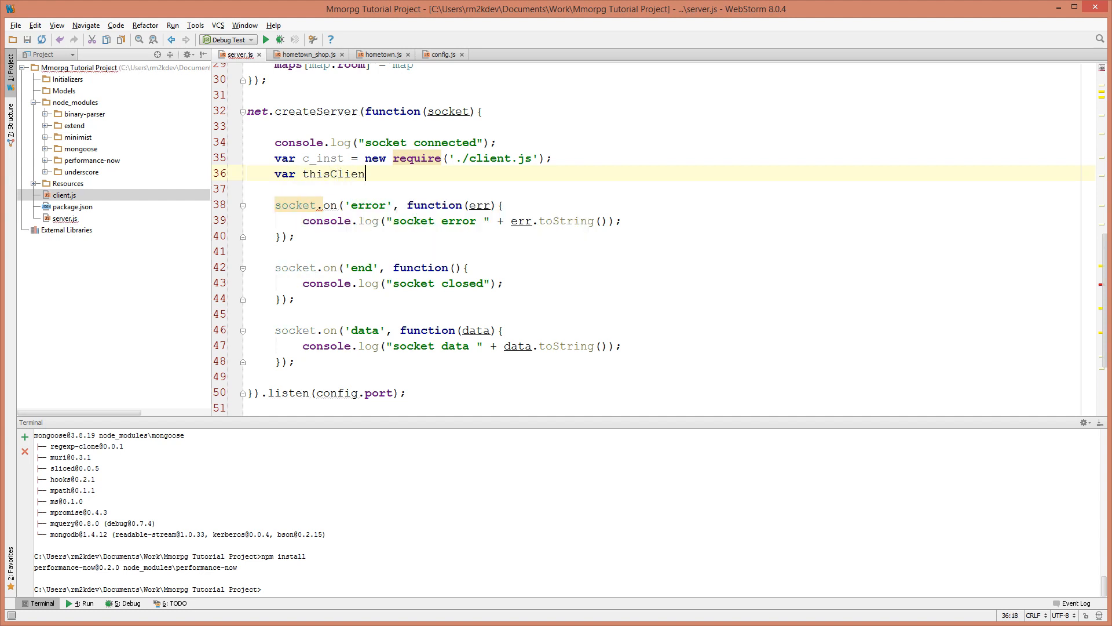
pyautogui.write('"t "')
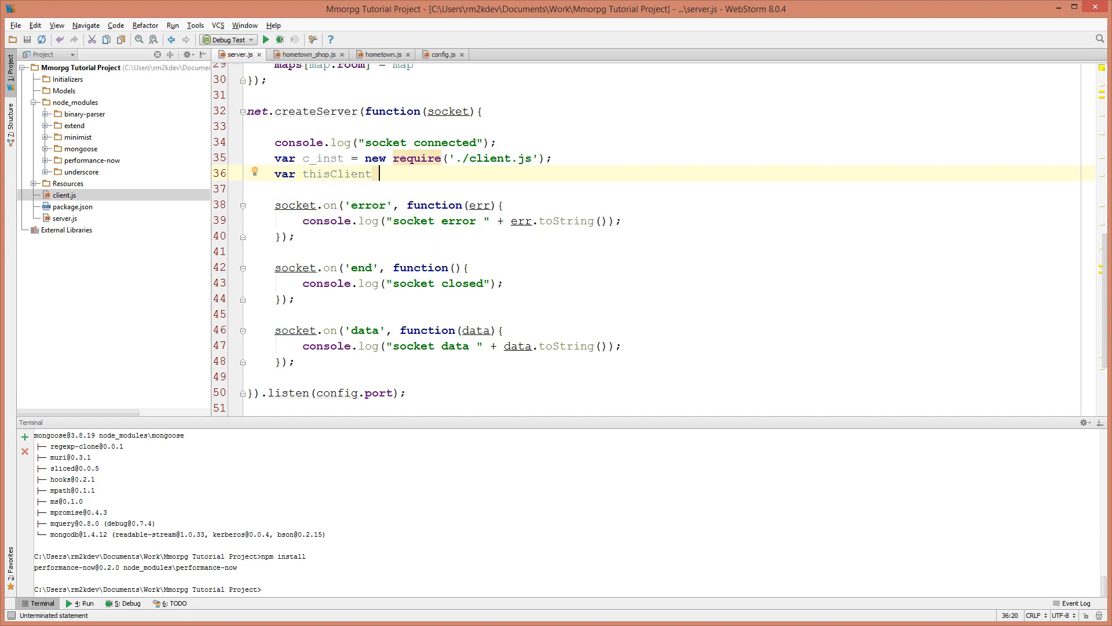
pyautogui.write('=')
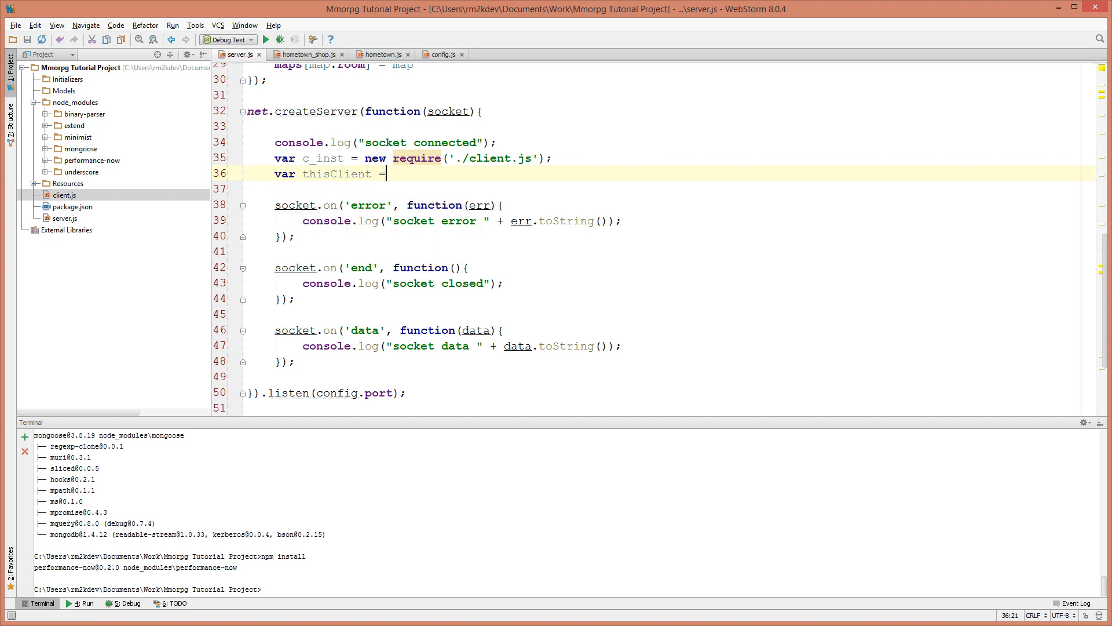
pyautogui.write('new')
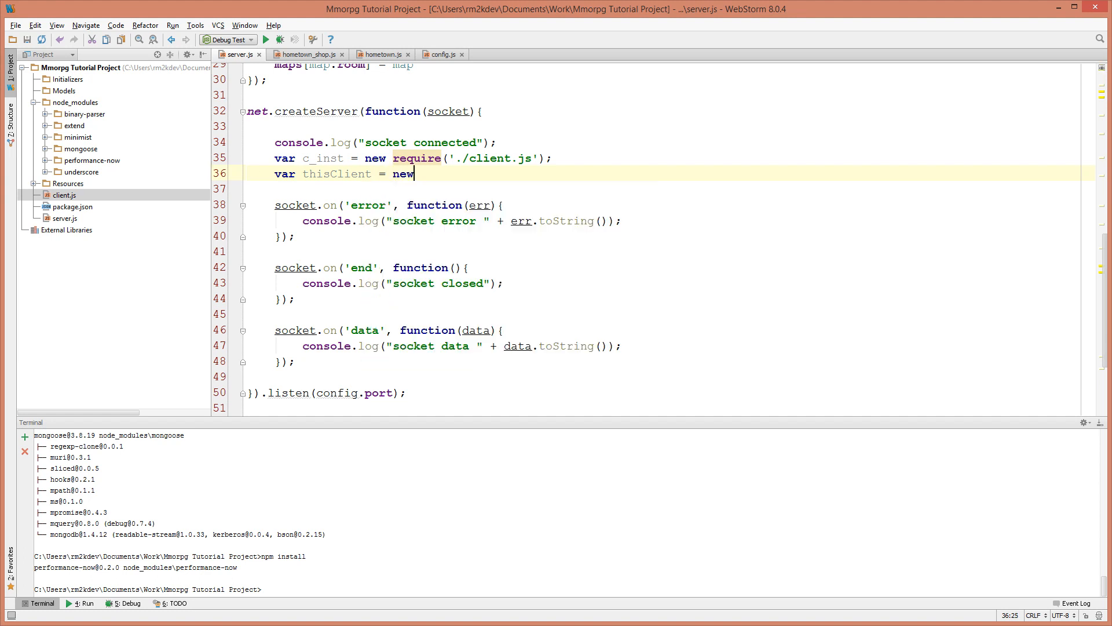
pyautogui.write('c_inst')
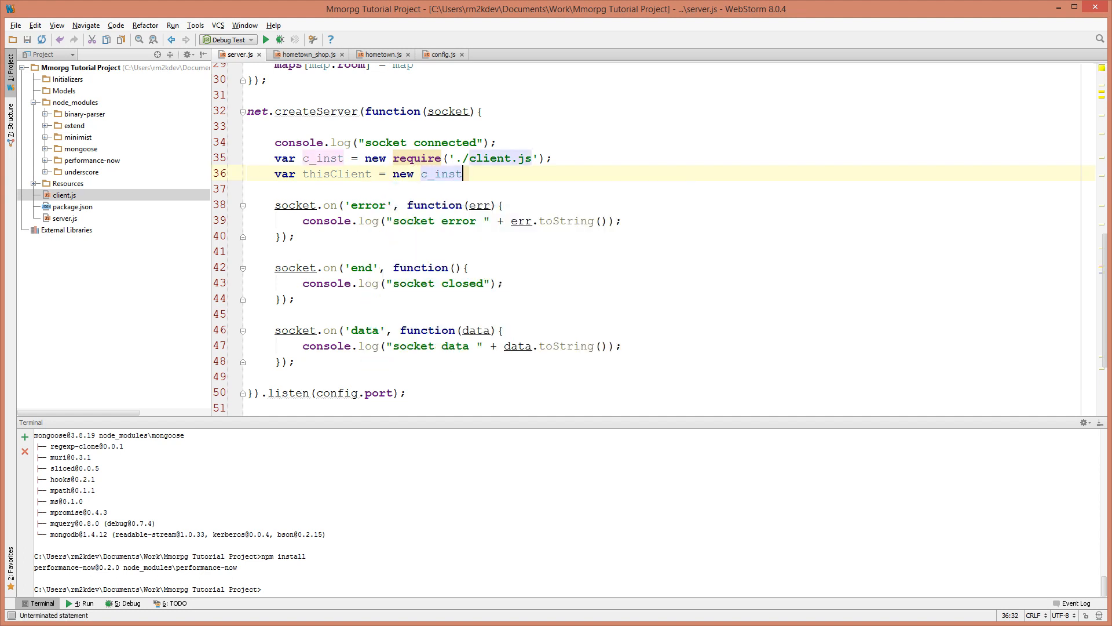
pyautogui.write('()')
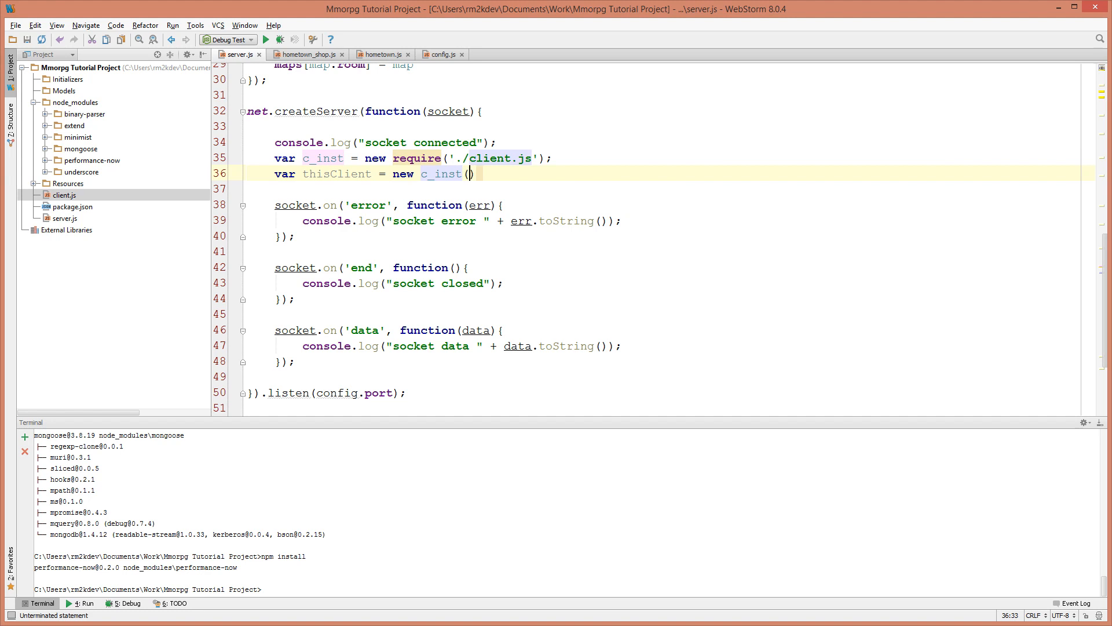
pyautogui.write(');')
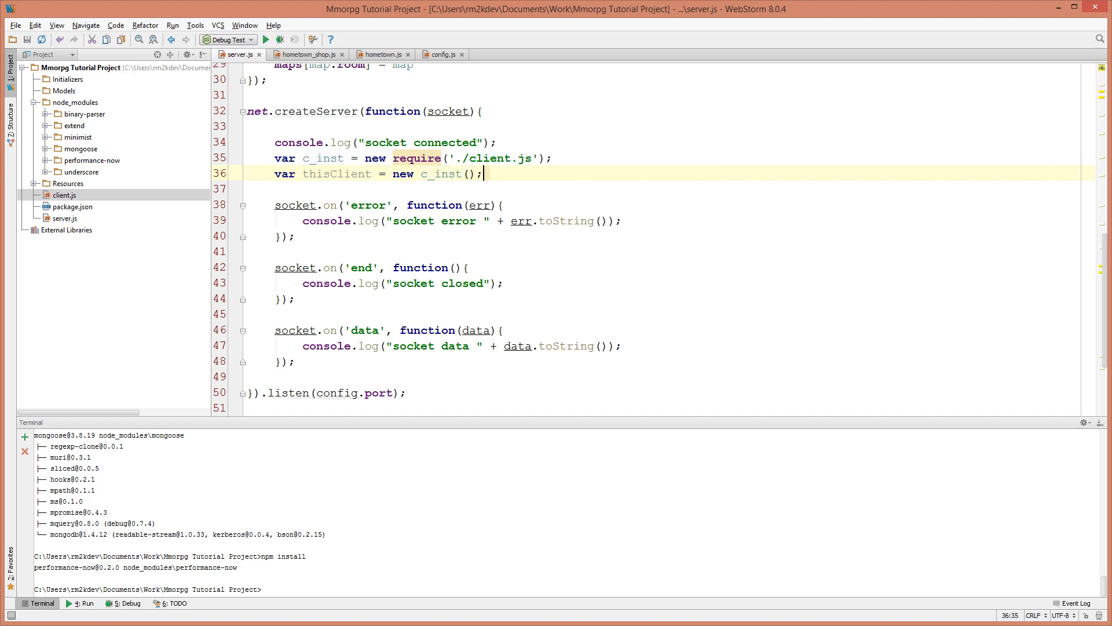
pyautogui.press('Enter')
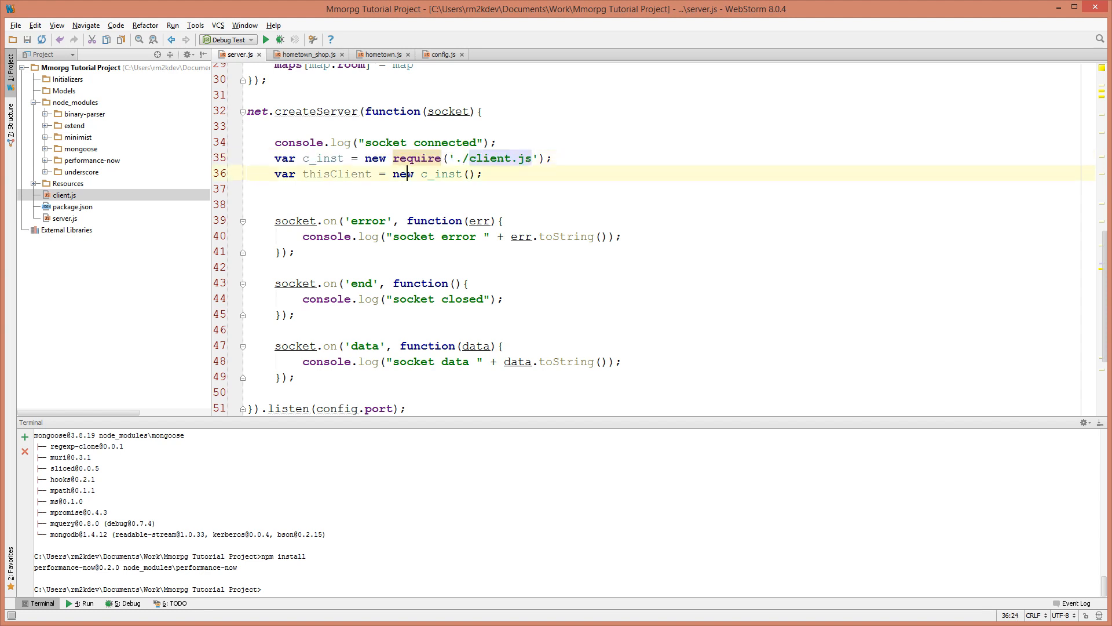
pyautogui.doubleClick(440, 174)
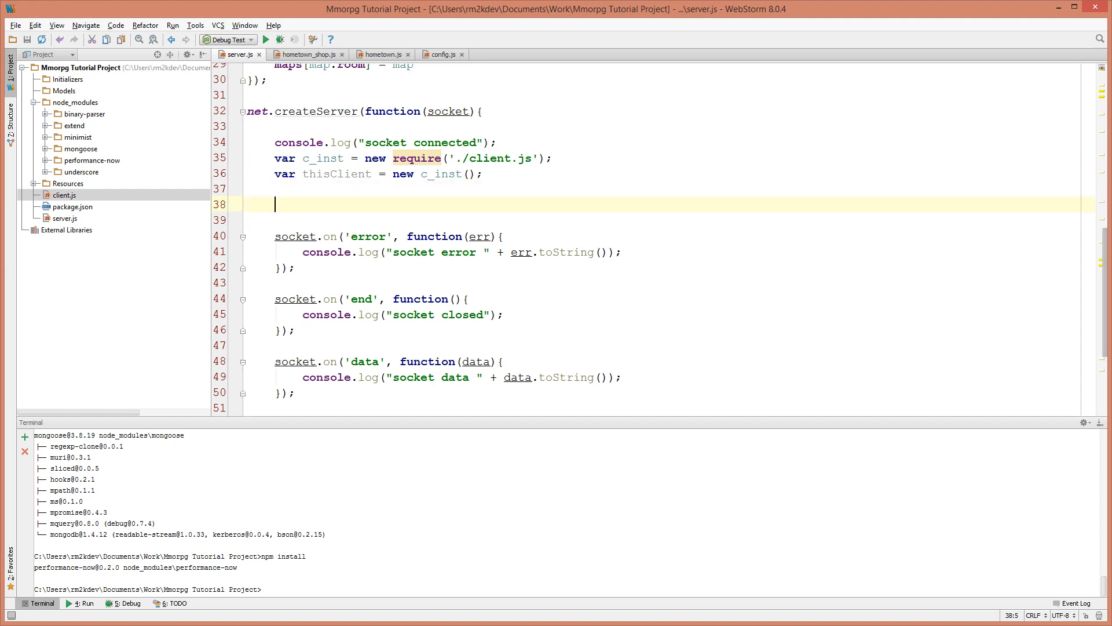
# - Assign the connection's socket to thisClient.socket, checking the property name in client.js
pyautogui.write('tjhs')
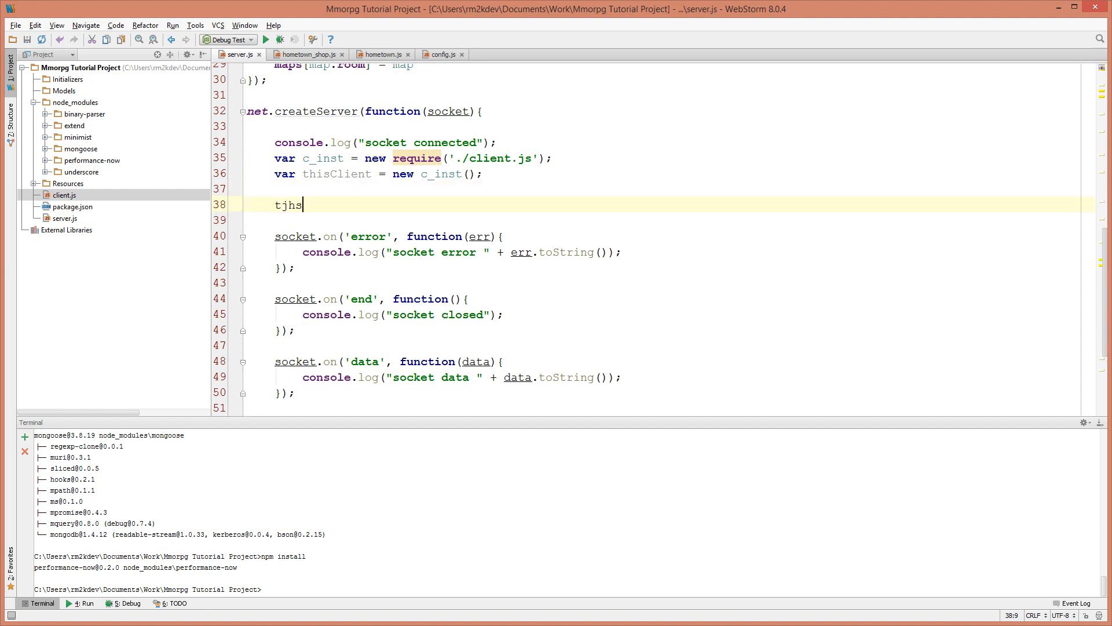
pyautogui.write('this')
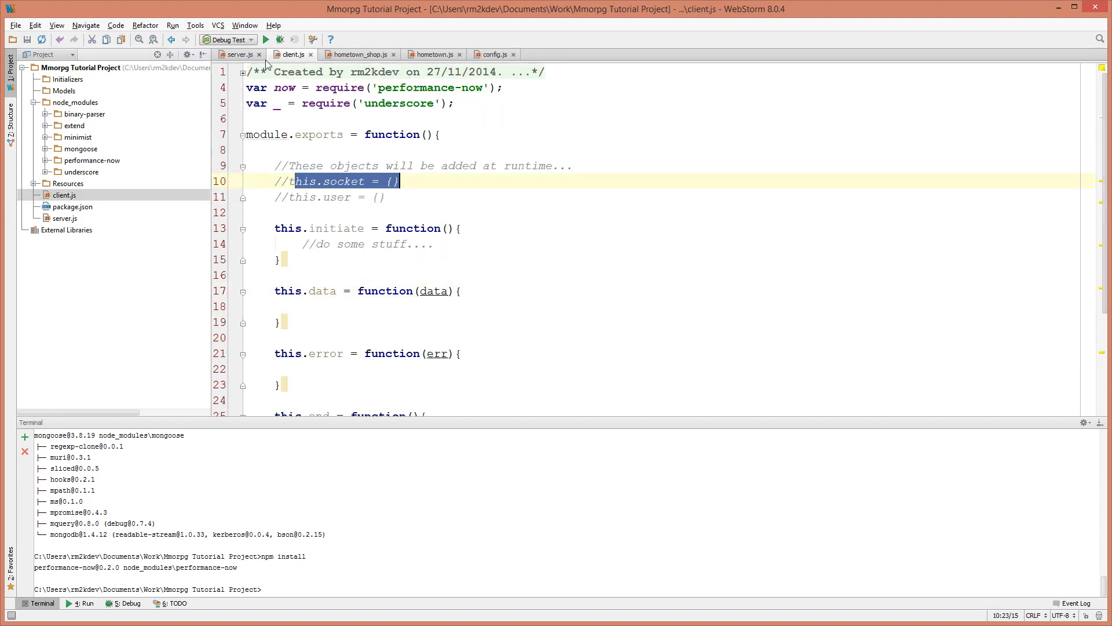
pyautogui.click(308, 55)
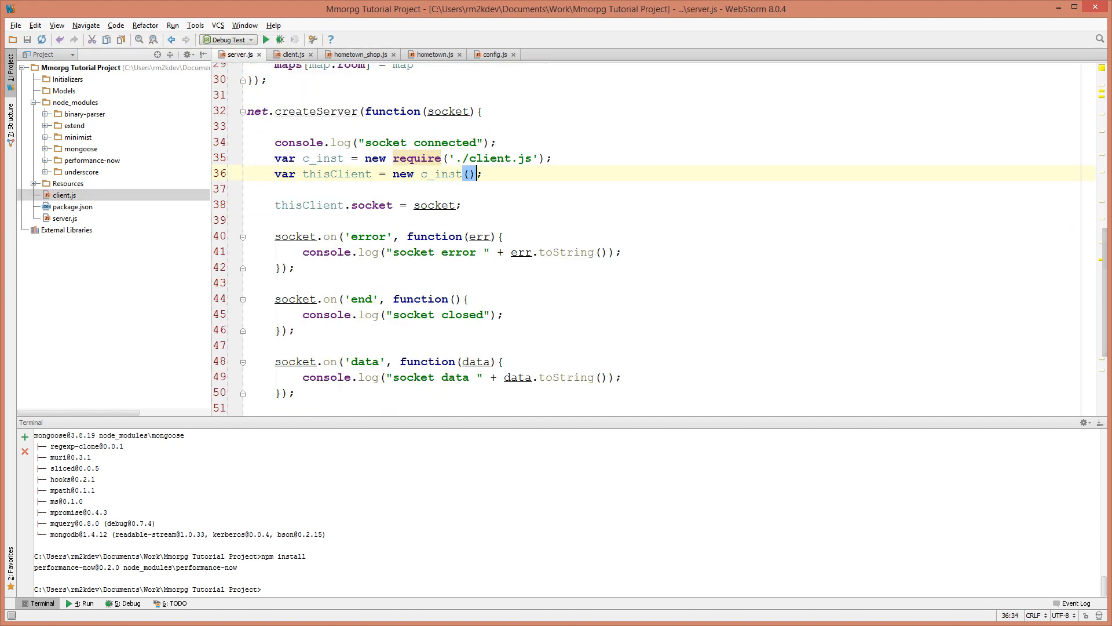
pyautogui.doubleClick(447, 111)
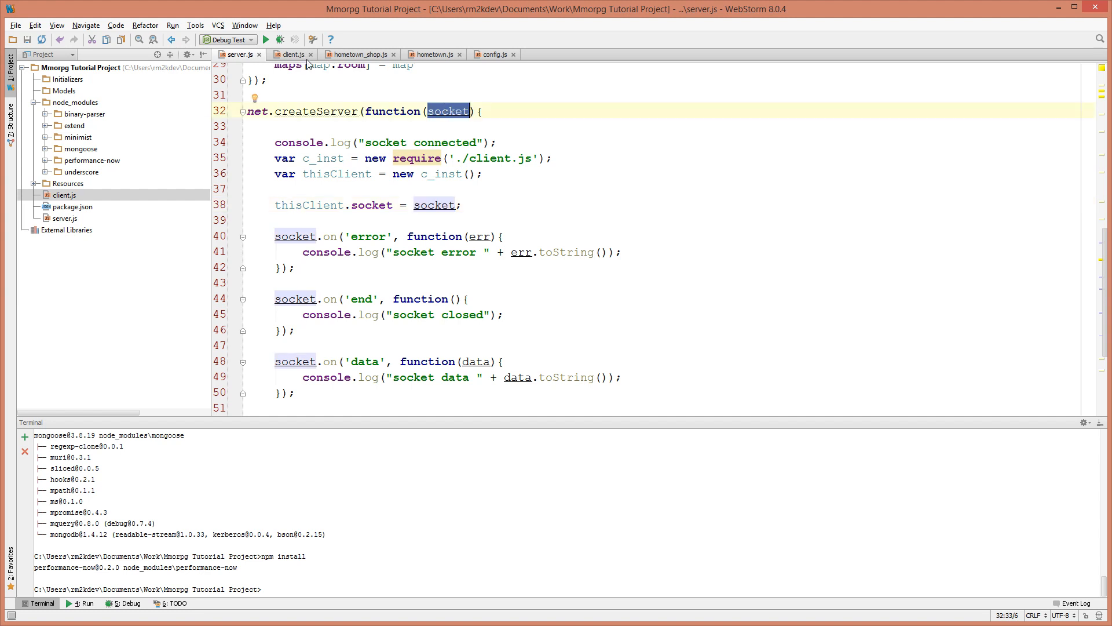
pyautogui.click(461, 205)
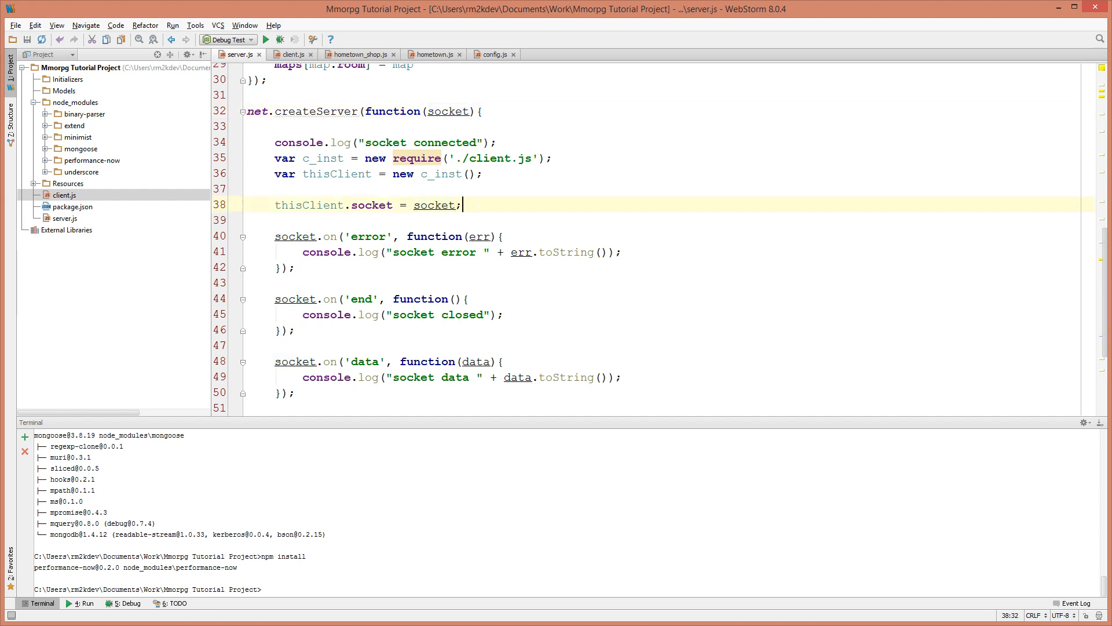
pyautogui.press('enter')
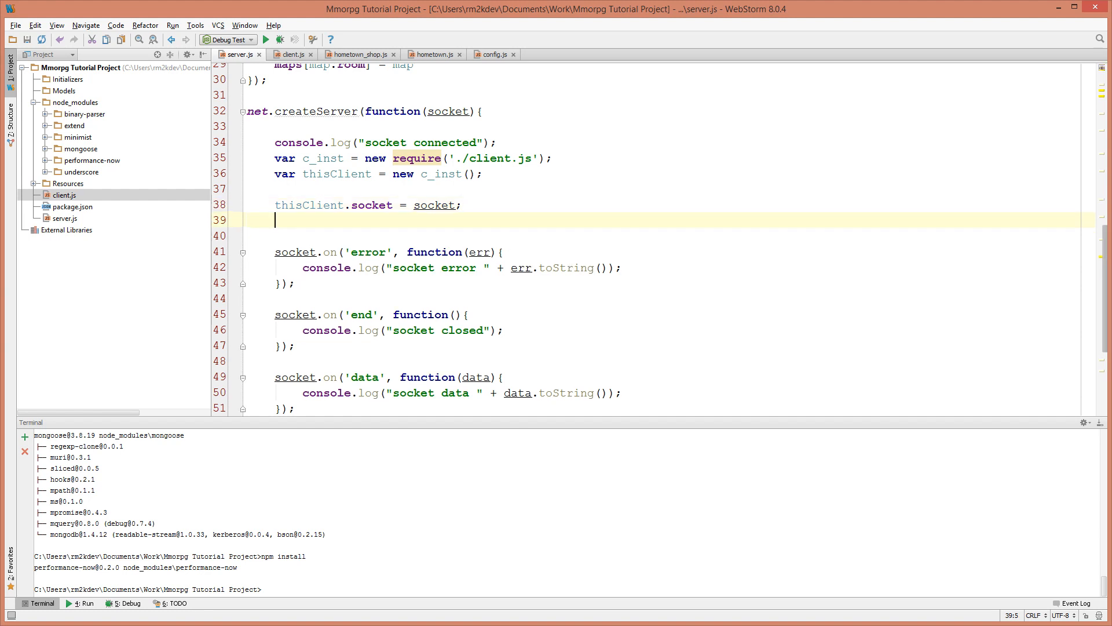
# - Call thisClient.initiate() after the socket assignment, verifying the name in client.js
pyautogui.write('thisClient')
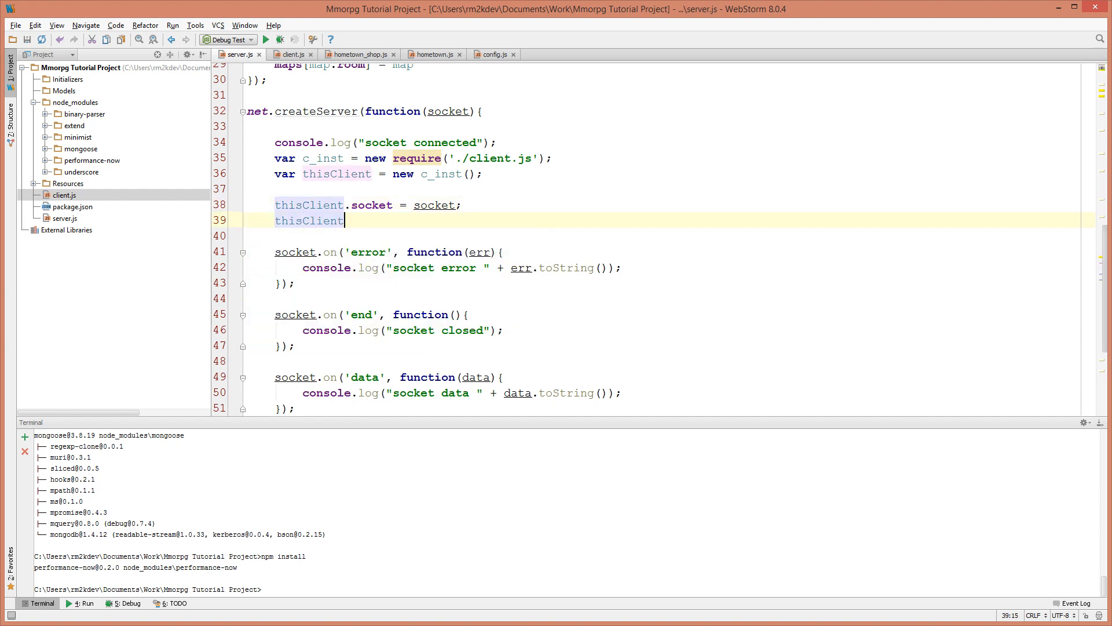
pyautogui.write('.initiate(')
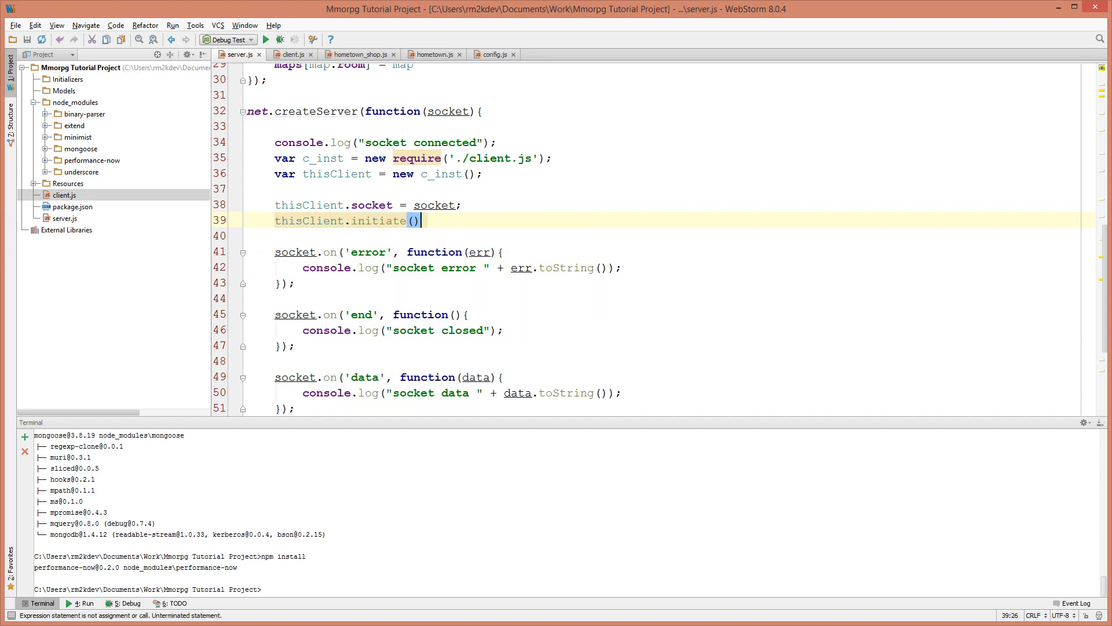
pyautogui.click(292, 55)
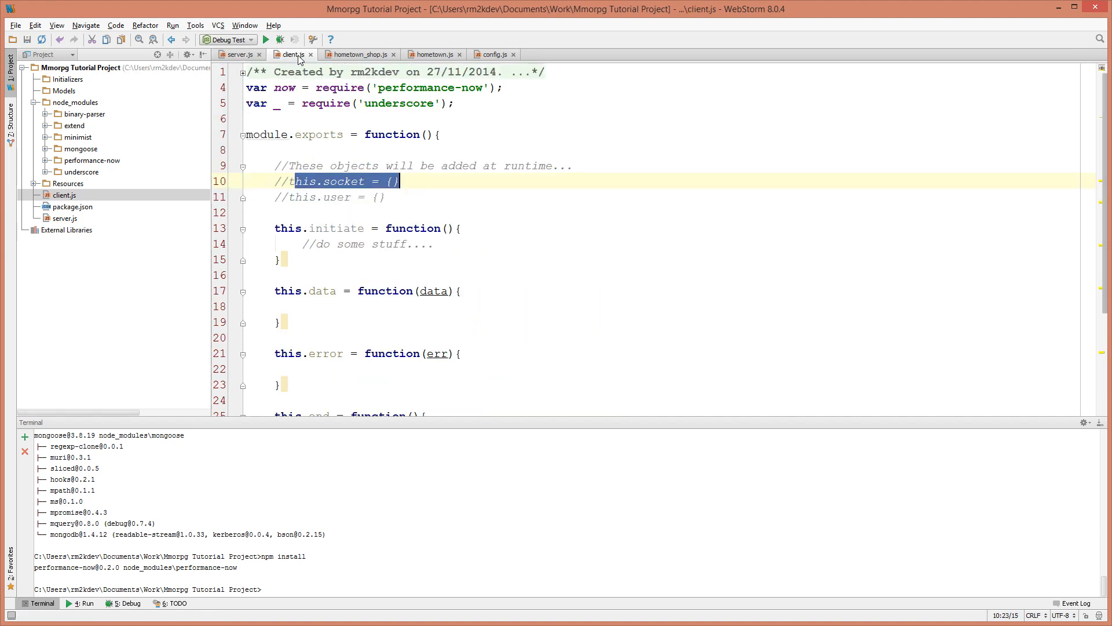
pyautogui.click(237, 54)
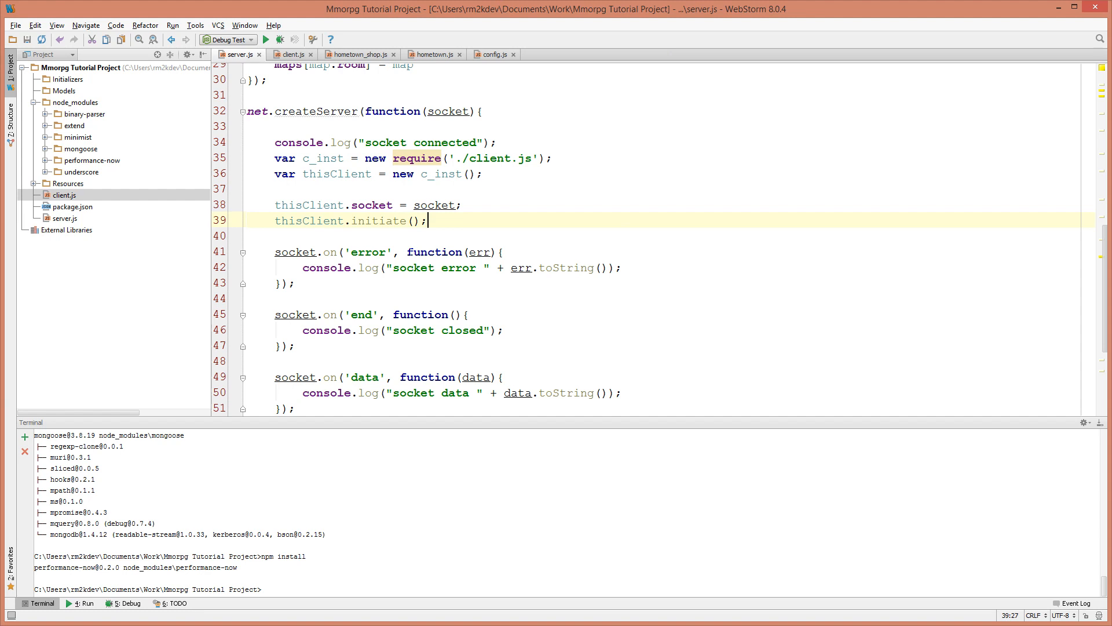
# - Copy the socket error console.log line from server.js into client.js's error handler
pyautogui.moveTo(404, 251); pyautogui.dragTo(282, 283)
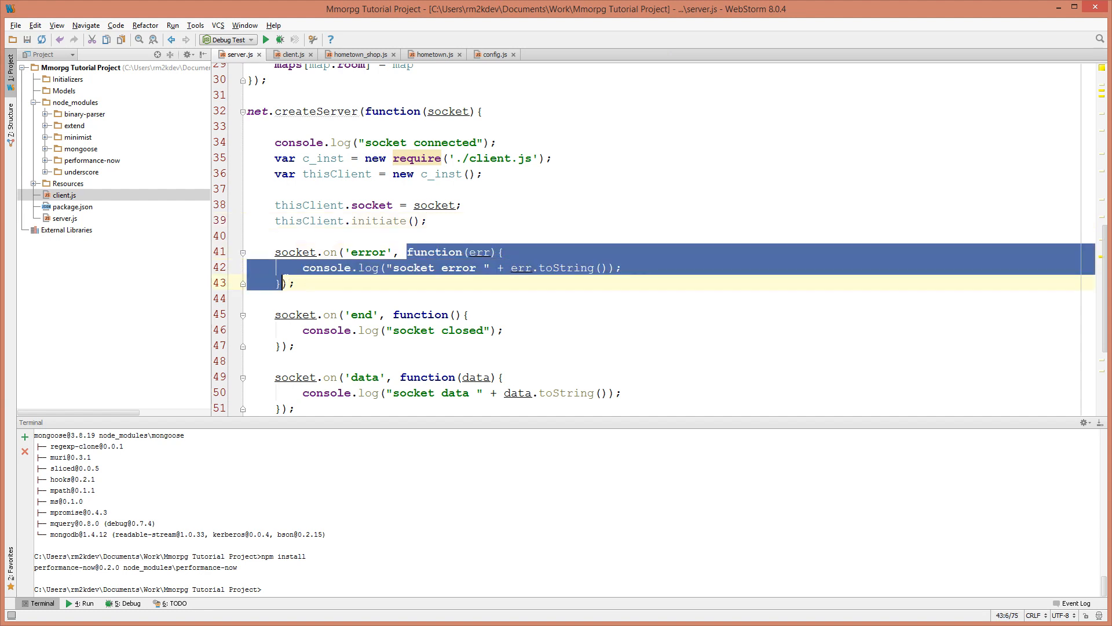
pyautogui.click(292, 54)
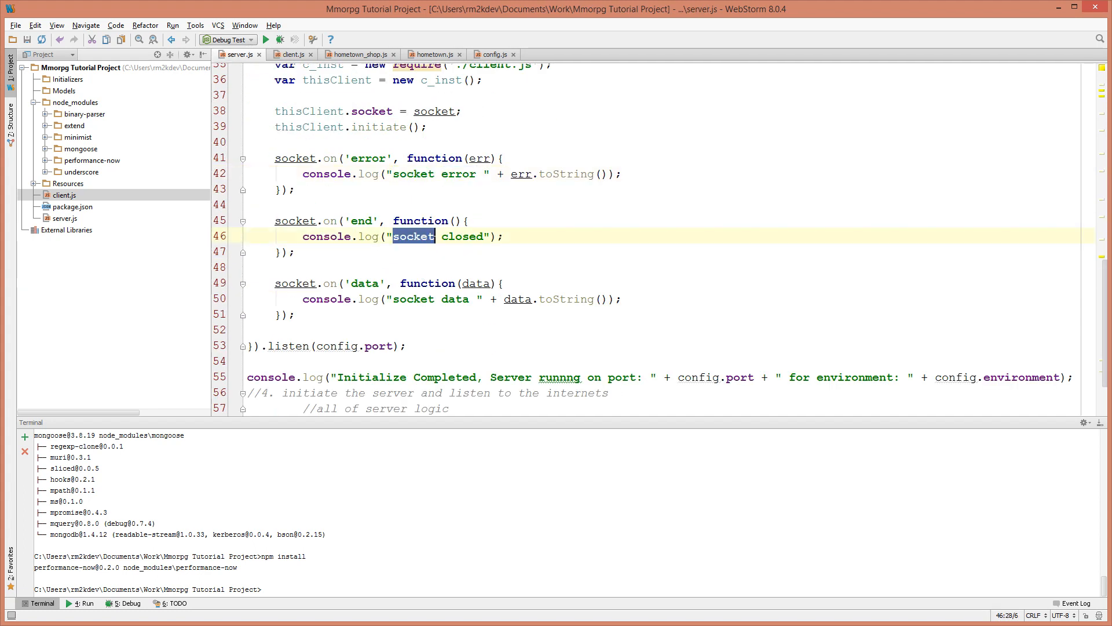
pyautogui.click(425, 174)
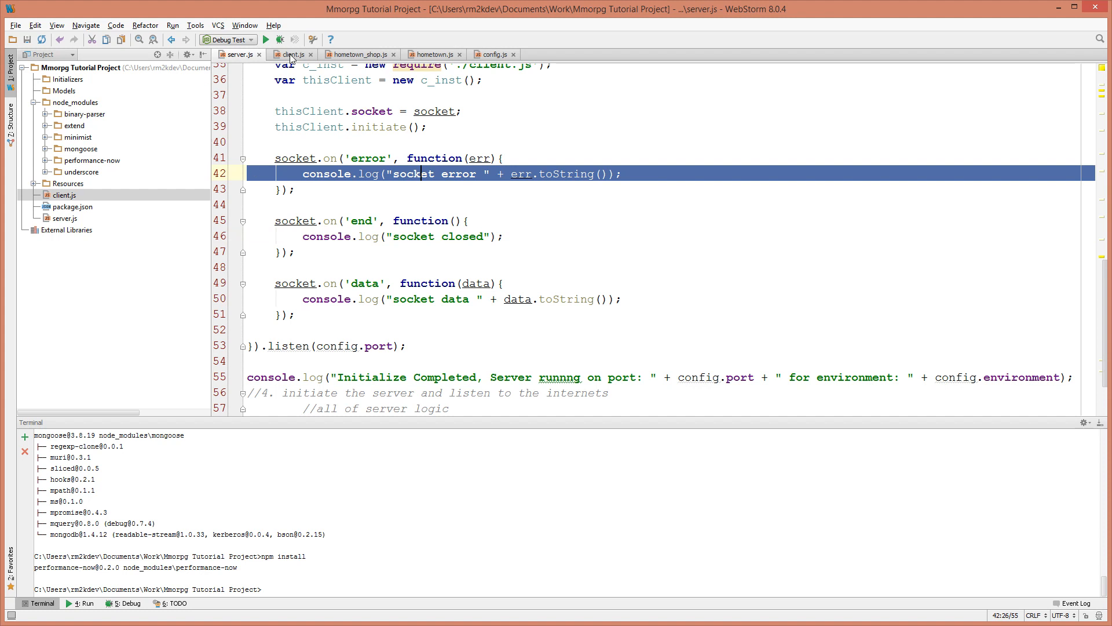
pyautogui.click(292, 55)
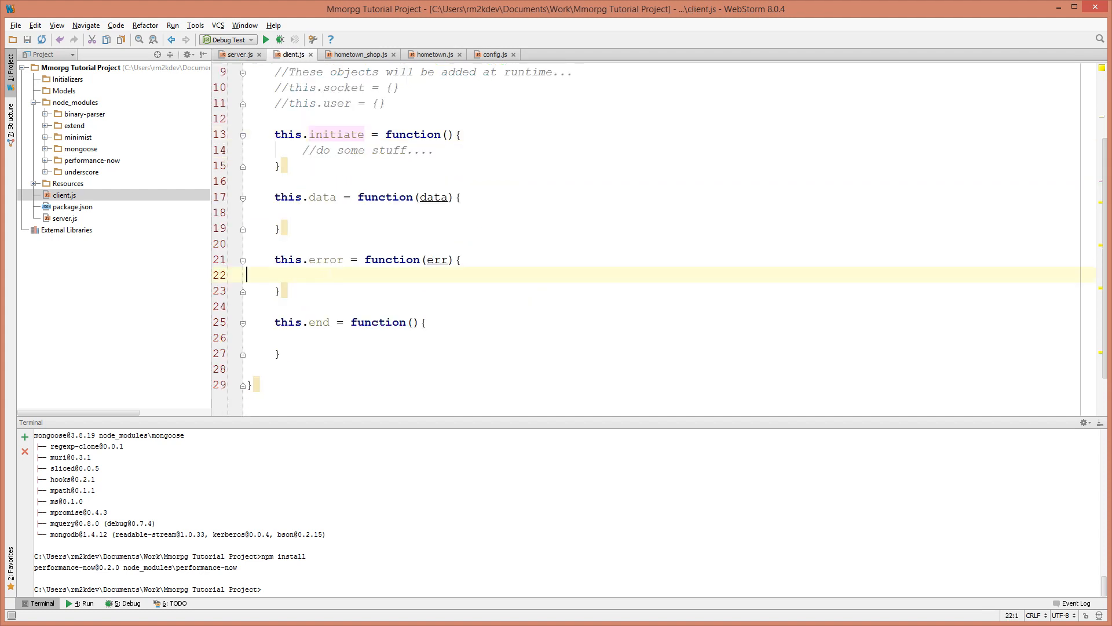
pyautogui.write('console.log("socket error " + err.toString());')
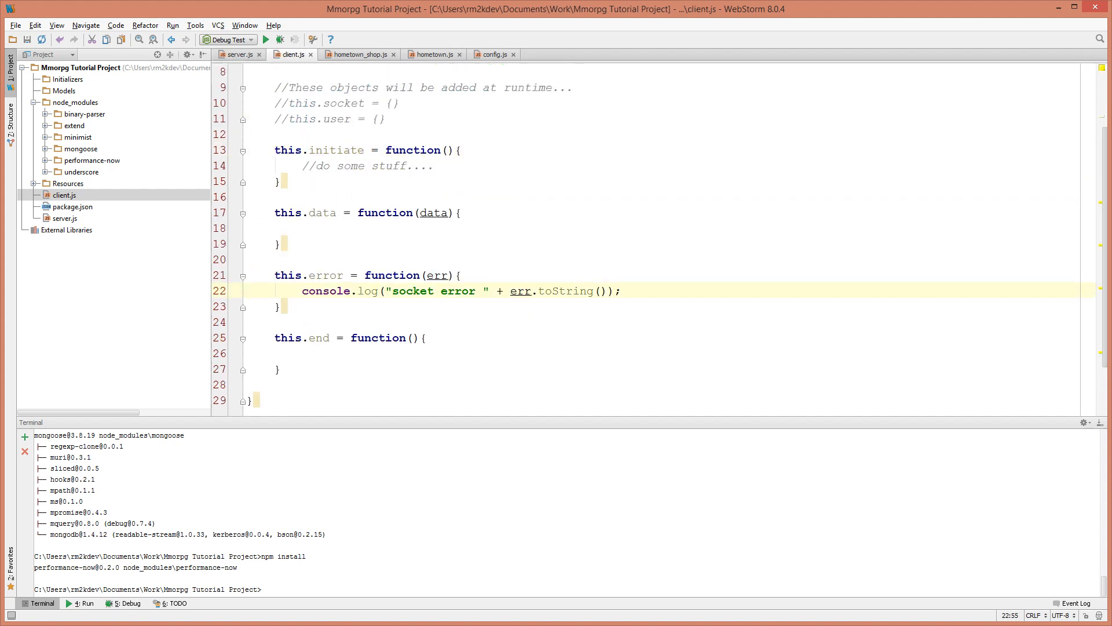
# - Copy the end and data log lines into client.js and rename 'socket' to 'client' in all three messages
pyautogui.click(236, 55)
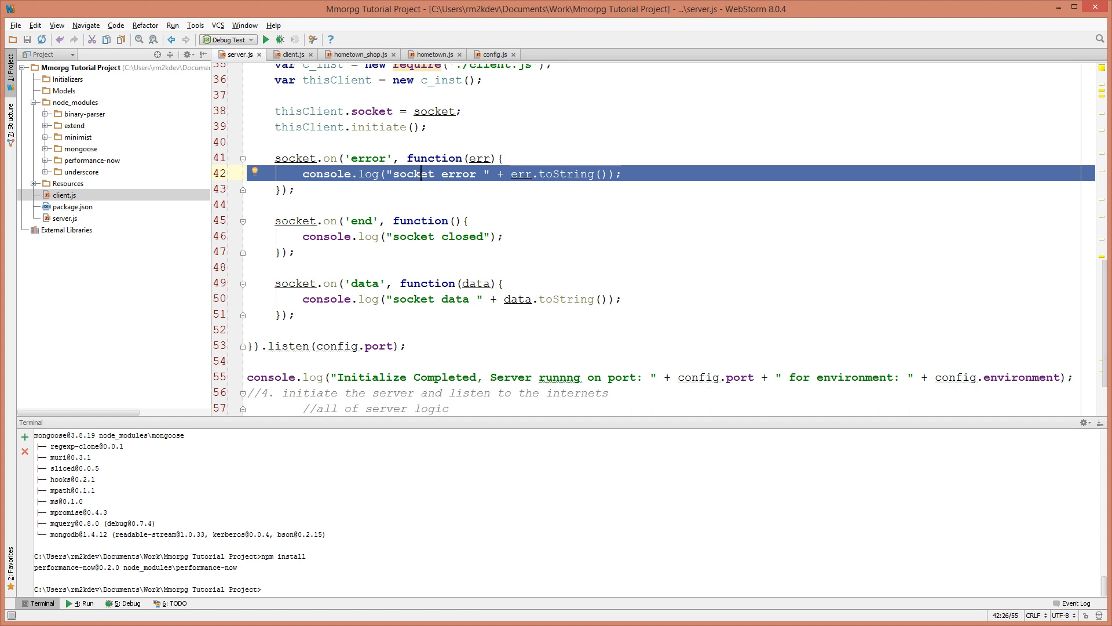
pyautogui.click(292, 54)
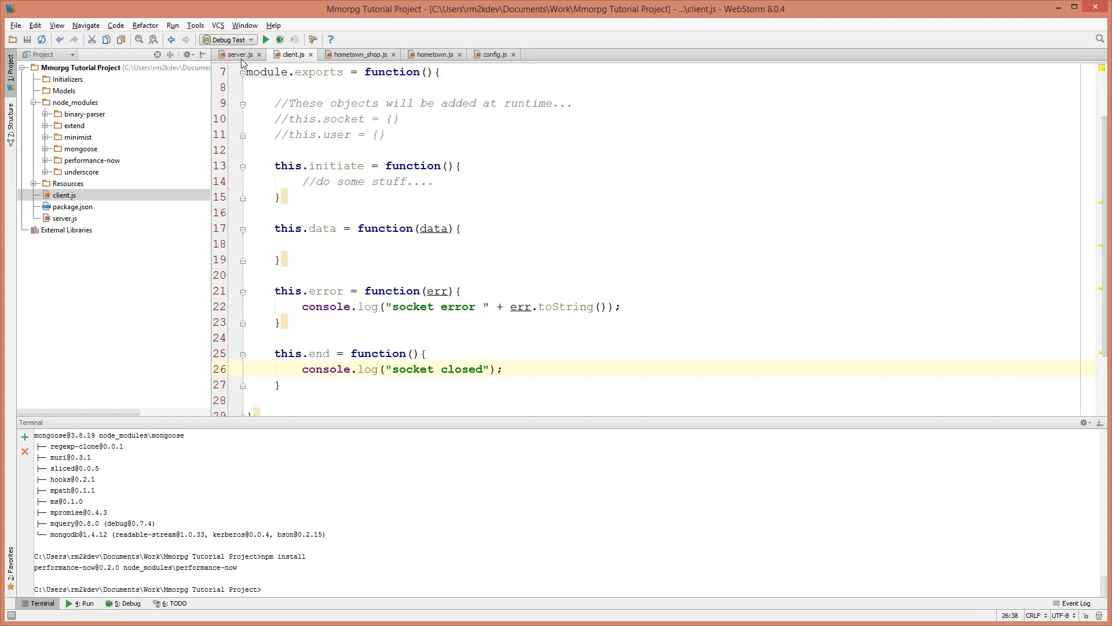
pyautogui.click(239, 54)
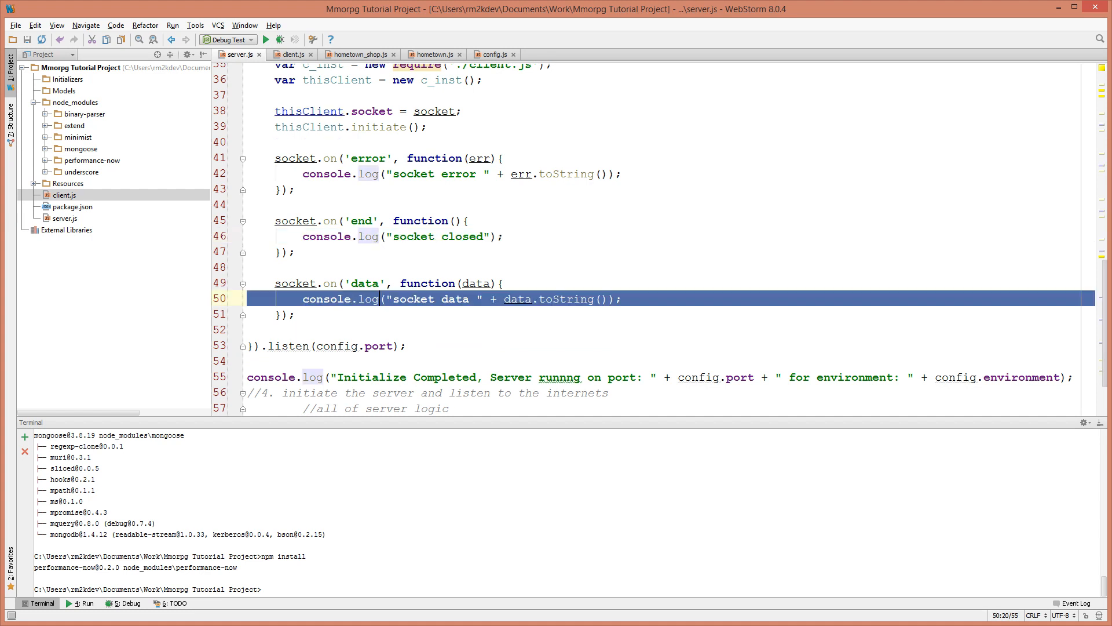
pyautogui.click(292, 54)
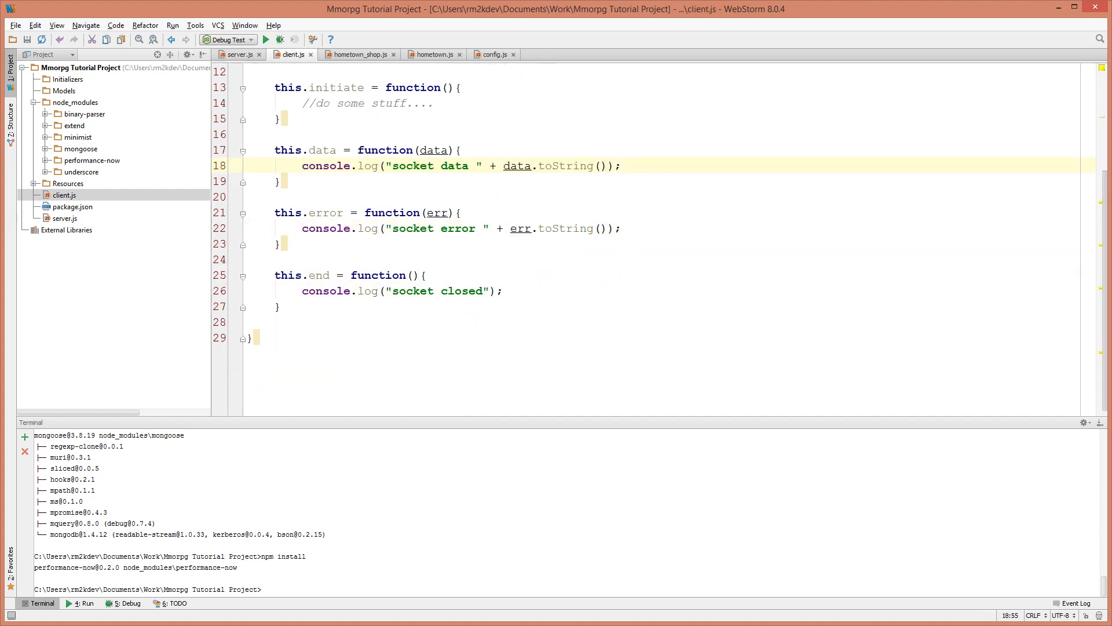
pyautogui.doubleClick(411, 166)
pyautogui.write('c')
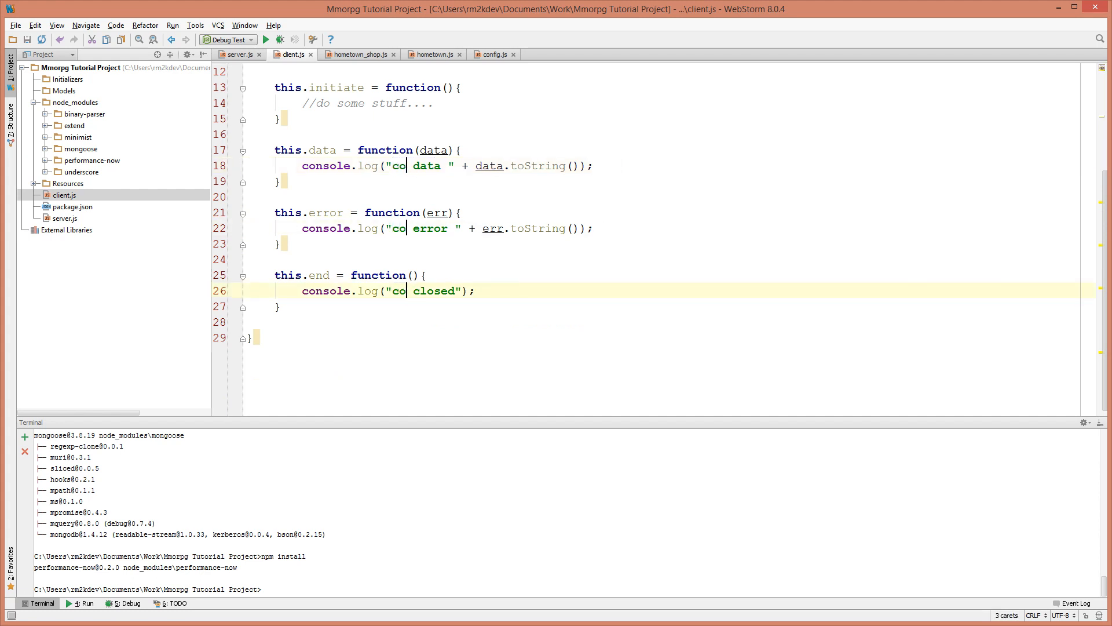
pyautogui.write('lient')
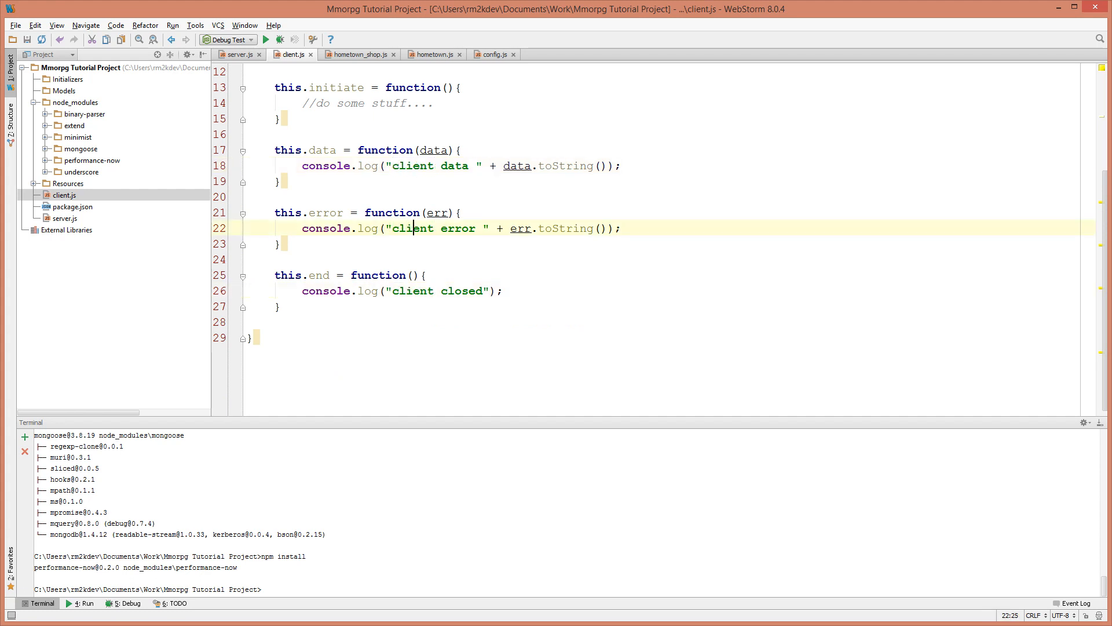
pyautogui.click(238, 55)
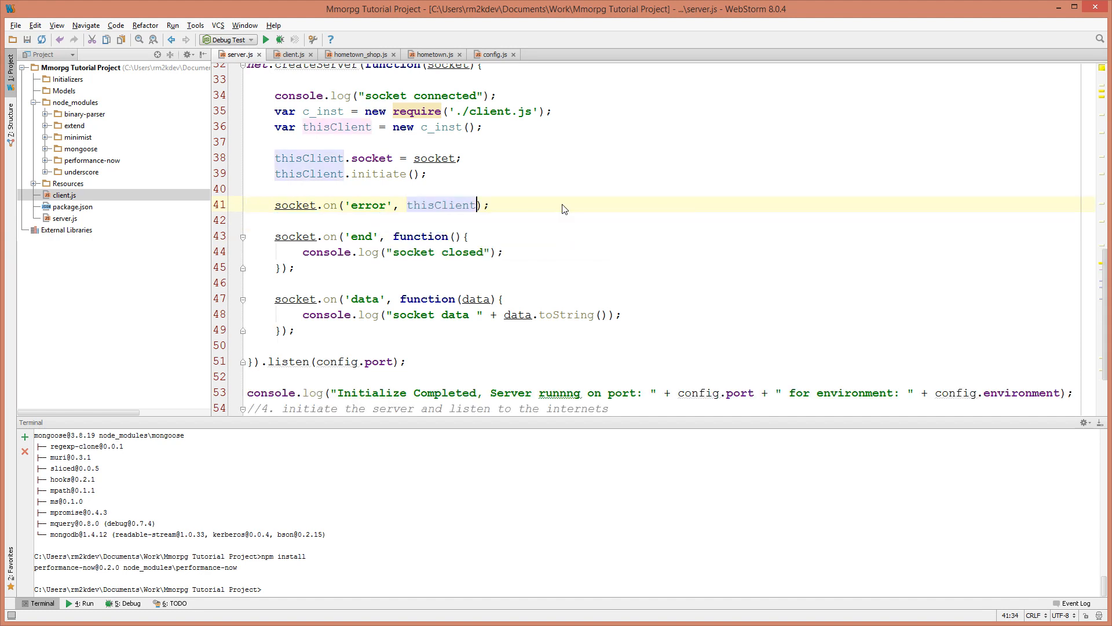
# - Replace the inline socket callbacks with thisClient.error(), thisClient.end() and thisClient.data()
pyautogui.write('.error(')
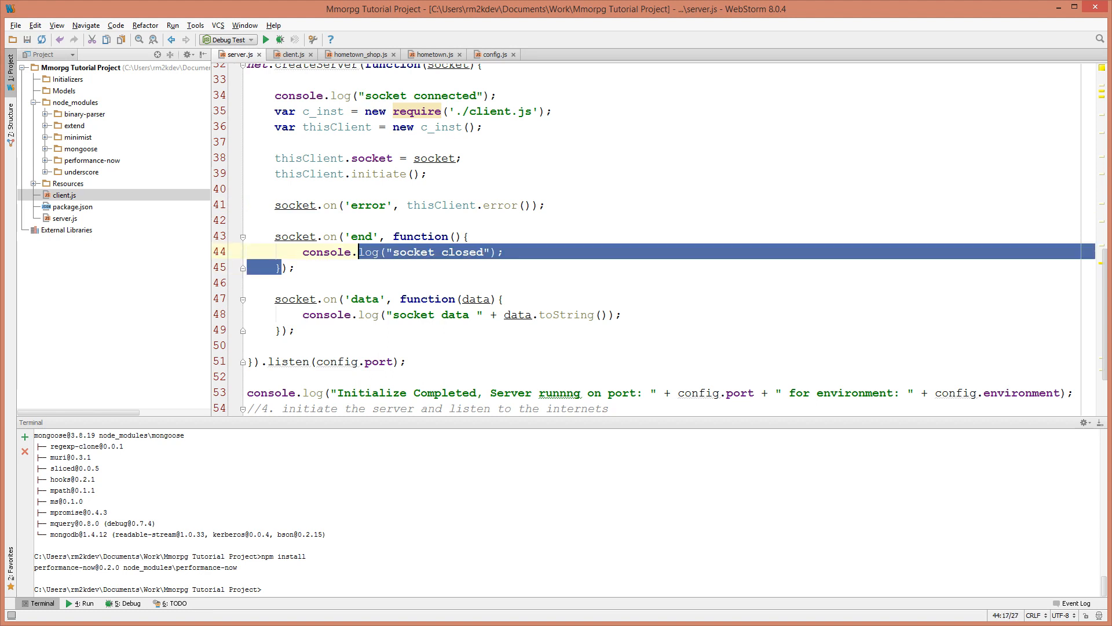
pyautogui.write('this')
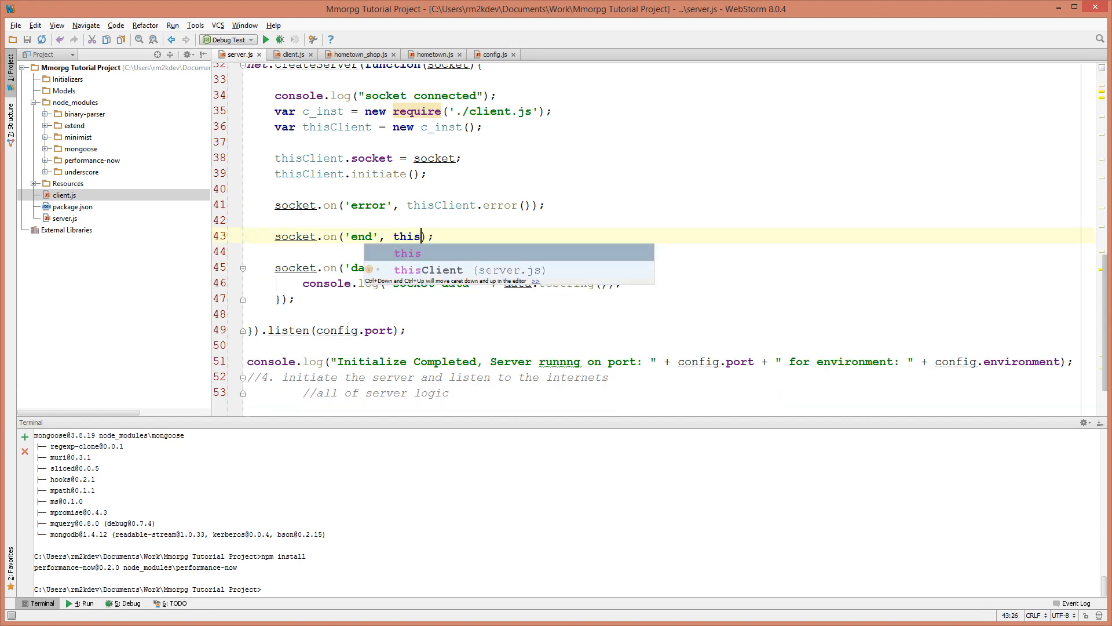
pyautogui.write('Client.end(')
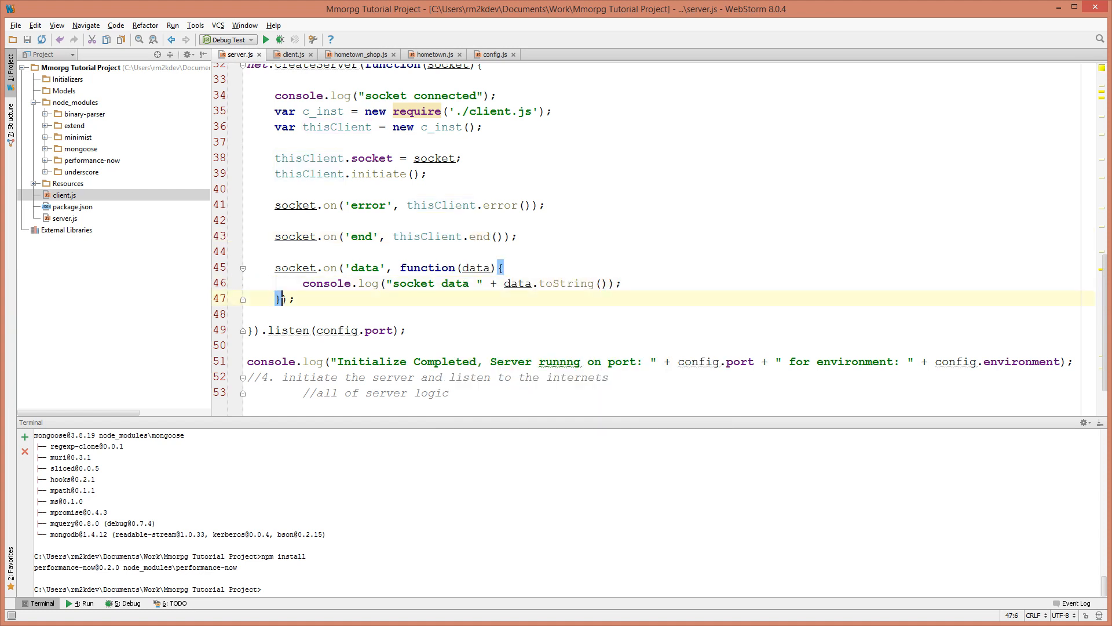
pyautogui.moveTo(400, 268); pyautogui.dragTo(284, 299)
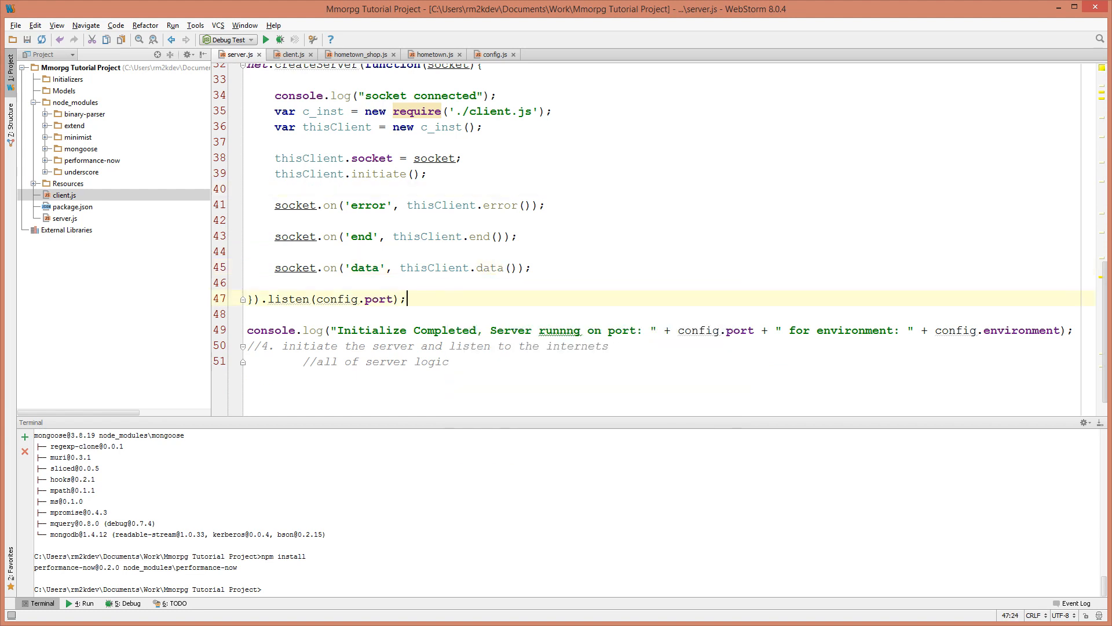
pyautogui.doubleClick(434, 268)
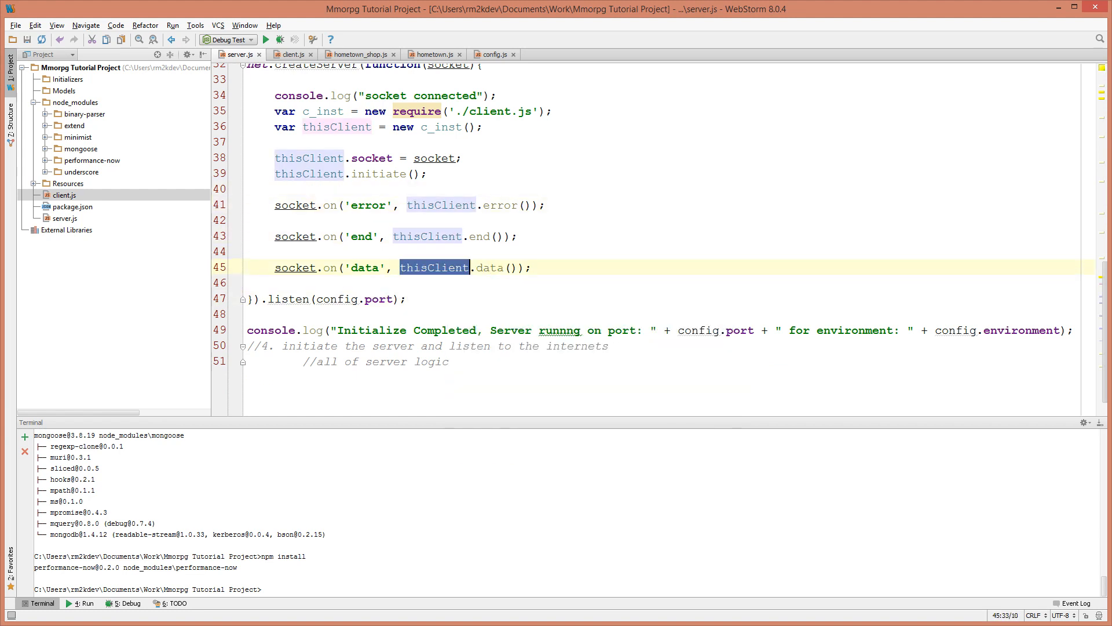
# - Glance at client.js to confirm the handler names, then return to server.js
pyautogui.click(292, 55)
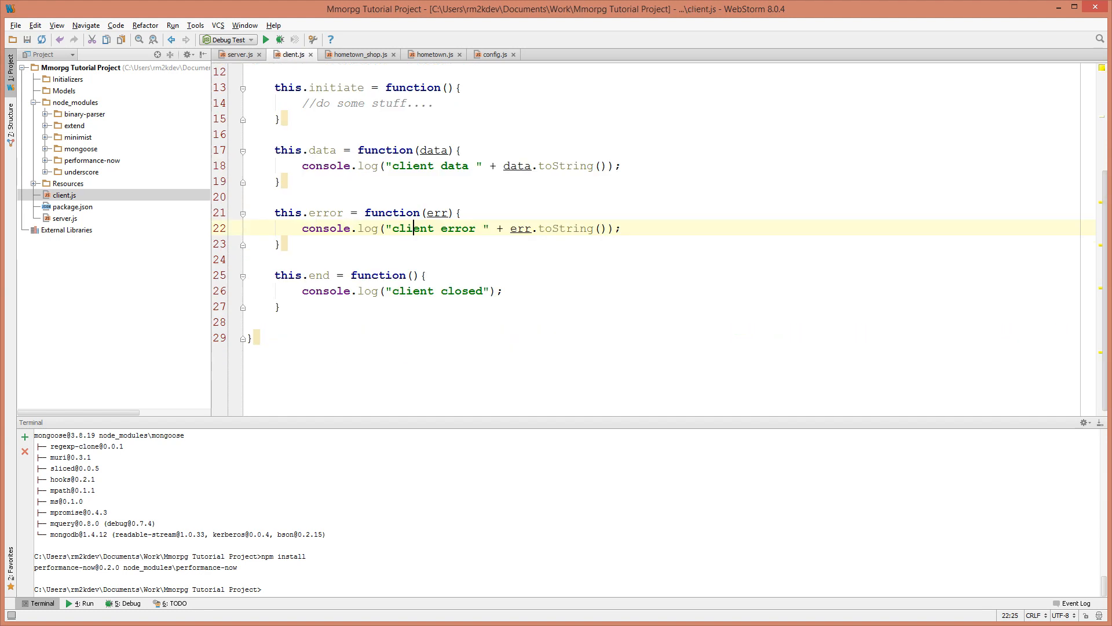
pyautogui.click(239, 54)
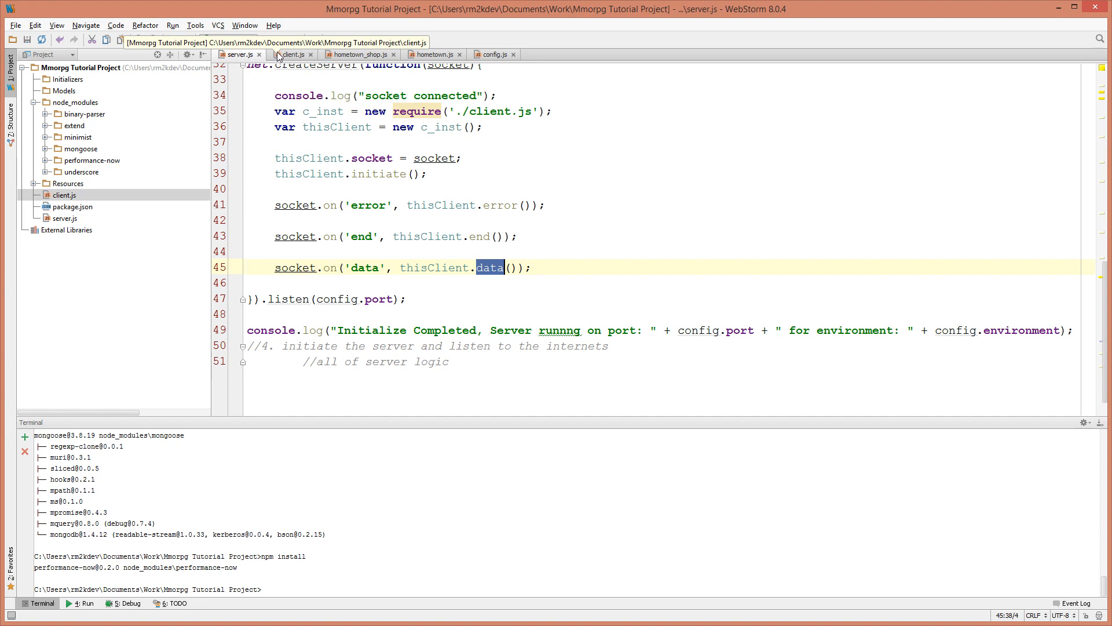
# - Inspect the undefined err in client.js's TypeError and return to server.js to fix the handlers
pyautogui.click(293, 55)
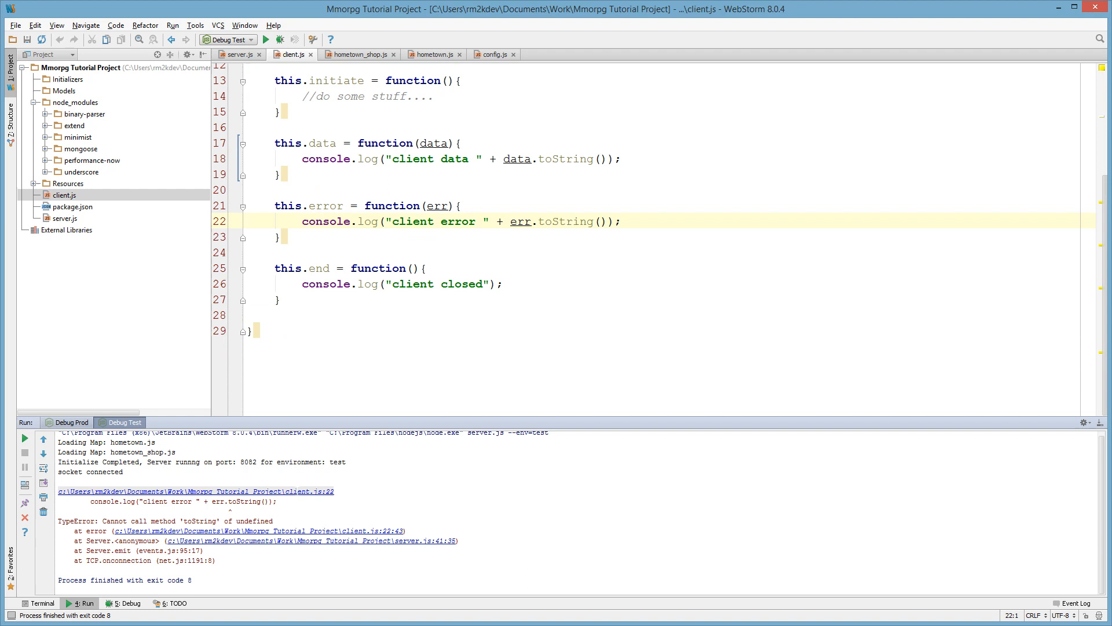
pyautogui.doubleClick(520, 221)
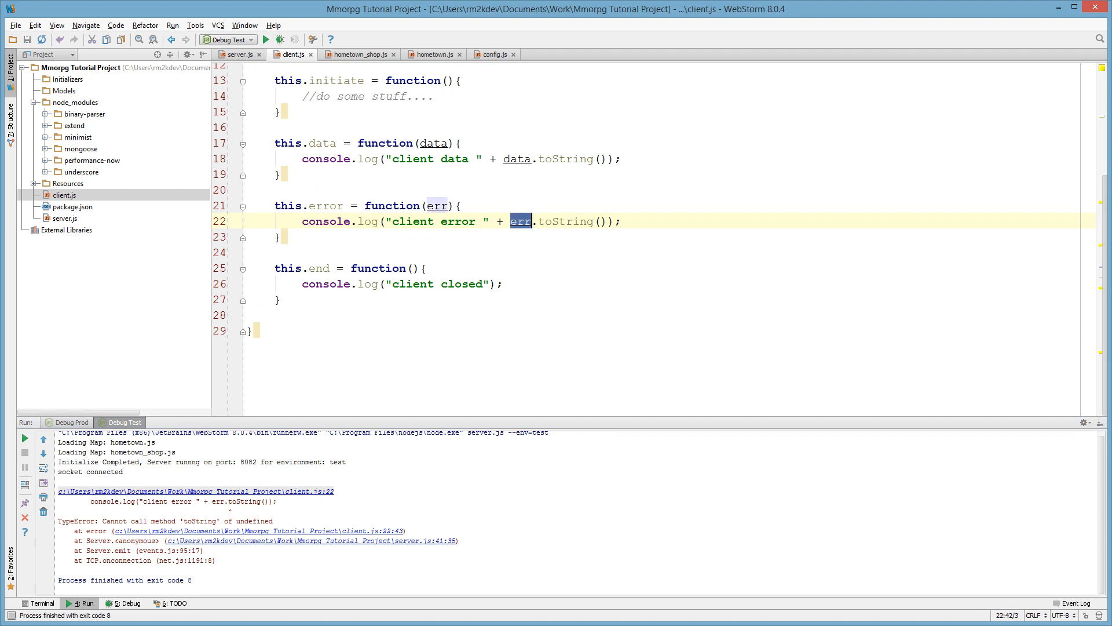
pyautogui.click(238, 54)
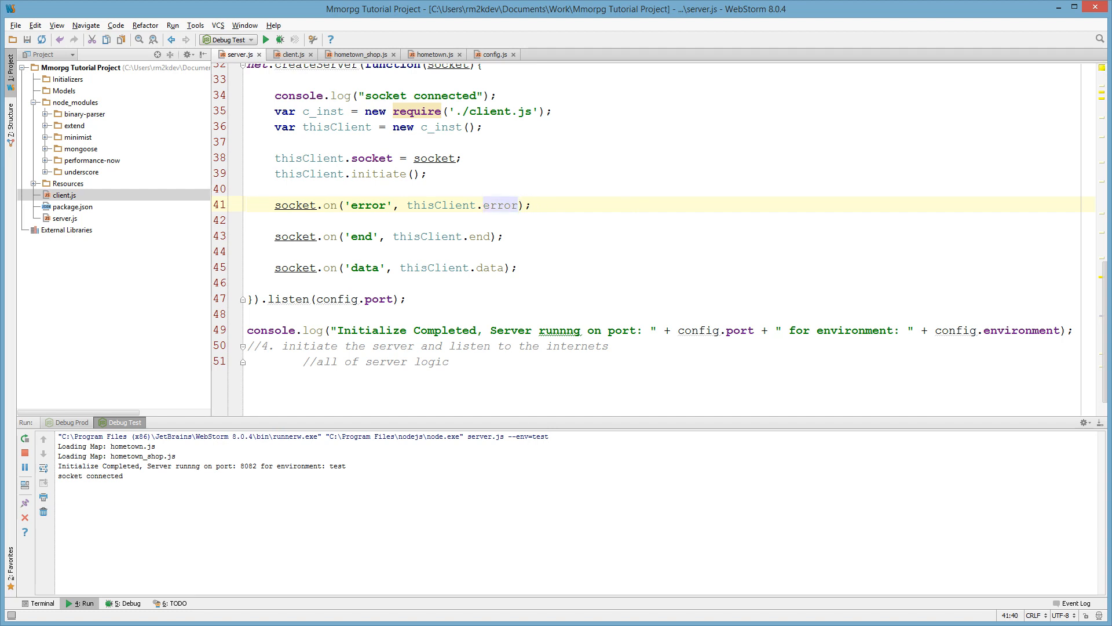
# - Check the err parameter in client.js and return to server.js's data line
pyautogui.click(290, 55)
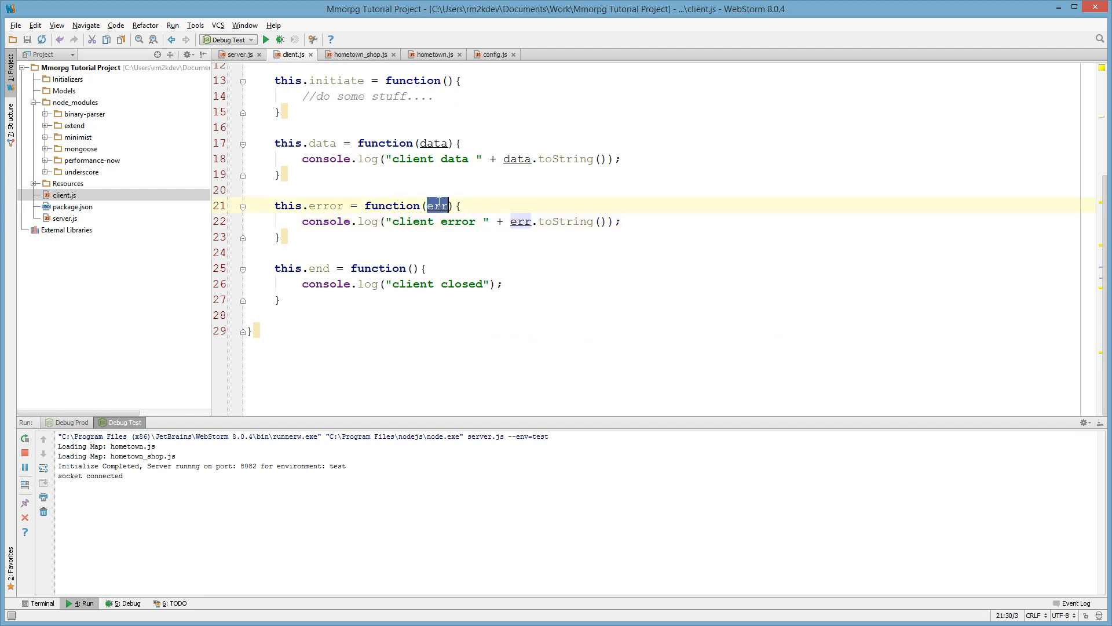
pyautogui.click(239, 55)
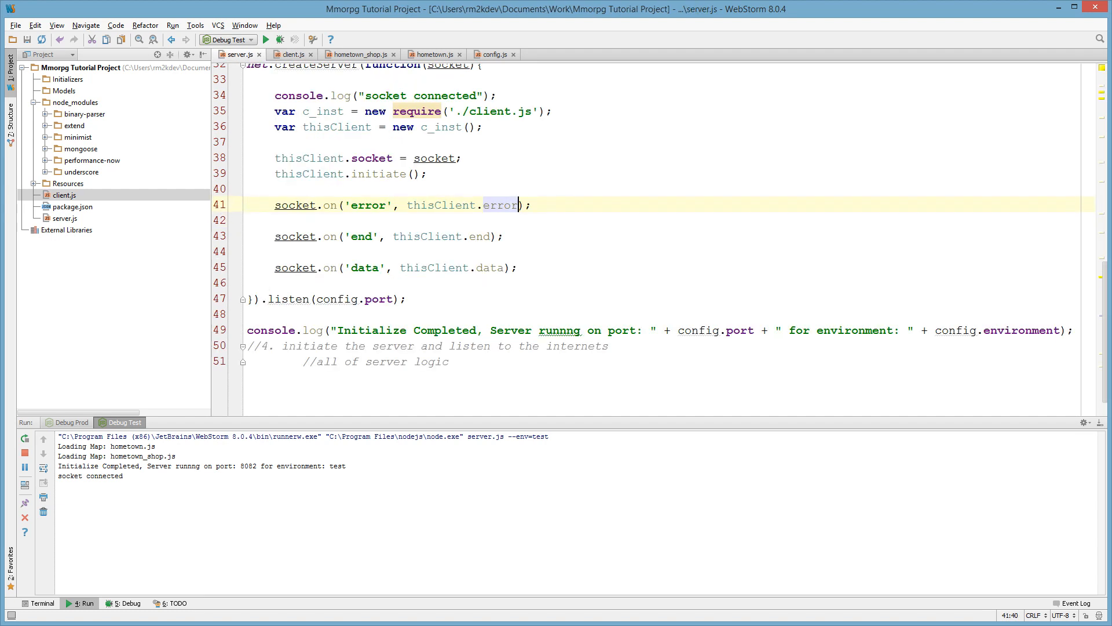
pyautogui.click(495, 267)
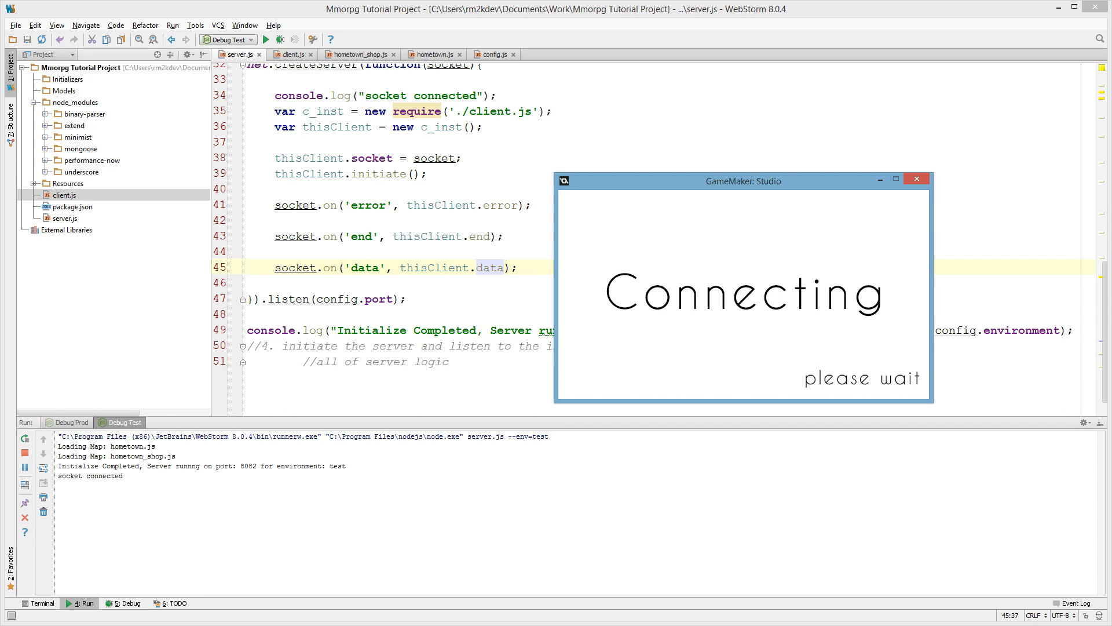
pyautogui.moveTo(806, 198)
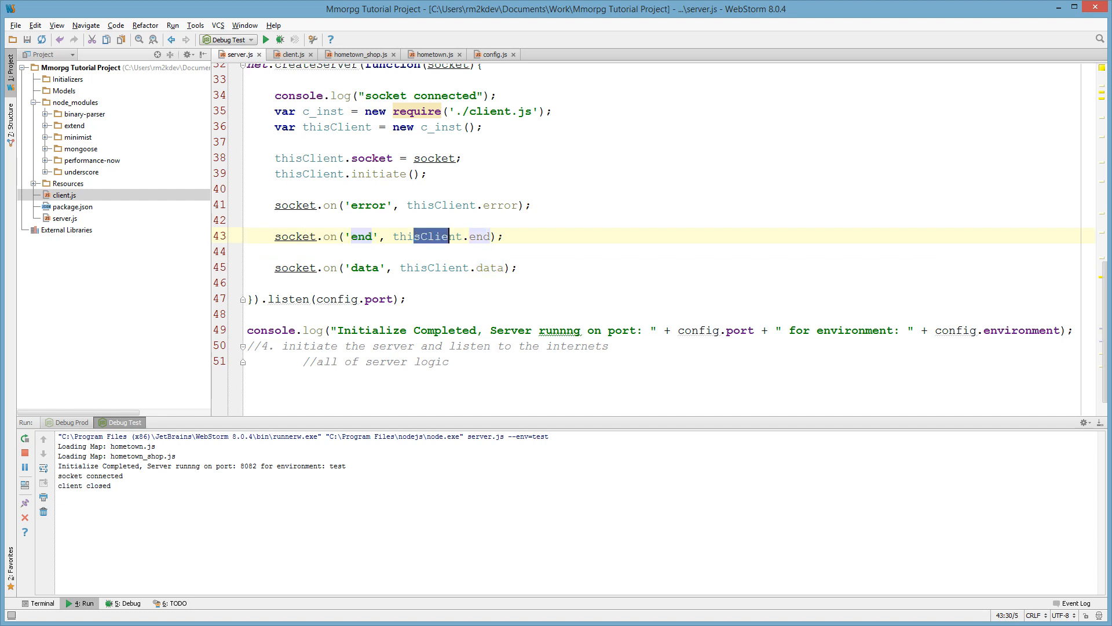
# - Show client.js's end handler on line 43 that logs 'client closed'
pyautogui.click(292, 55)
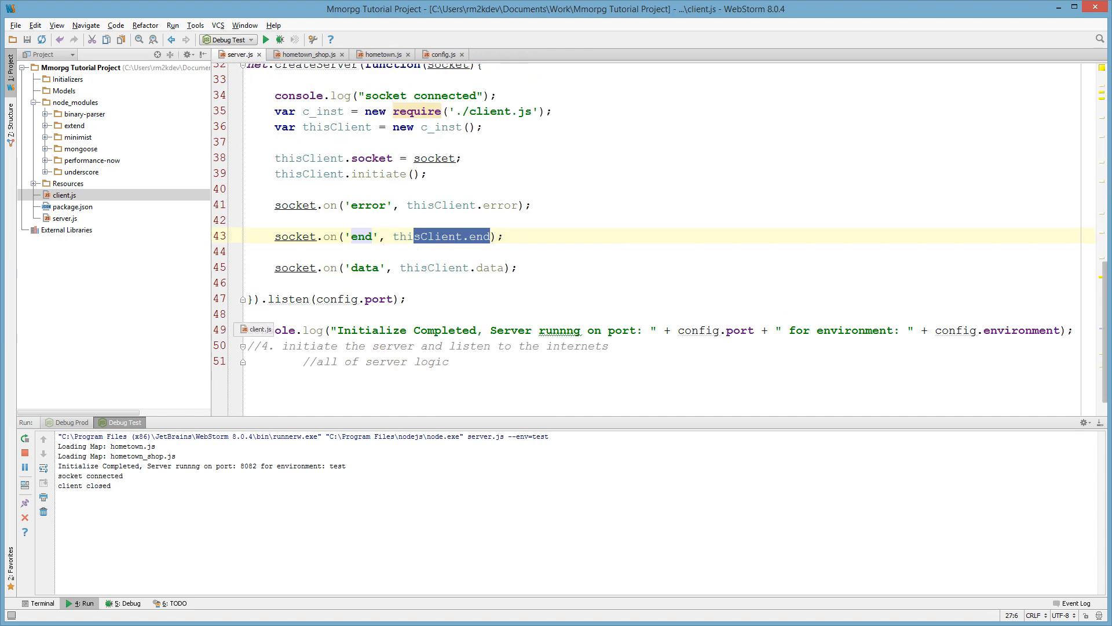
pyautogui.click(494, 55)
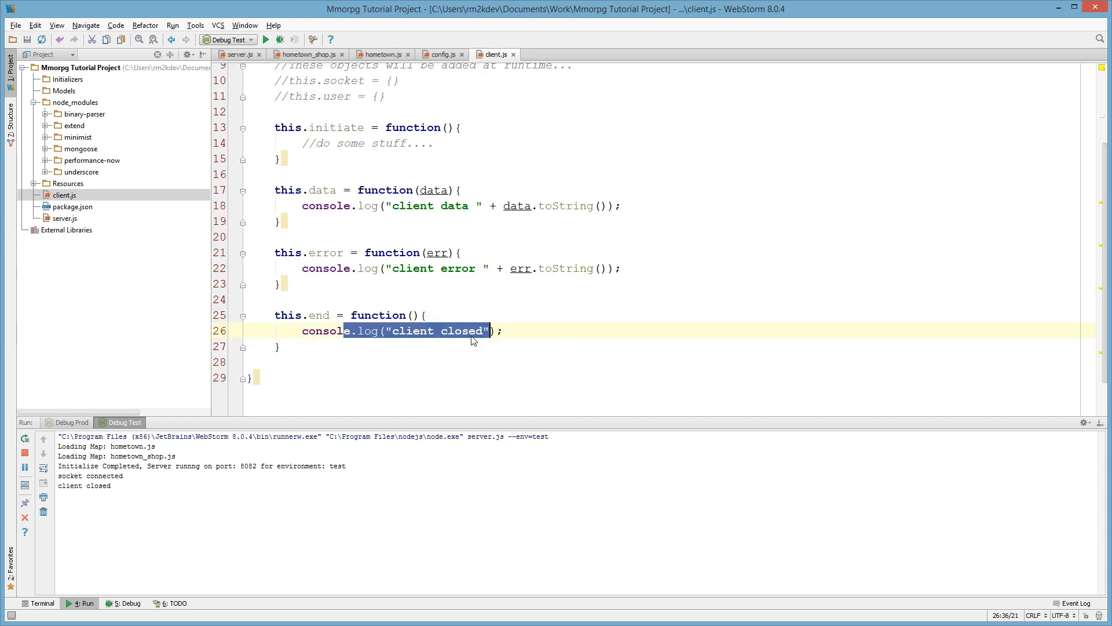